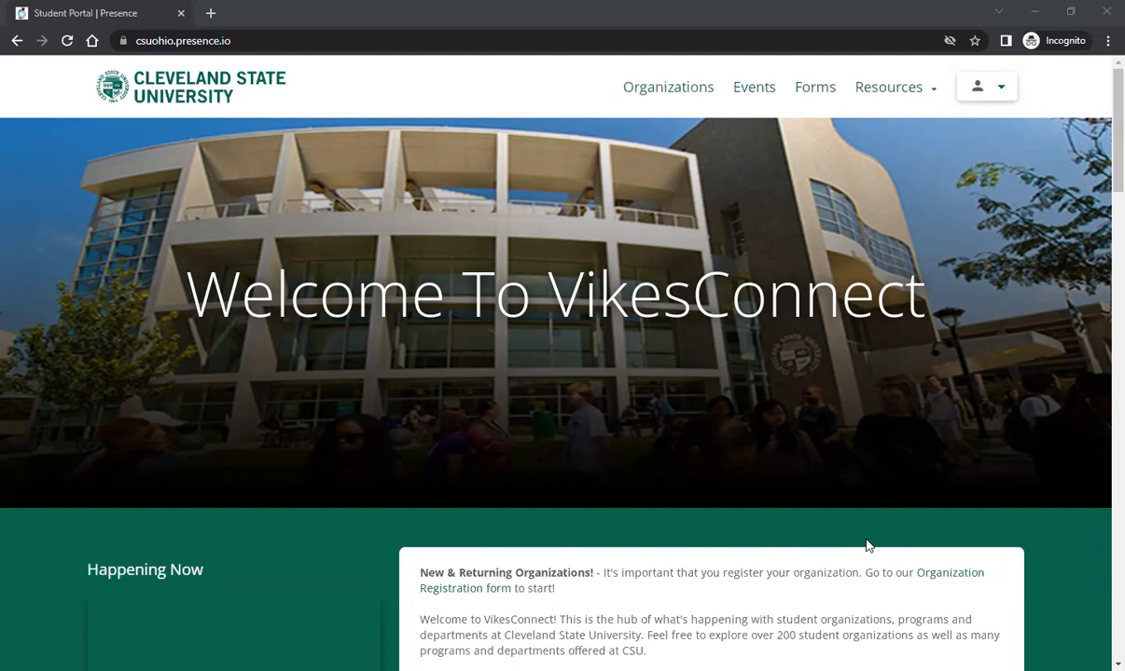
mouse_move(886, 340)
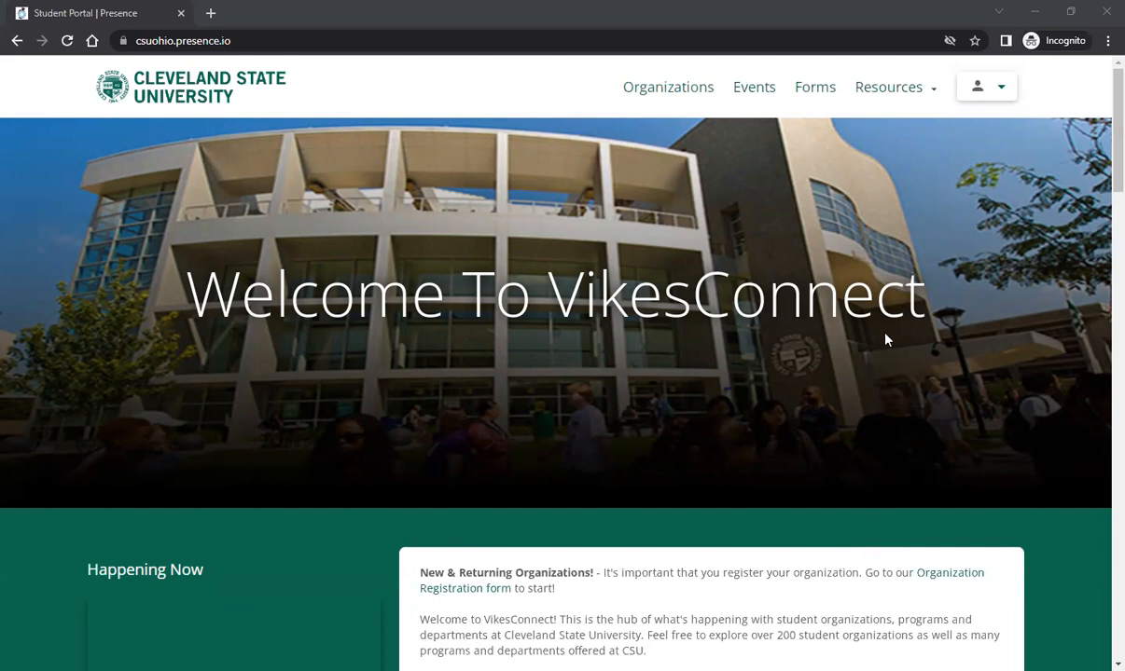
click(985, 86)
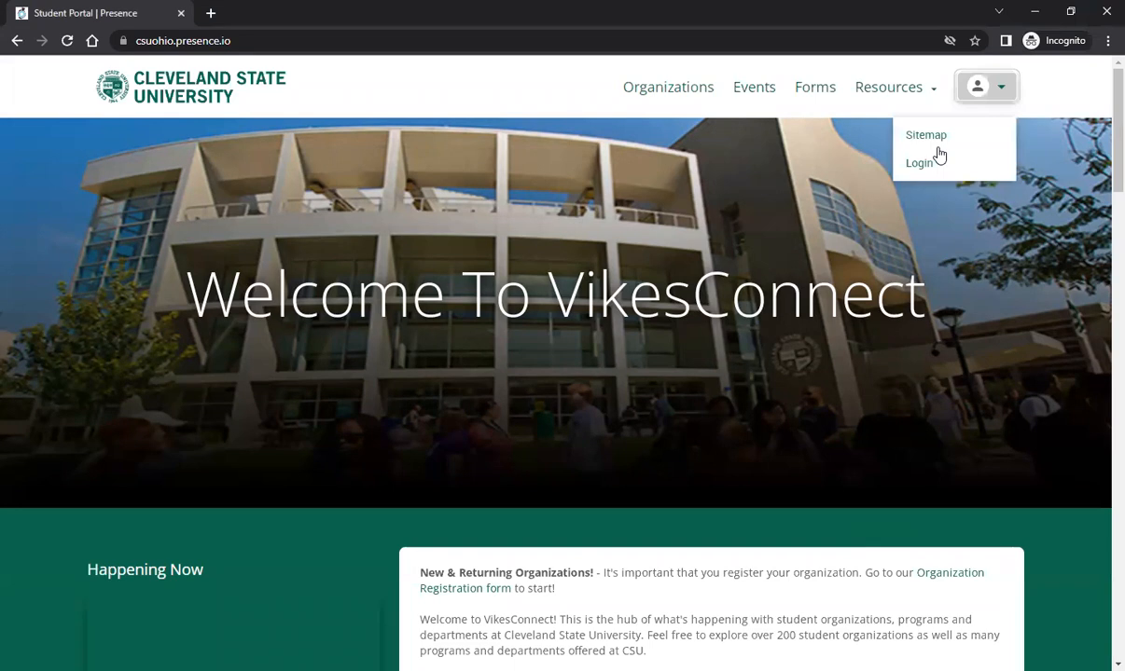
click(918, 162)
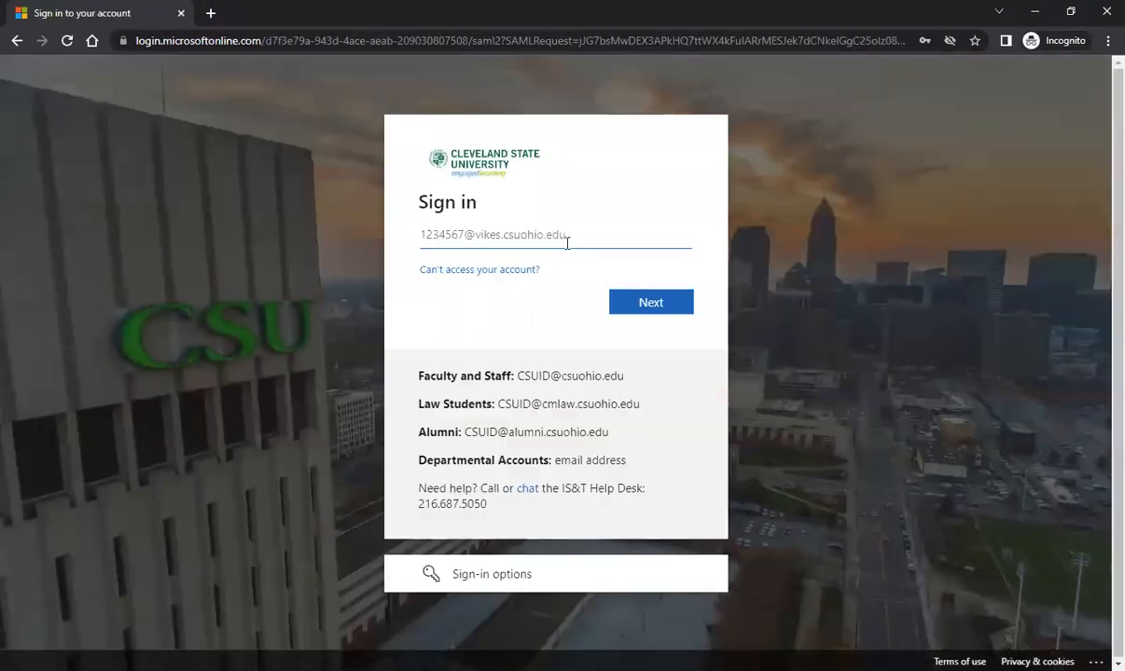
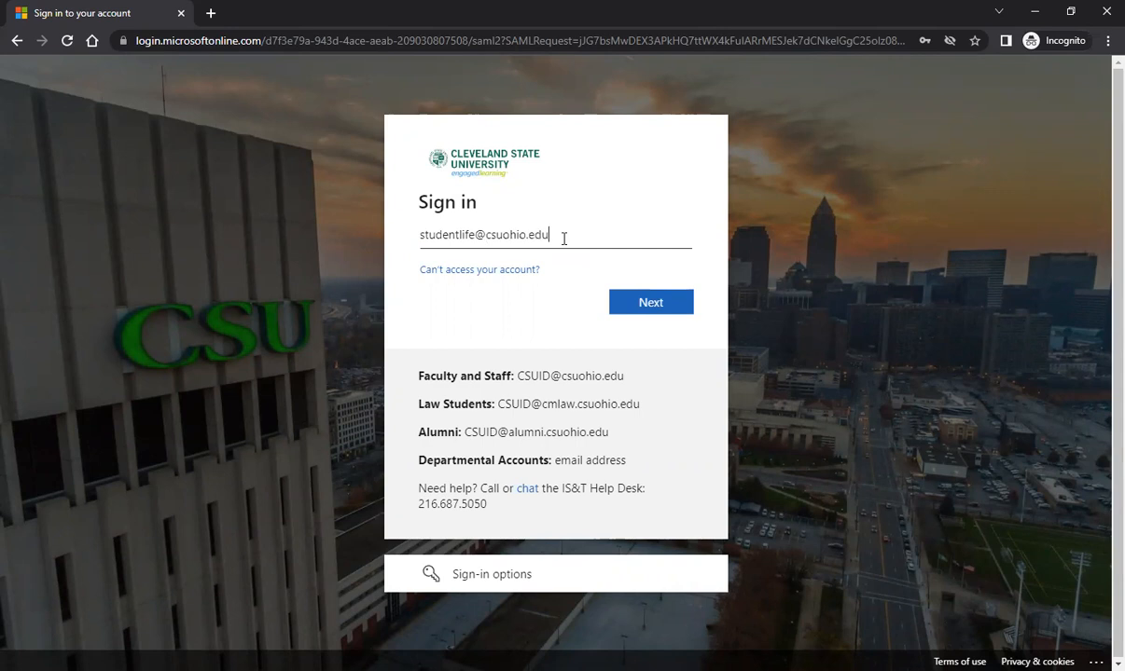
click(651, 302)
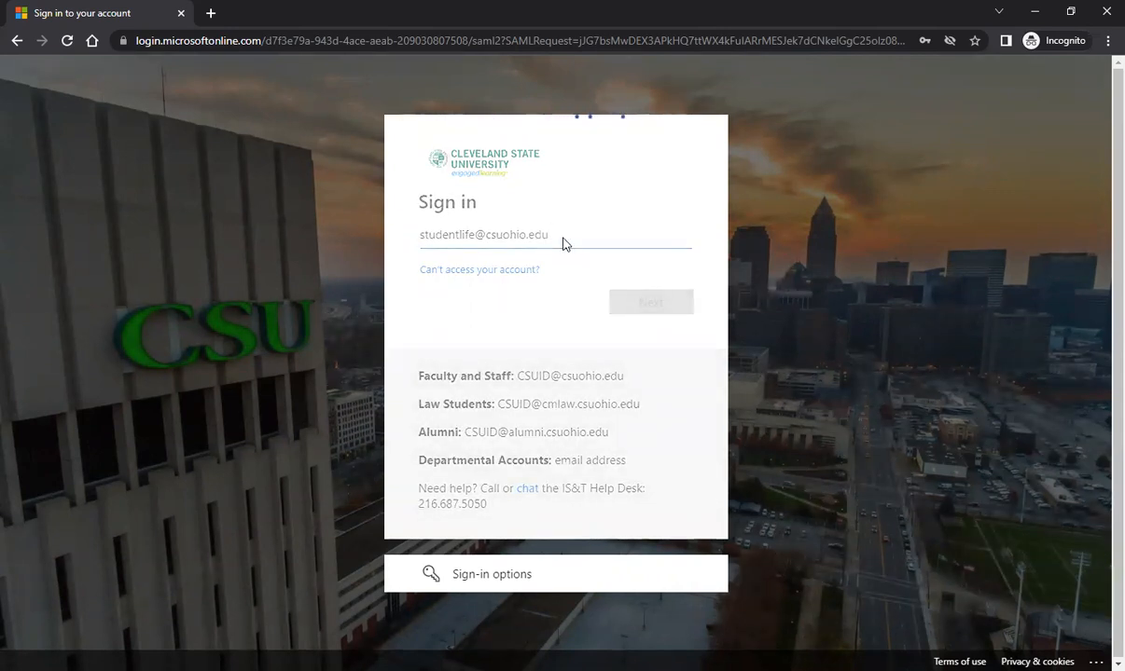
Choose Work or school account and enter the password to sign in
click(650, 302)
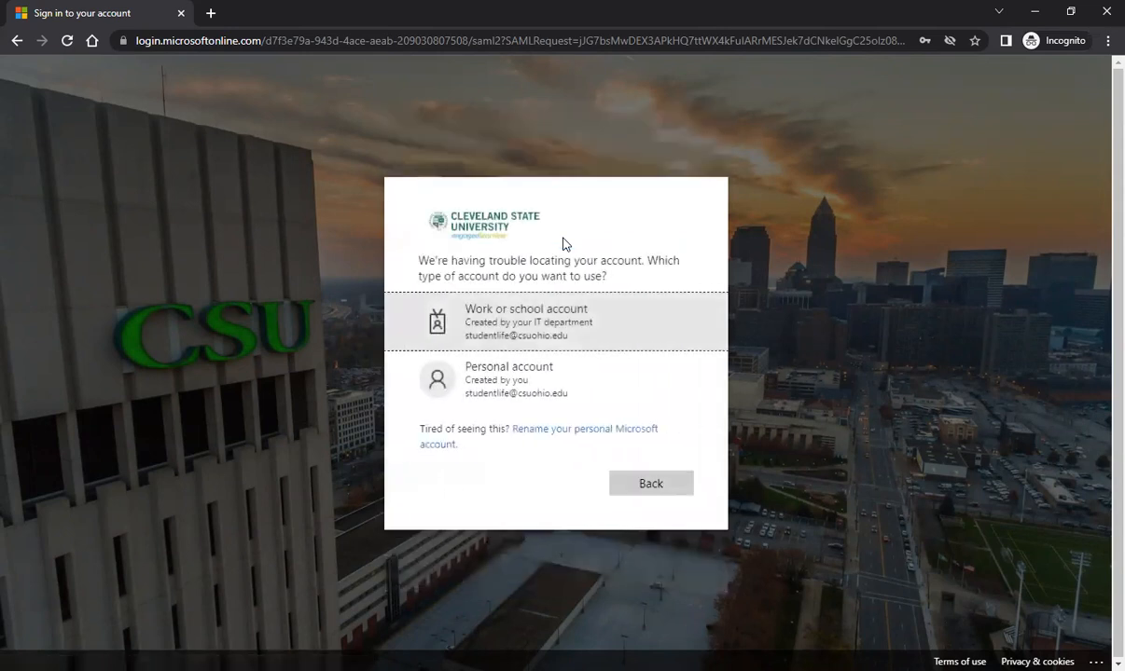
mouse_move(548, 331)
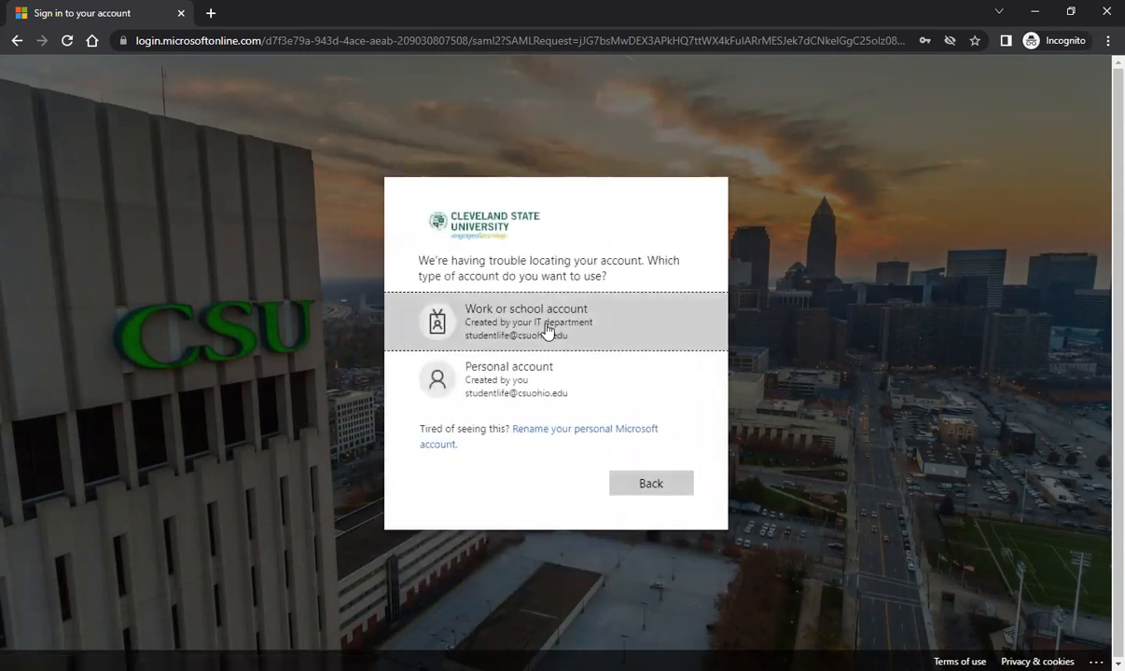
click(526, 322)
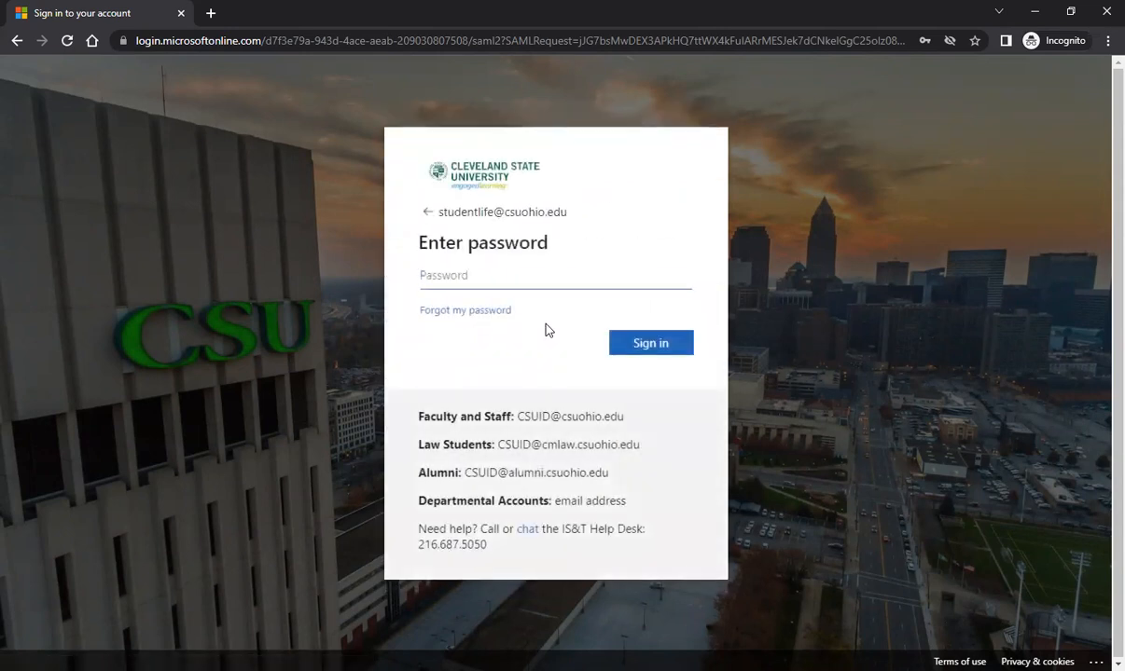
text(•••••)
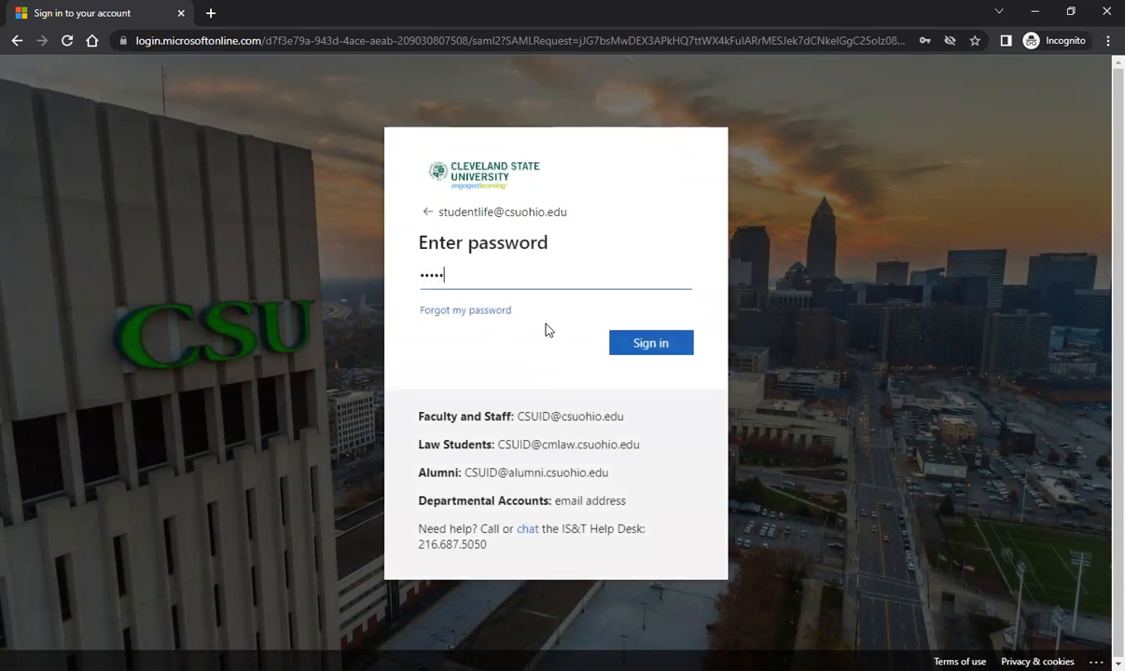
click(650, 343)
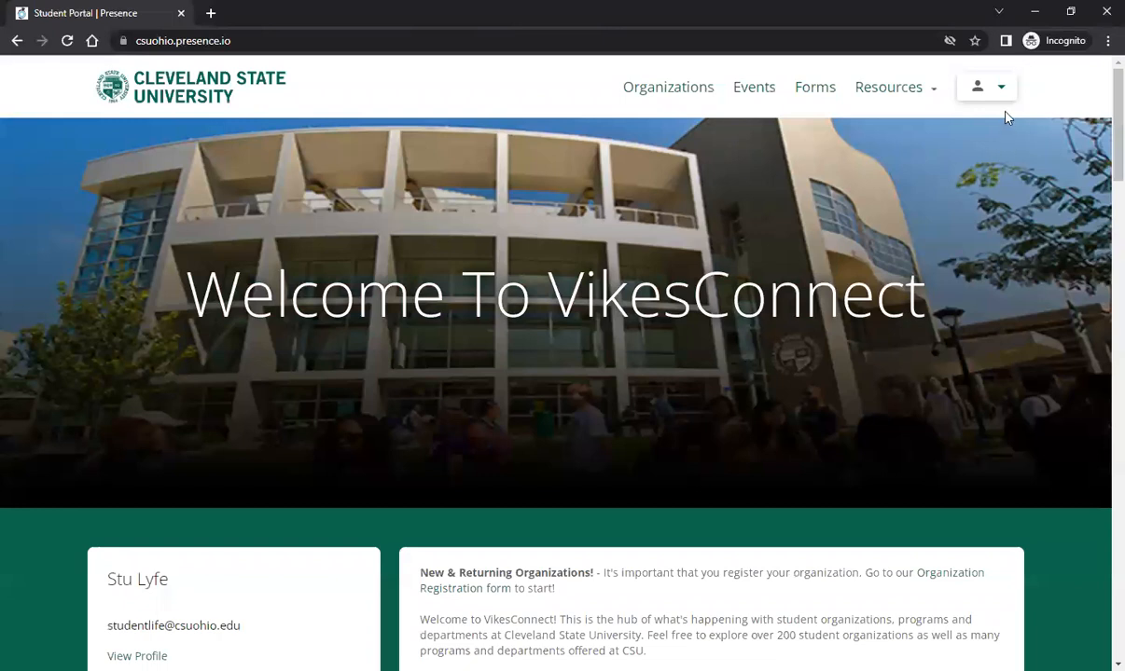
Switch to the Admin Dashboard from the account's profile menu
click(985, 85)
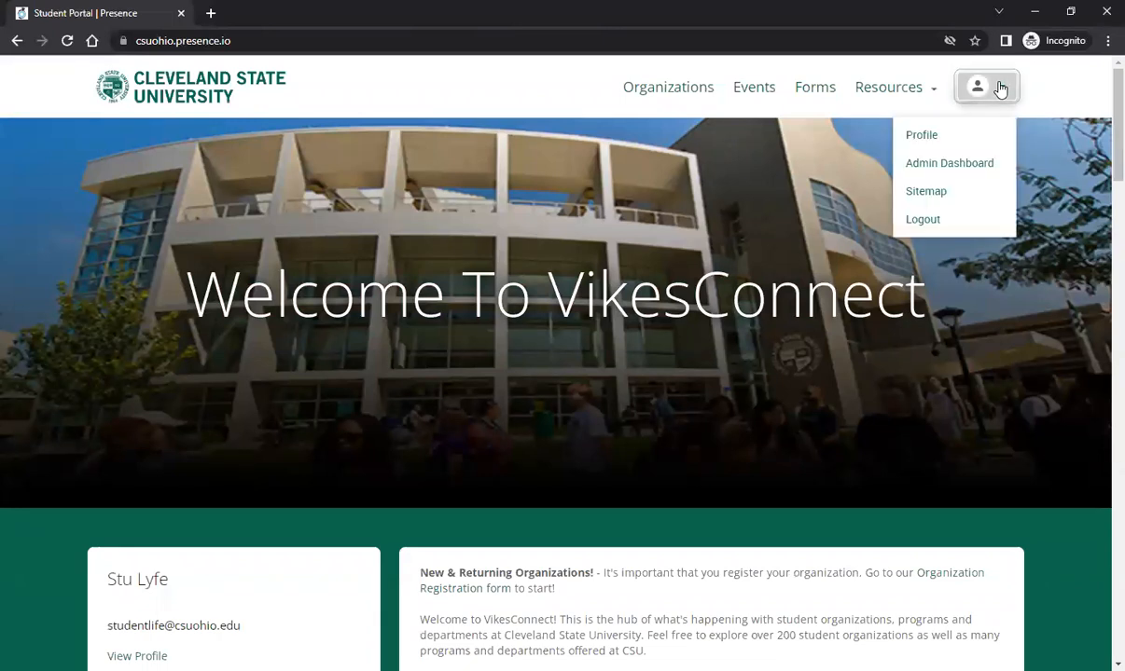
mouse_move(948, 163)
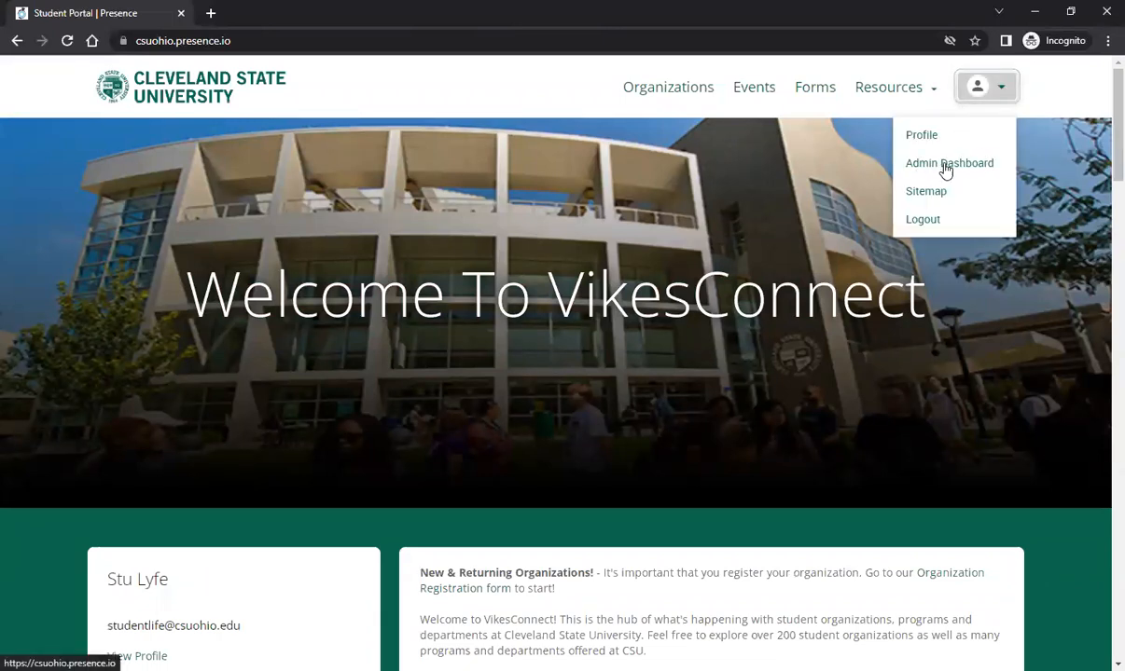
click(949, 162)
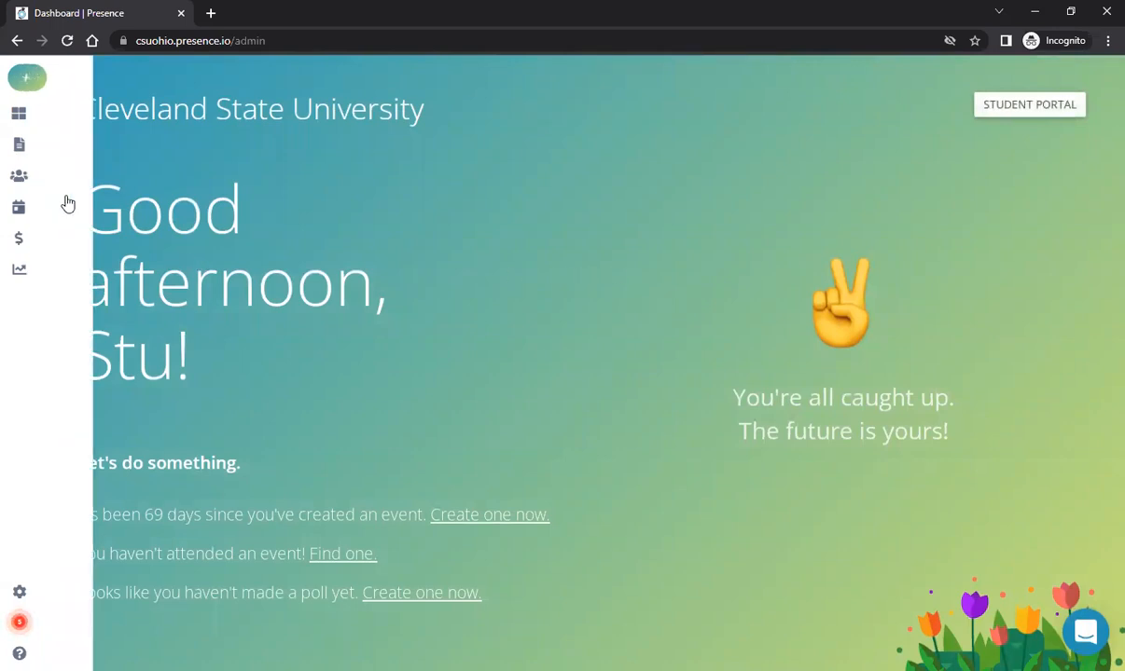
mouse_move(68, 204)
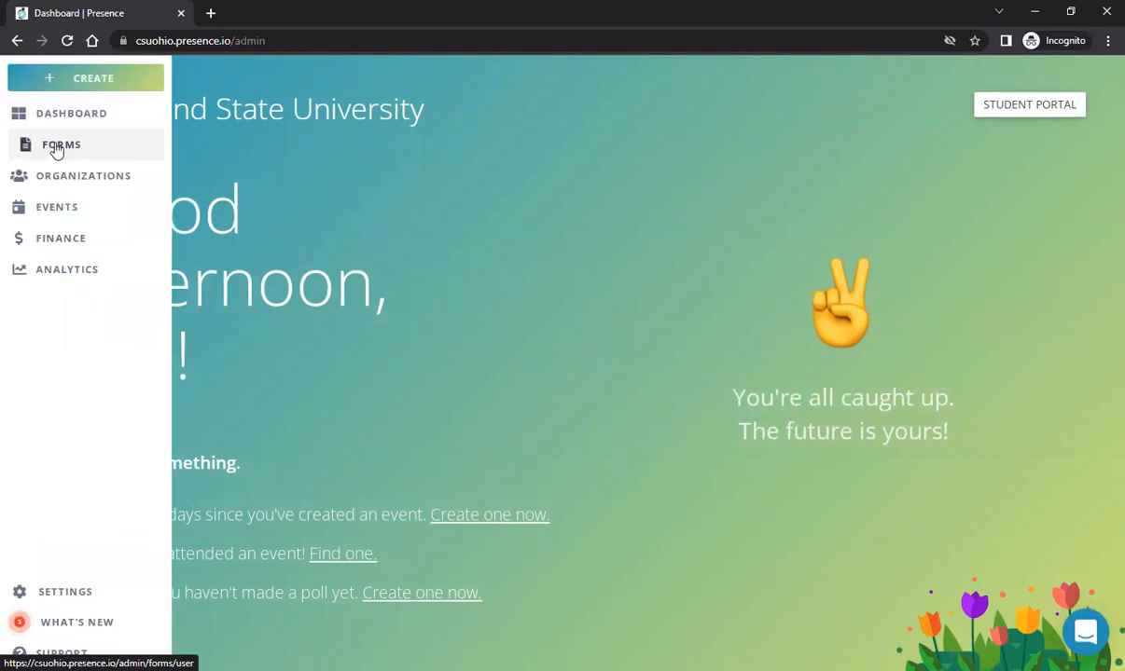
mouse_move(58, 148)
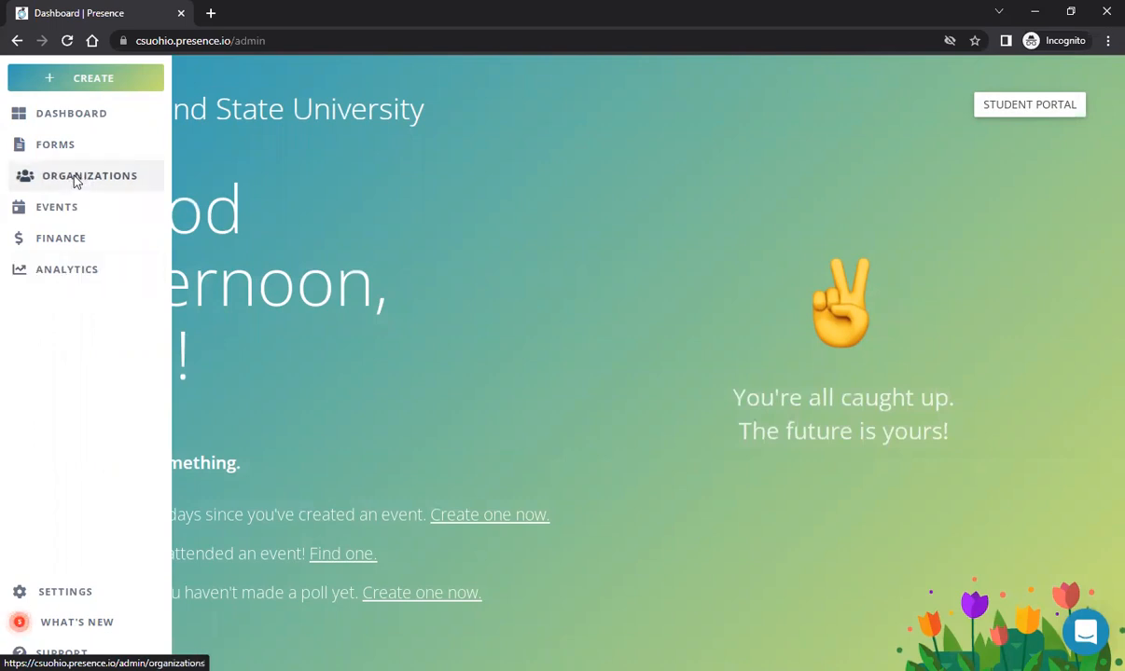
Open The Fake Organization's details from the Organizations list
click(89, 176)
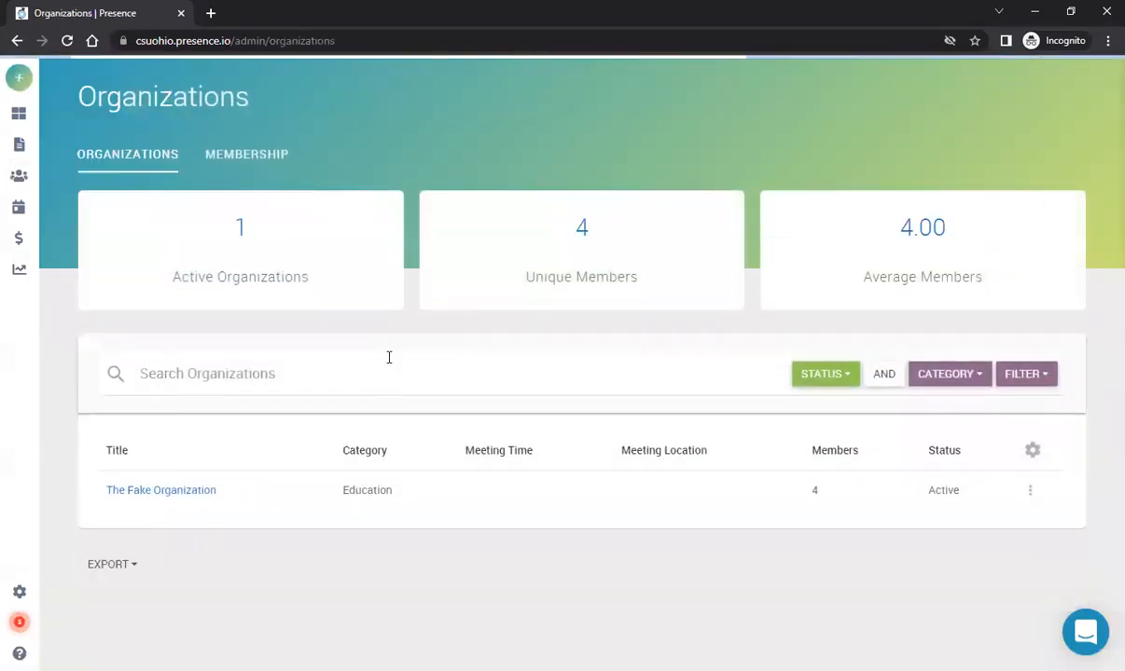
mouse_move(210, 490)
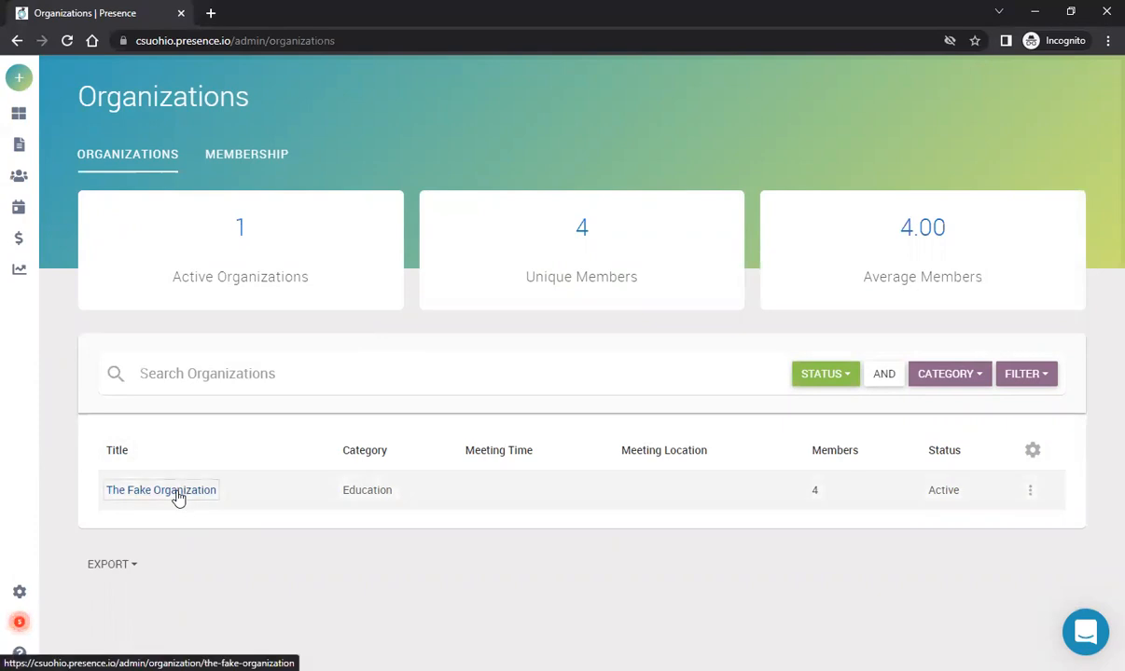
click(160, 490)
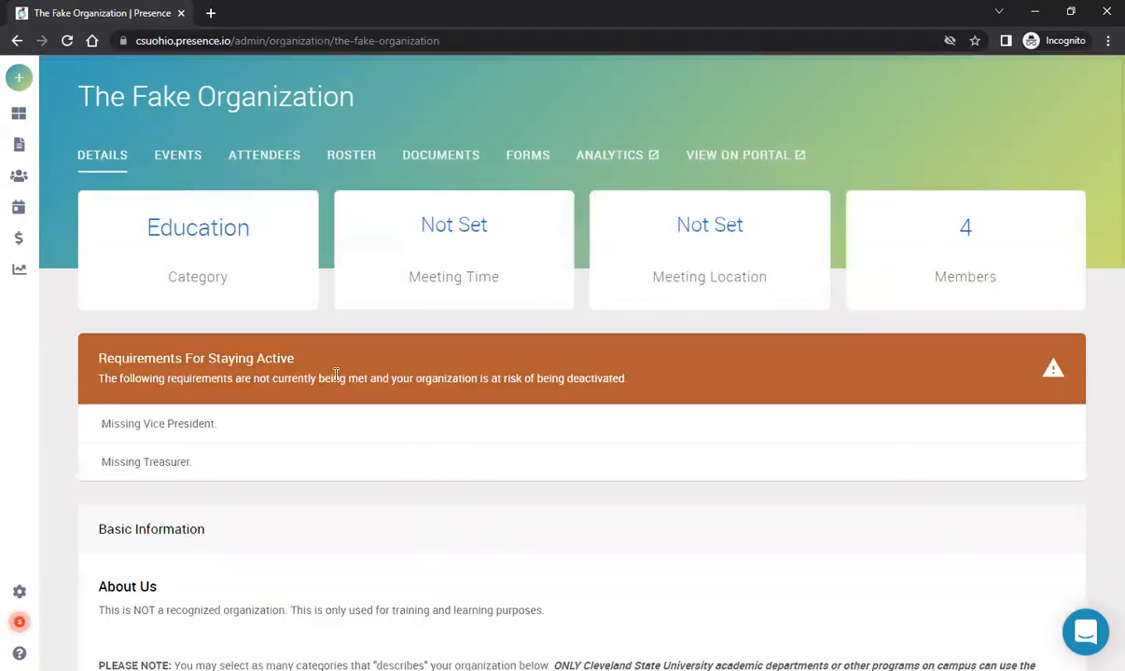
mouse_move(312, 399)
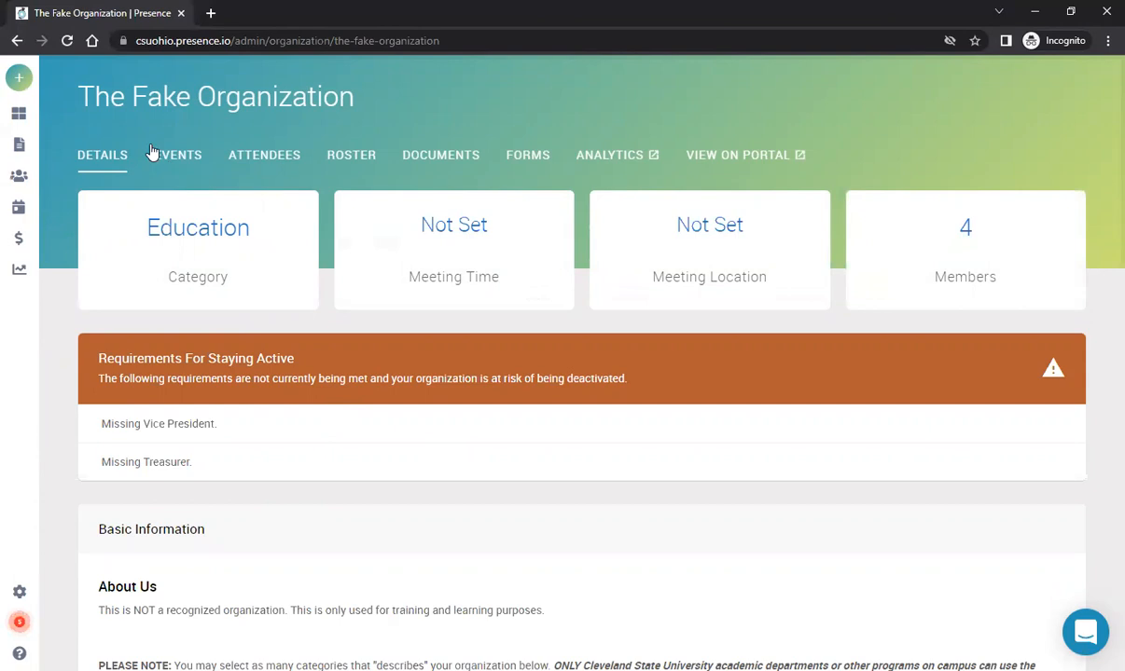
mouse_move(698, 166)
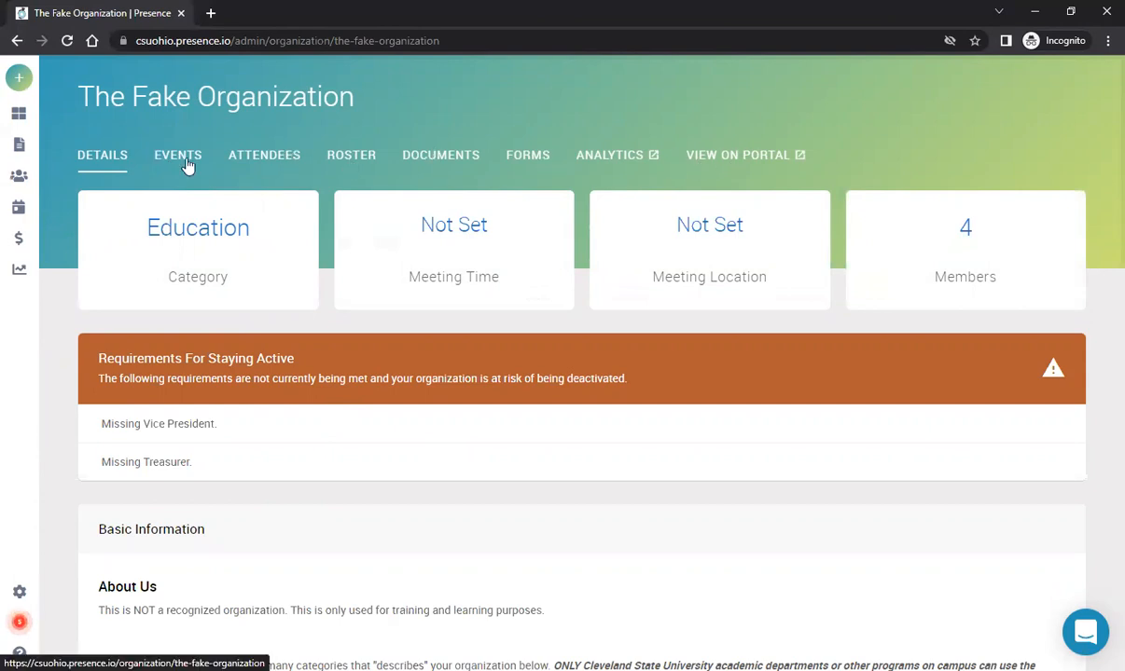
Go to the organization's events and reveal Preview Response and Save as Draft options
click(177, 155)
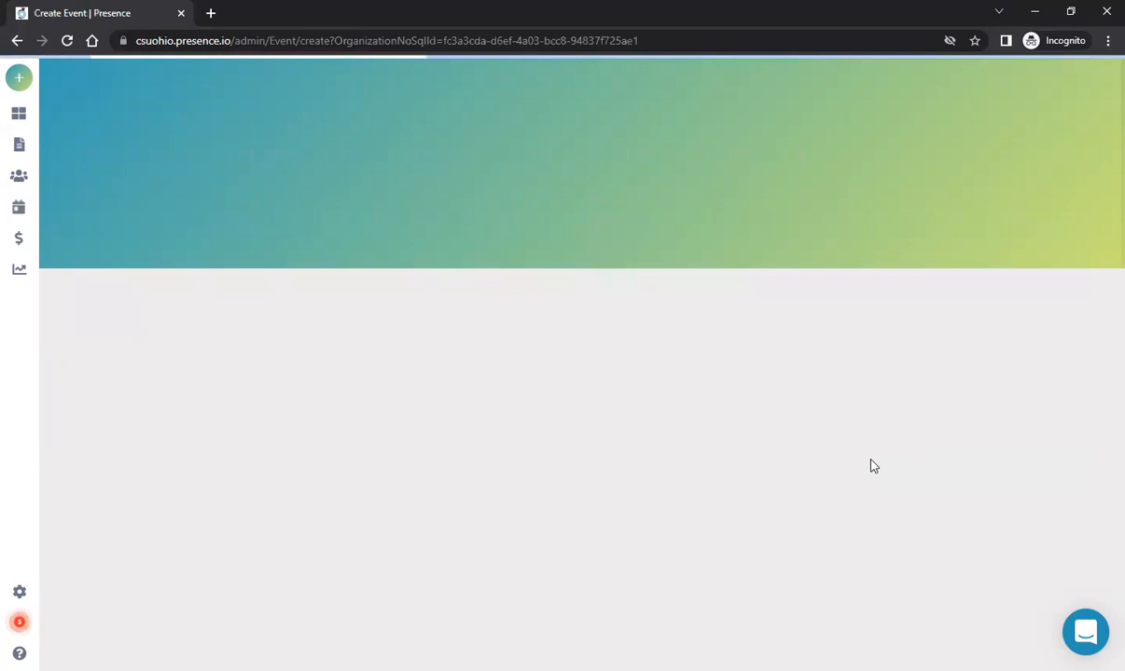
mouse_move(786, 458)
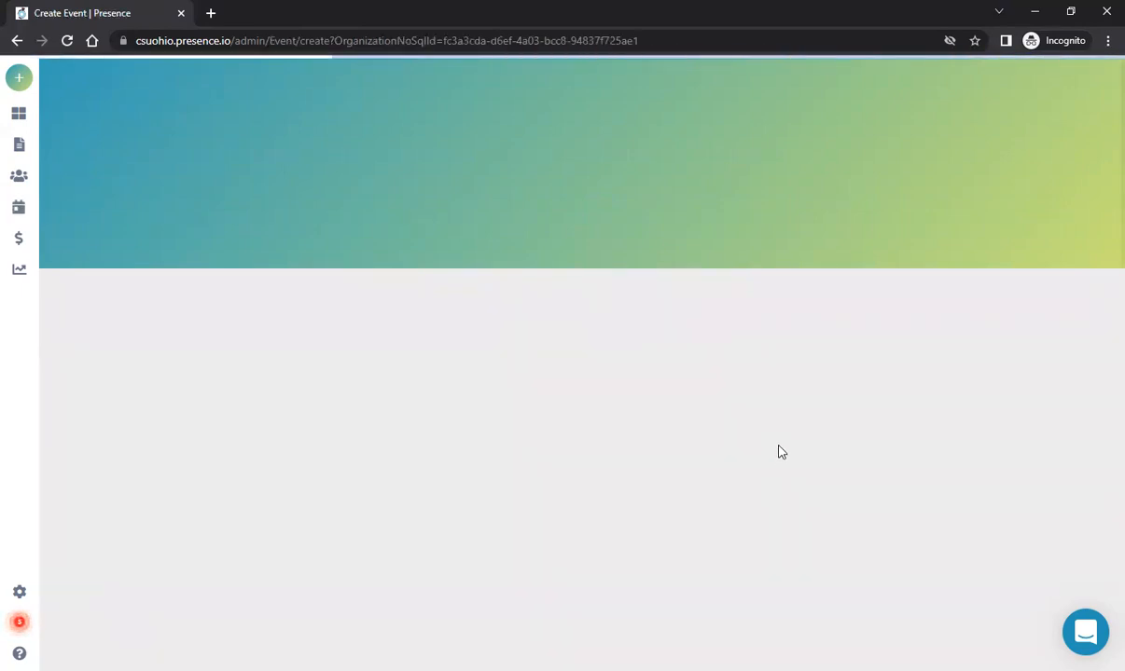
mouse_move(707, 443)
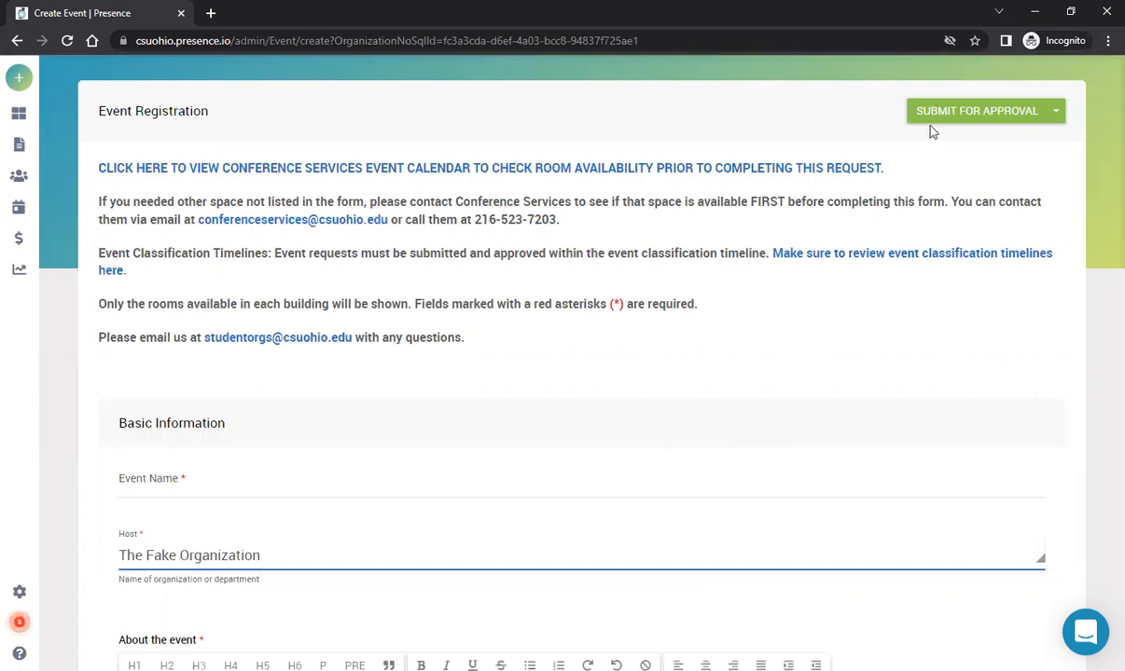
mouse_move(976, 110)
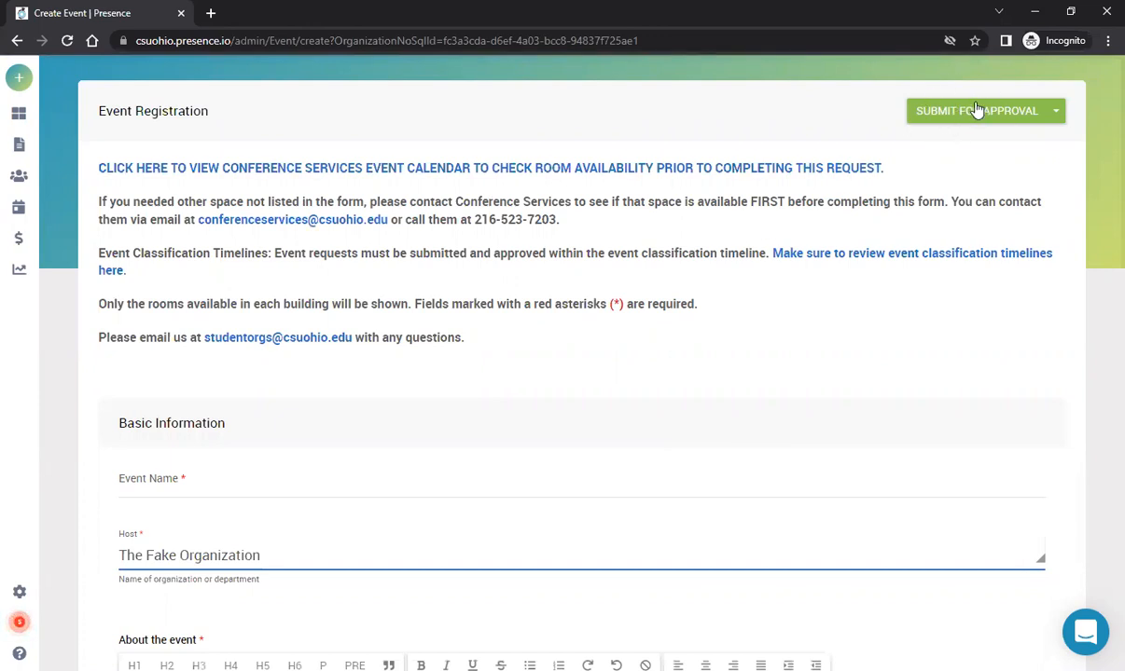
click(1055, 110)
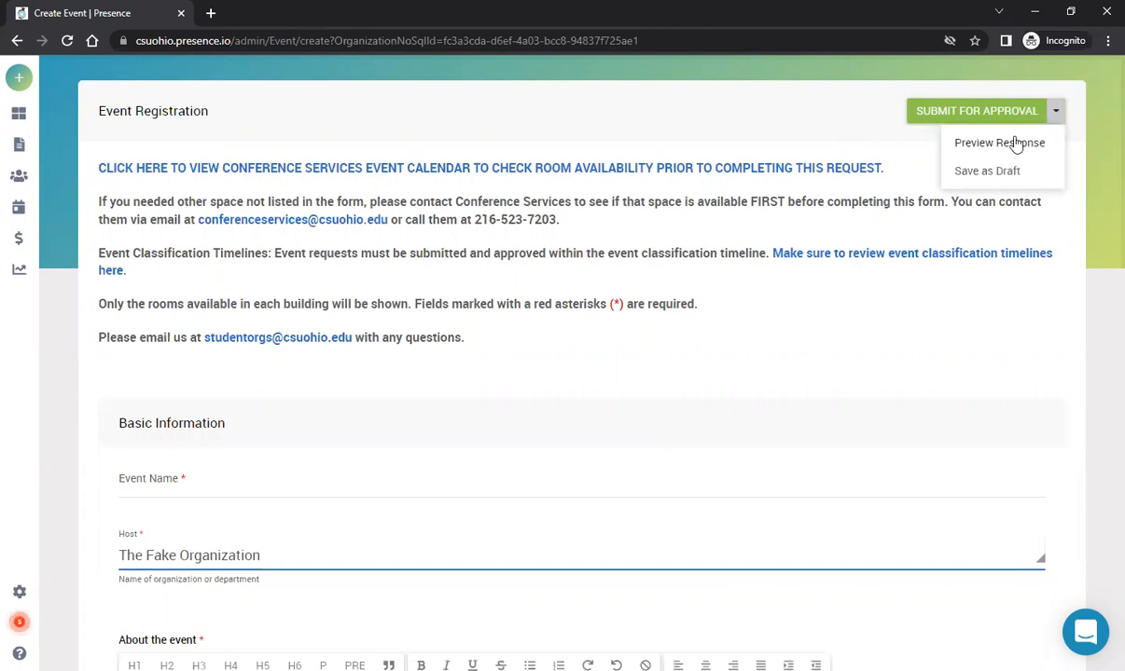
mouse_move(967, 177)
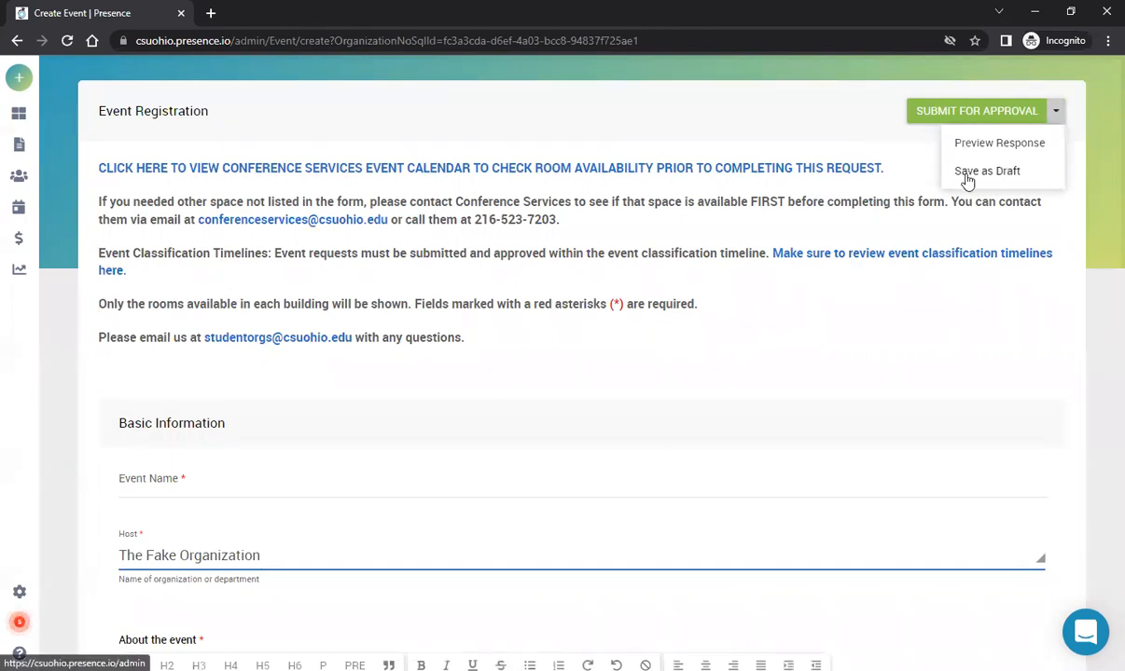
mouse_move(995, 177)
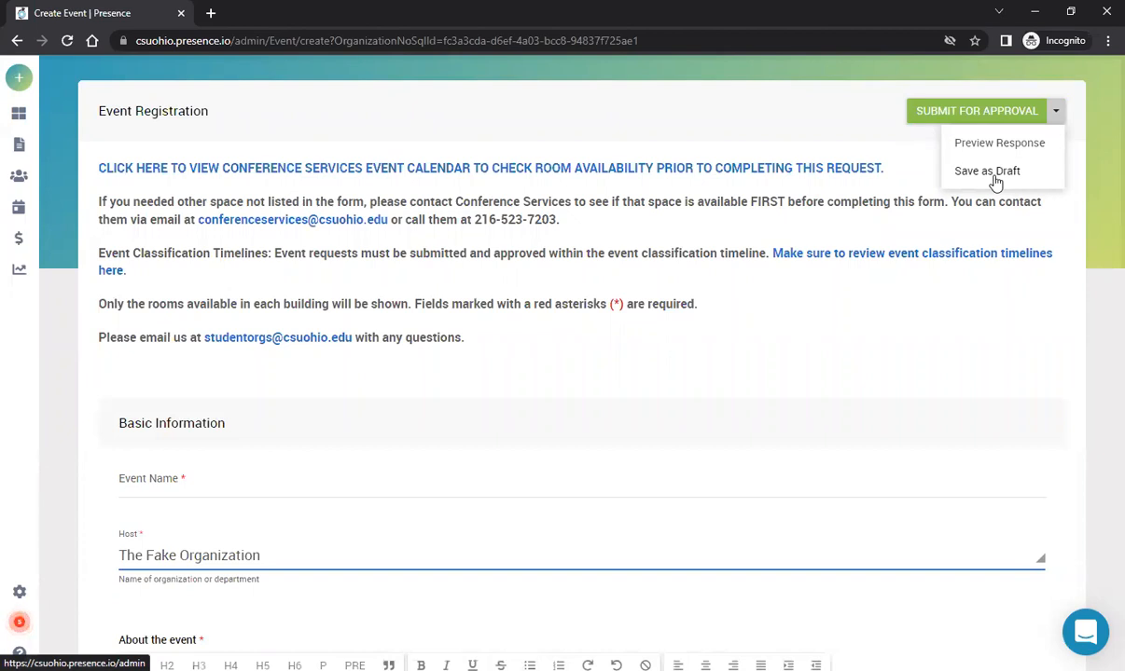
mouse_move(986, 178)
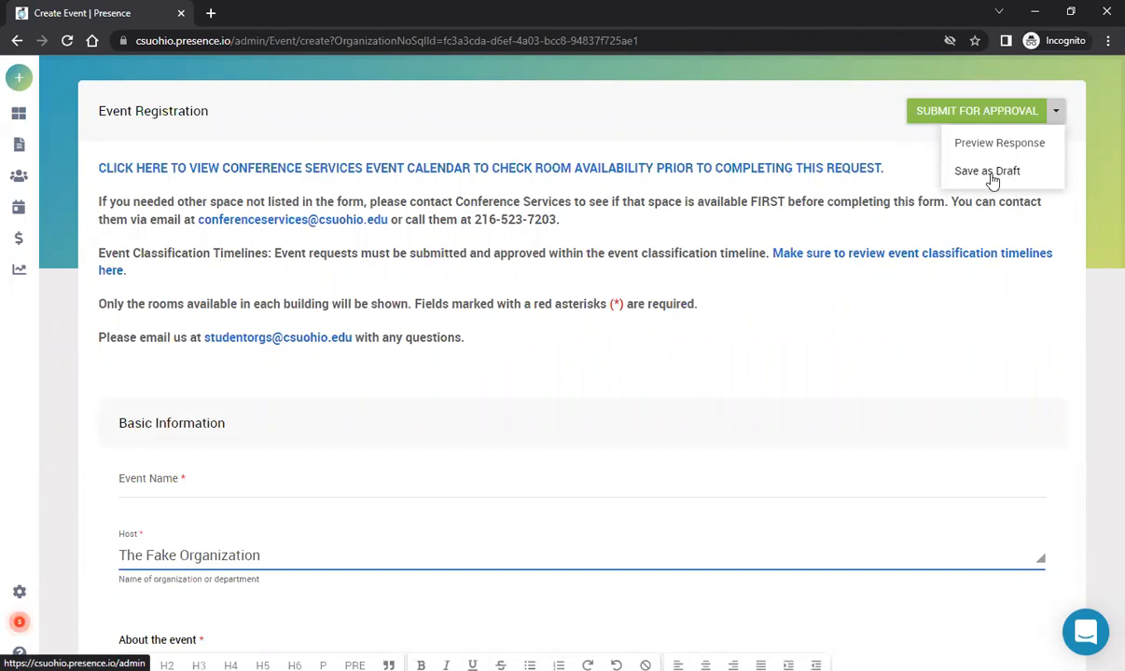
mouse_move(789, 193)
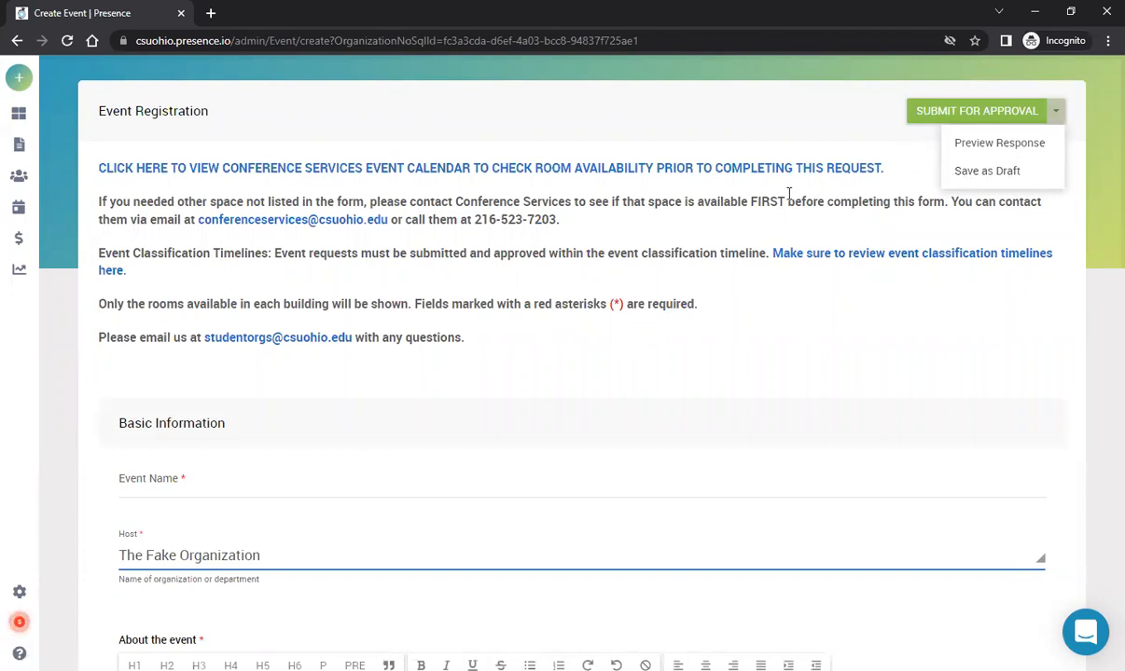
Name the event 'Meeting' and begin the description with 'This w'
scroll(down, 3)
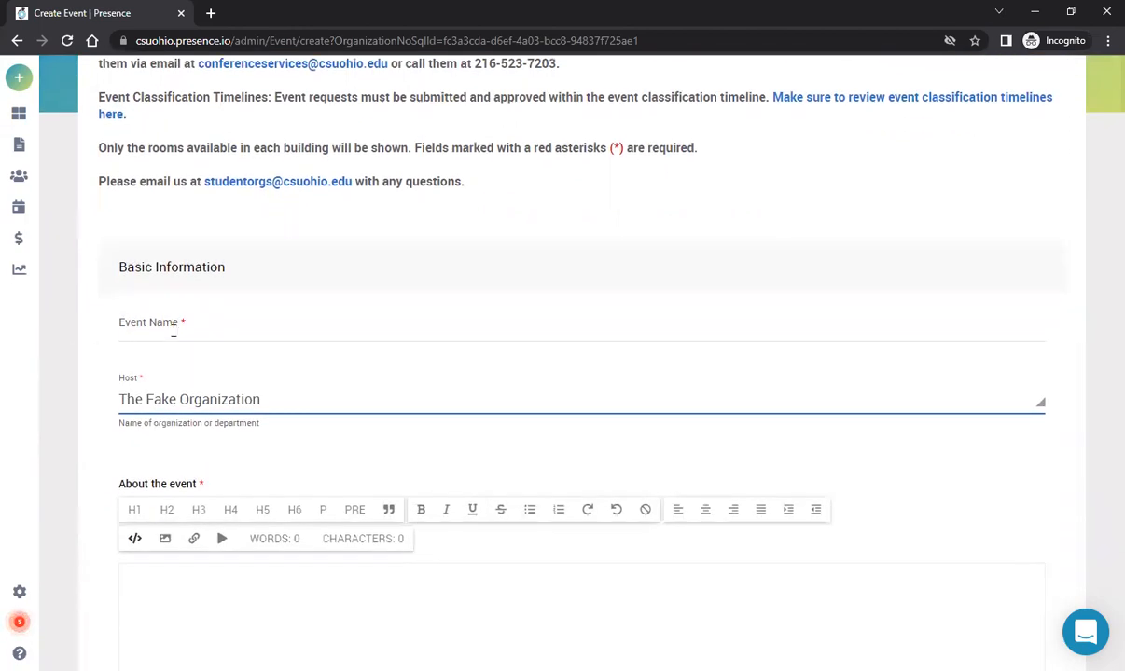
click(268, 331)
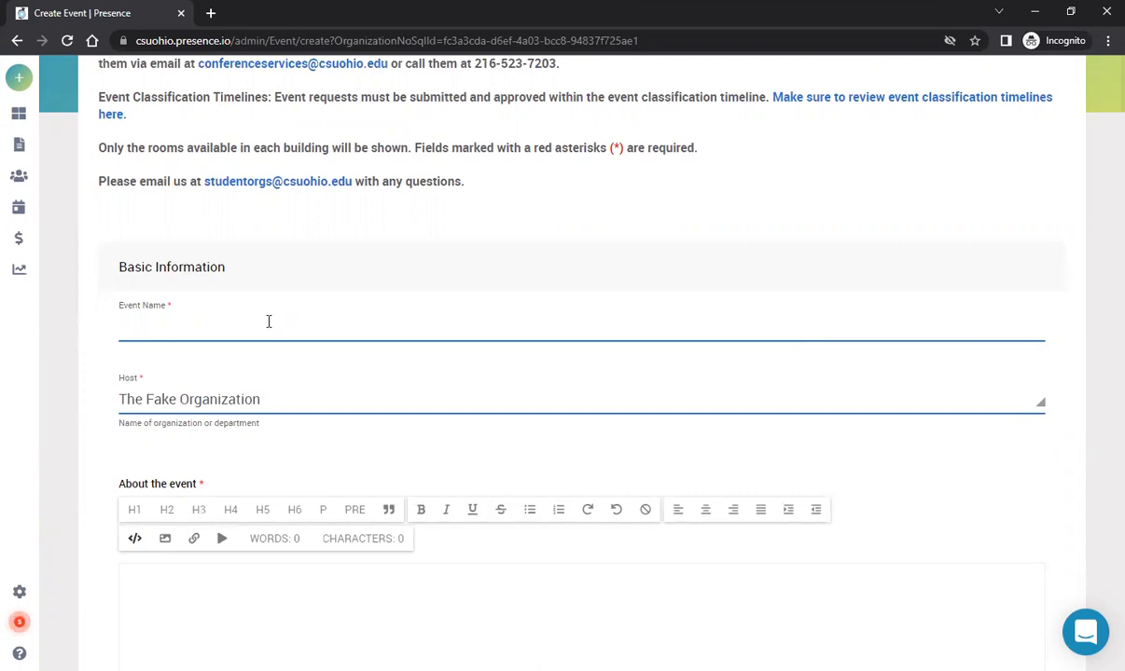
text(Meeting)
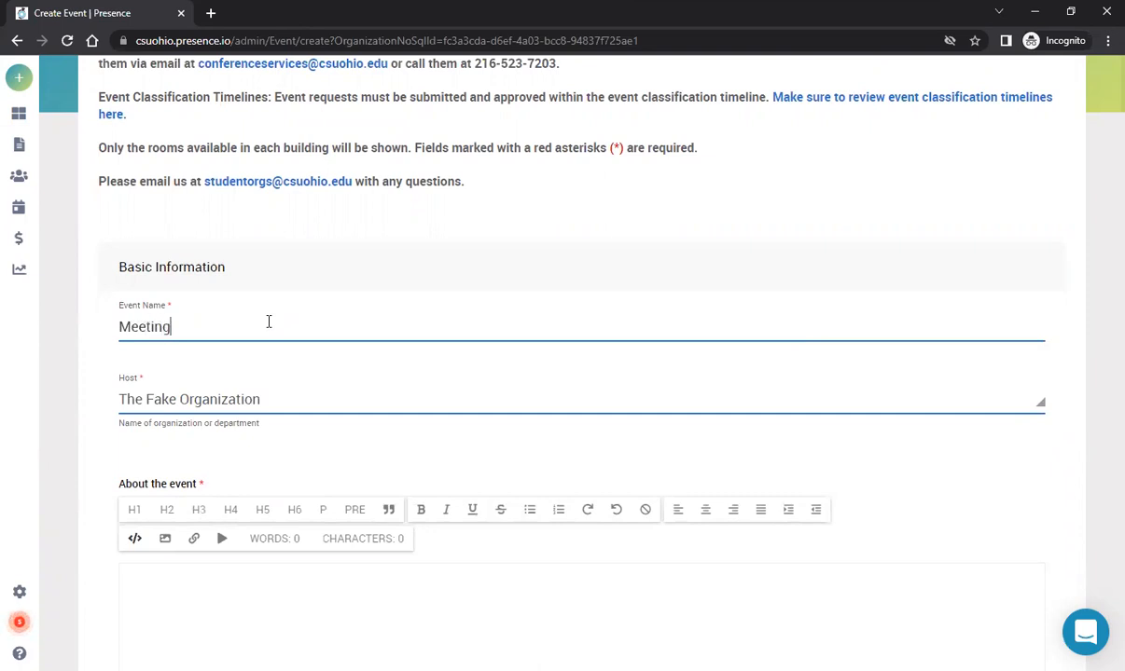
scroll(down, 3)
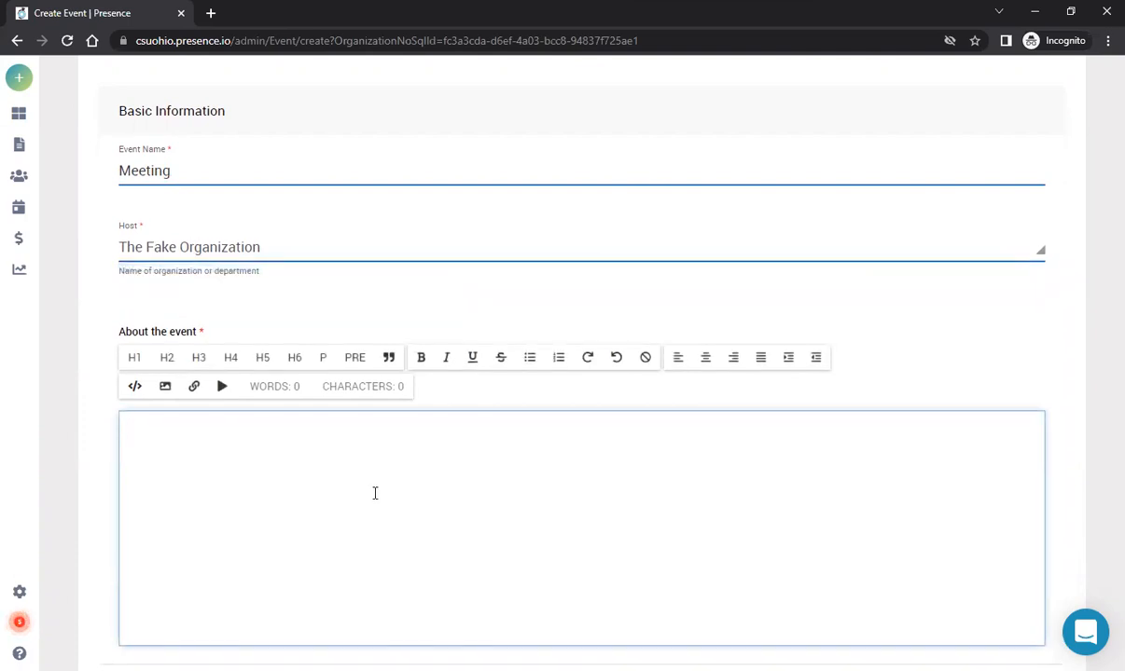
text(This w)
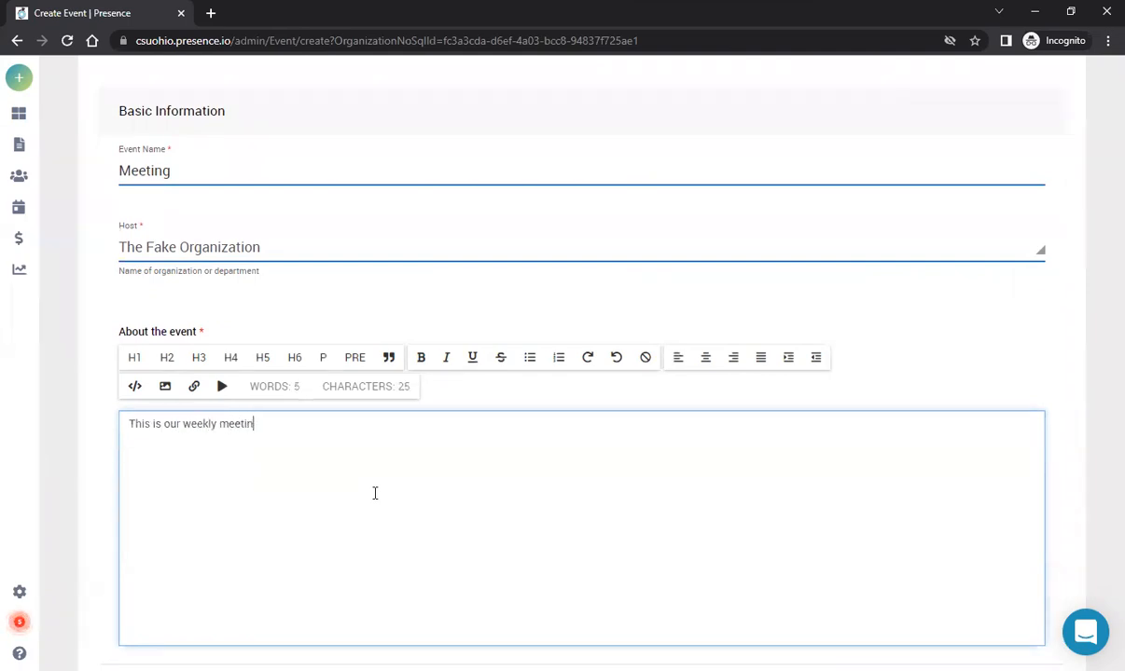
Set the event start to 12:00 PM on 09/13/2022
scroll(down, 3)
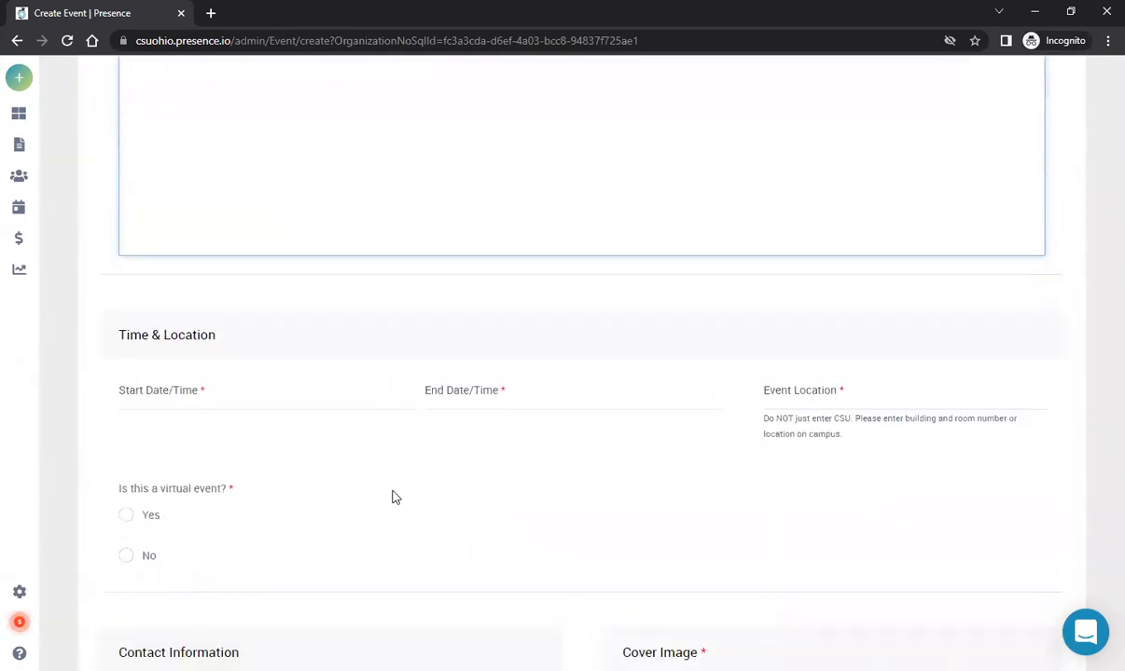
click(266, 394)
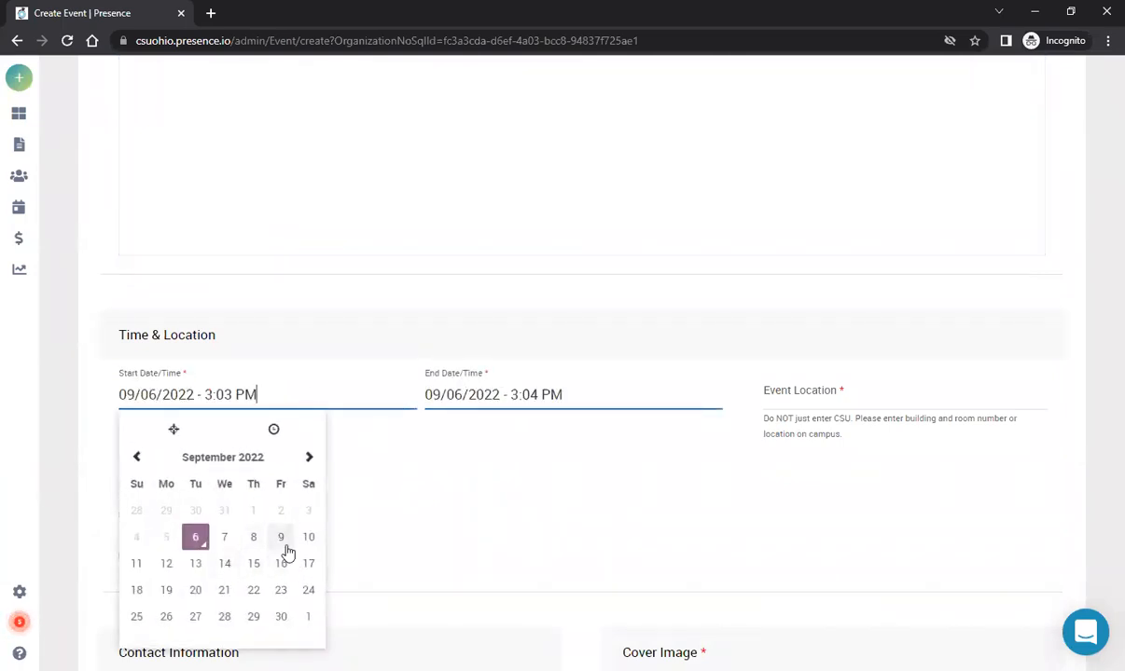
click(166, 563)
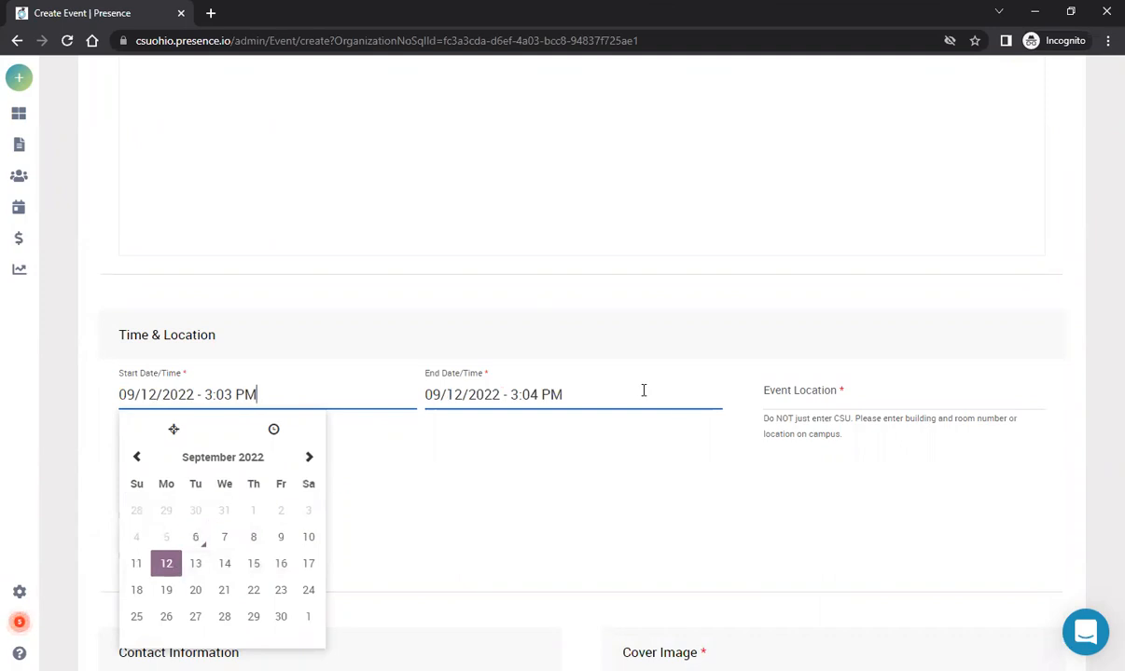
click(273, 429)
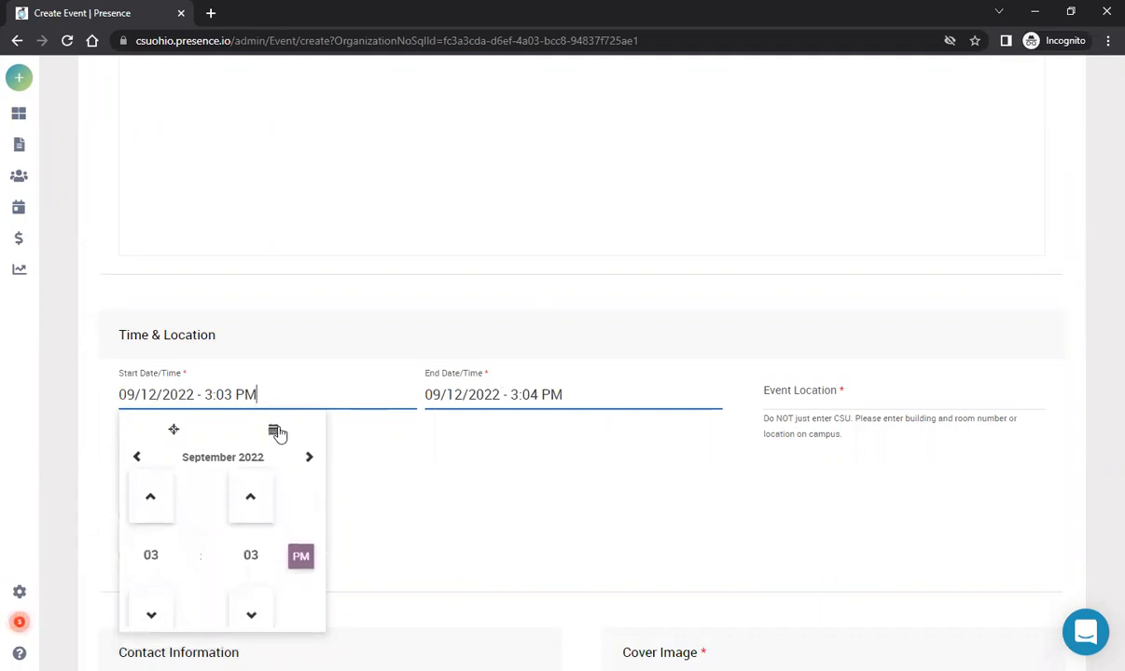
click(151, 496)
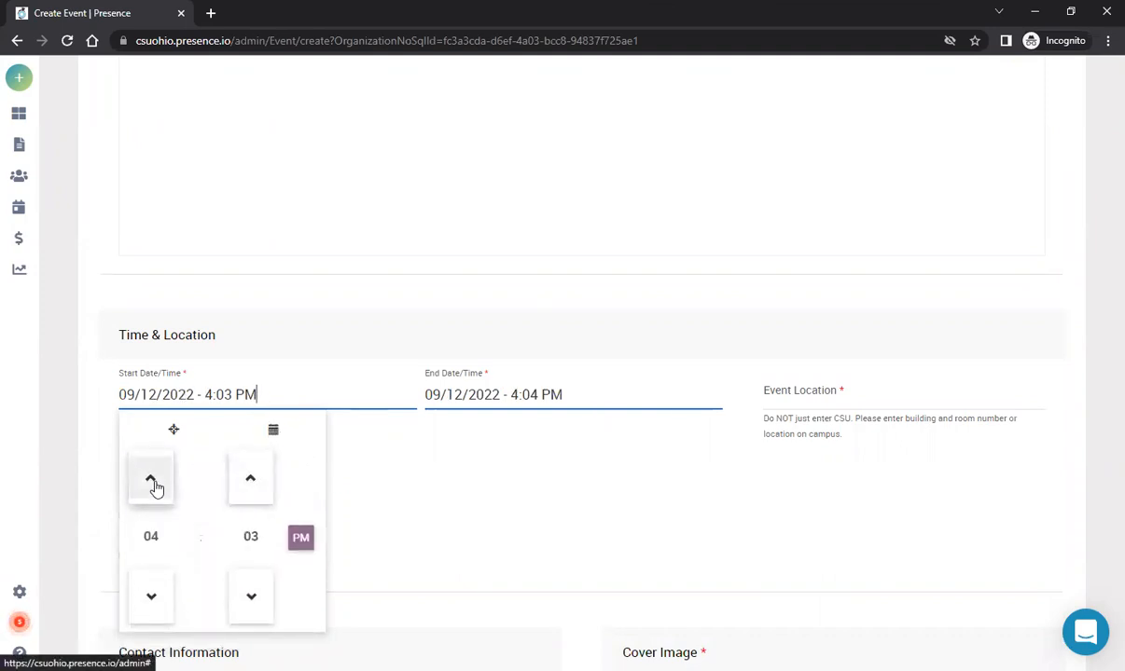
click(150, 477)
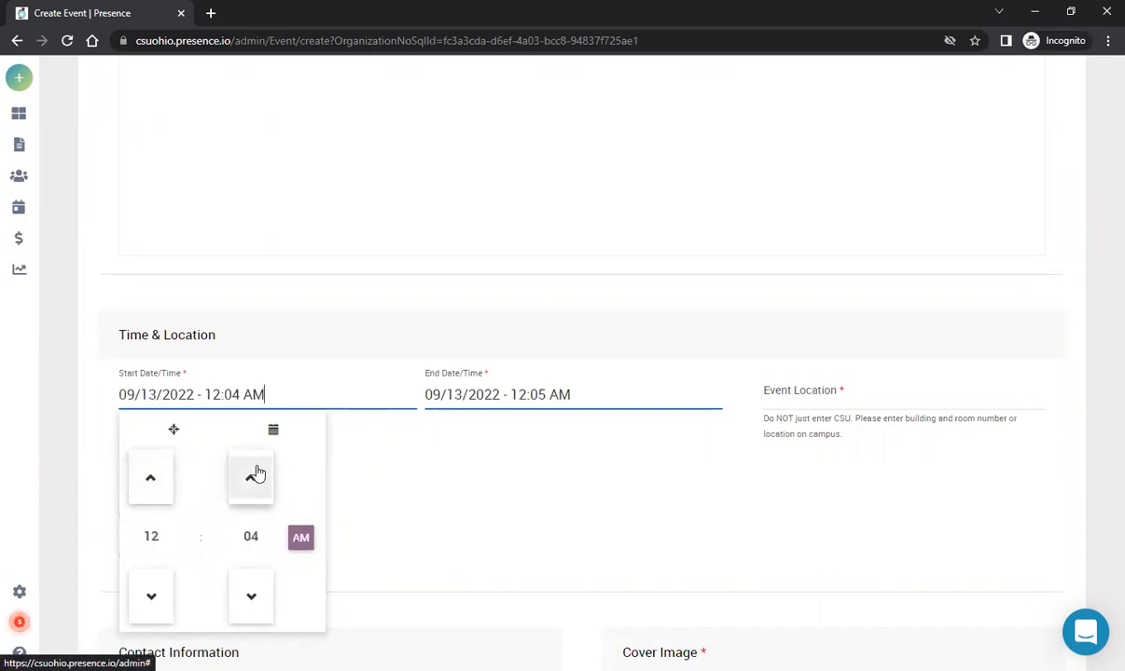
click(251, 597)
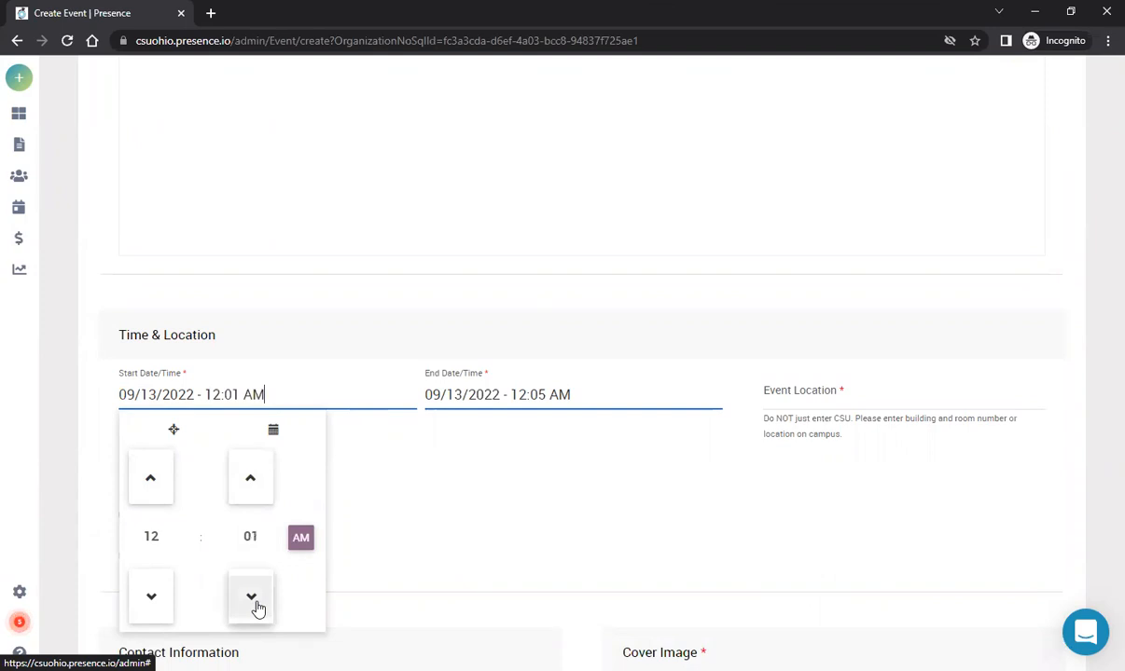
click(250, 597)
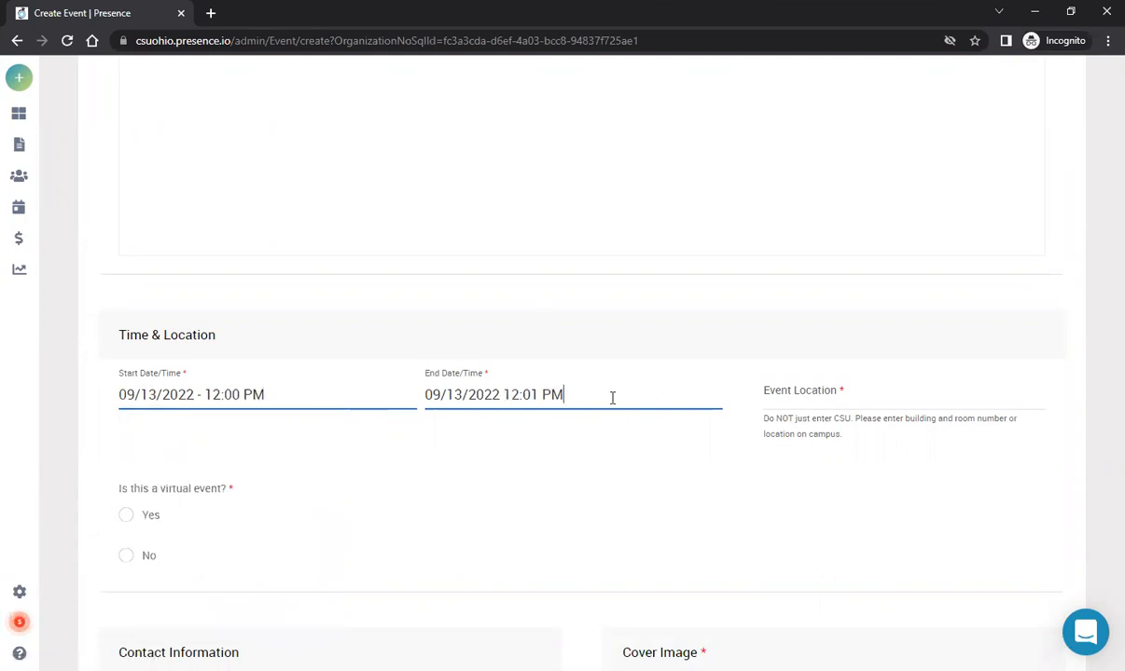
Set the event end time to 1:00 PM
click(572, 394)
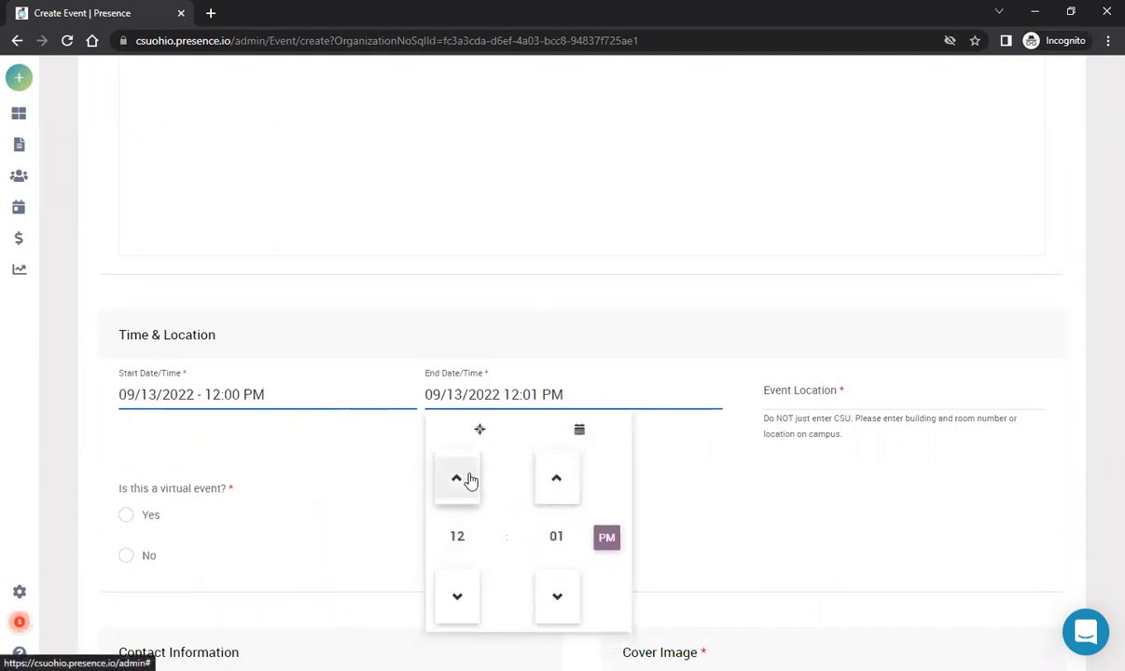
click(457, 479)
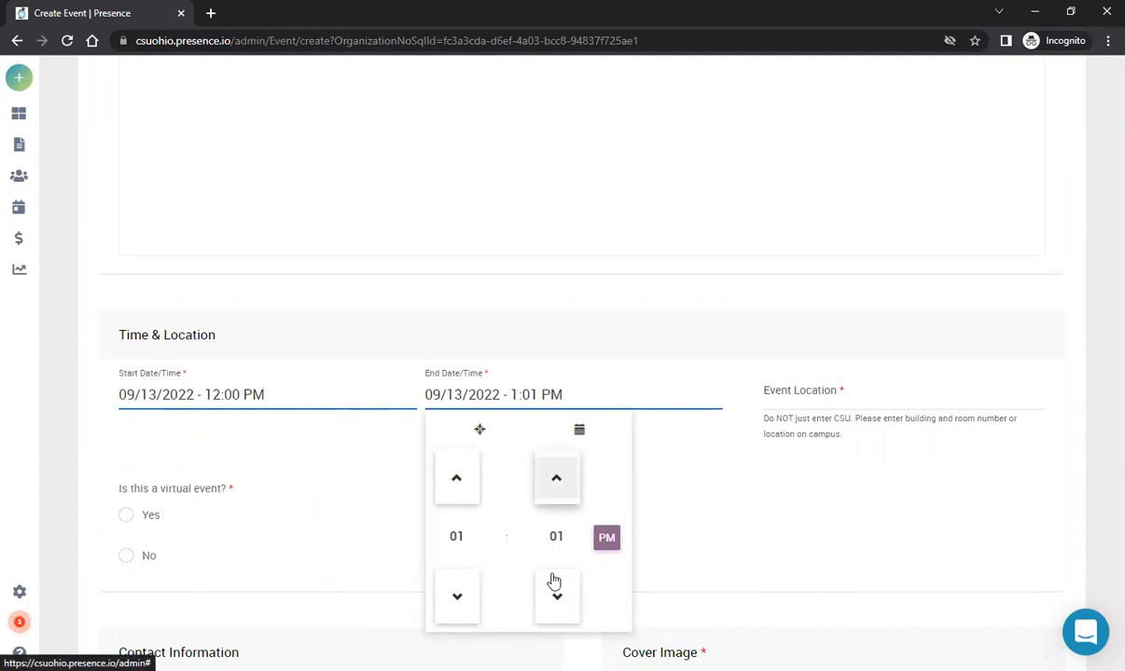
click(556, 597)
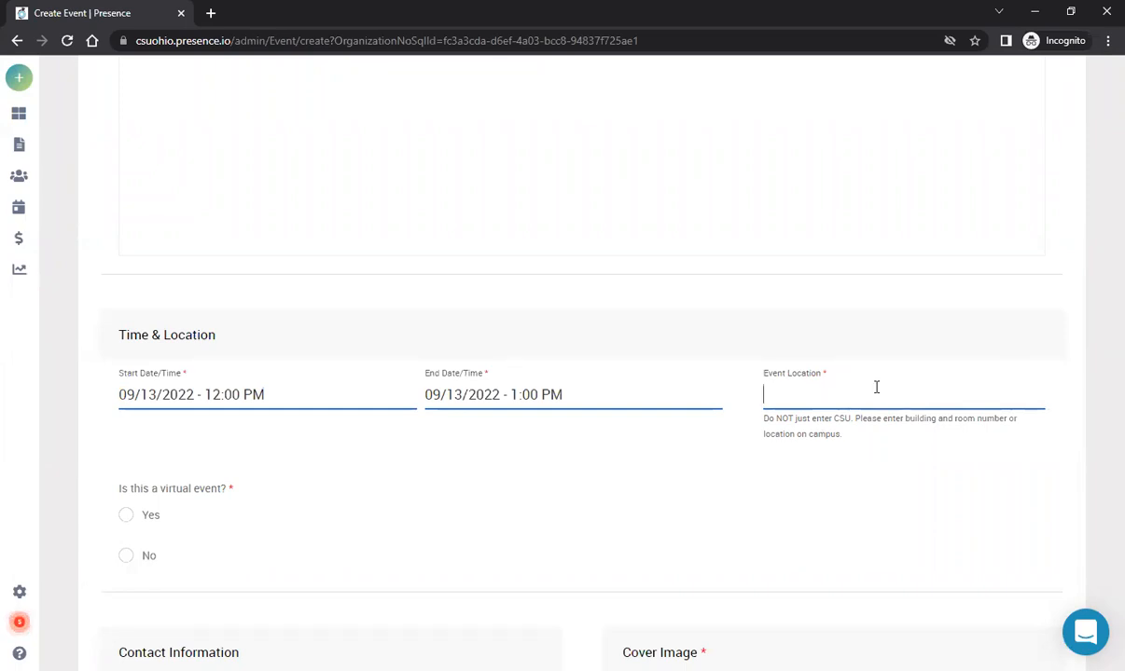
Enter SC 313 as the event location
text(SC 313)
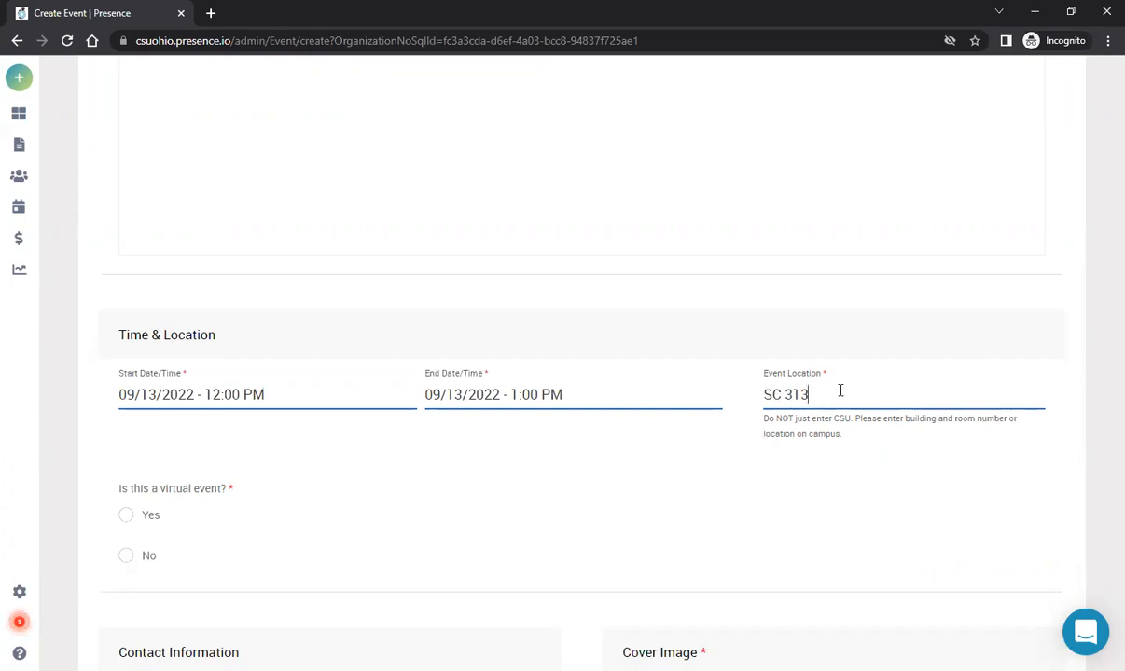
Mark the event as not virtual and held off campus
scroll(down, 3)
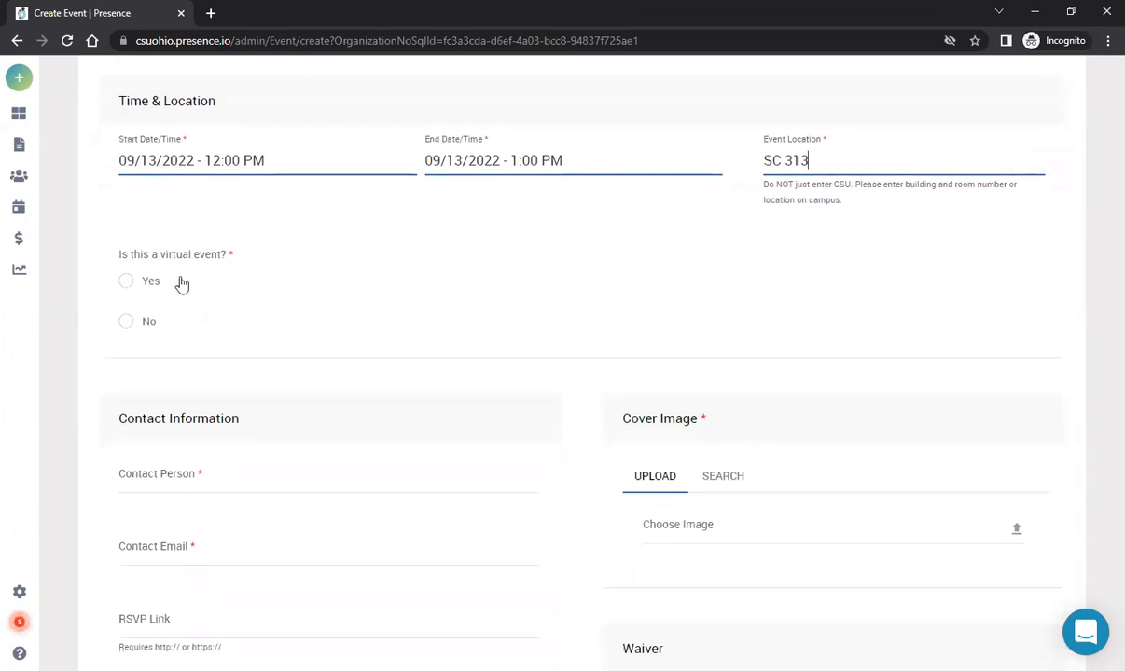
mouse_move(147, 258)
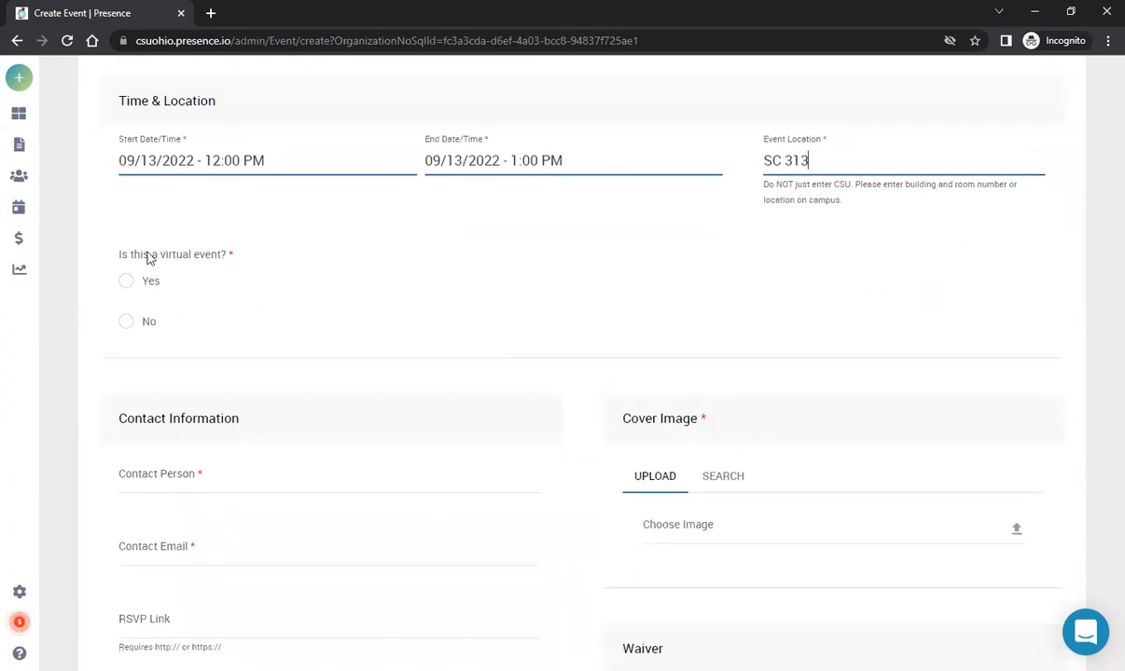
click(126, 281)
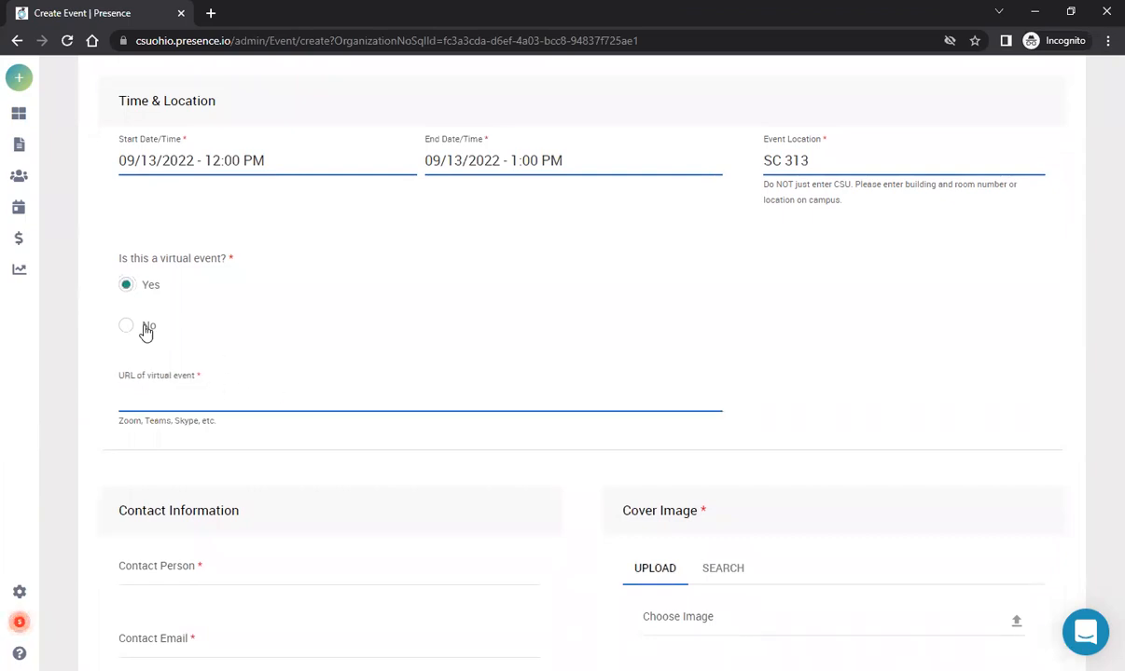
click(126, 325)
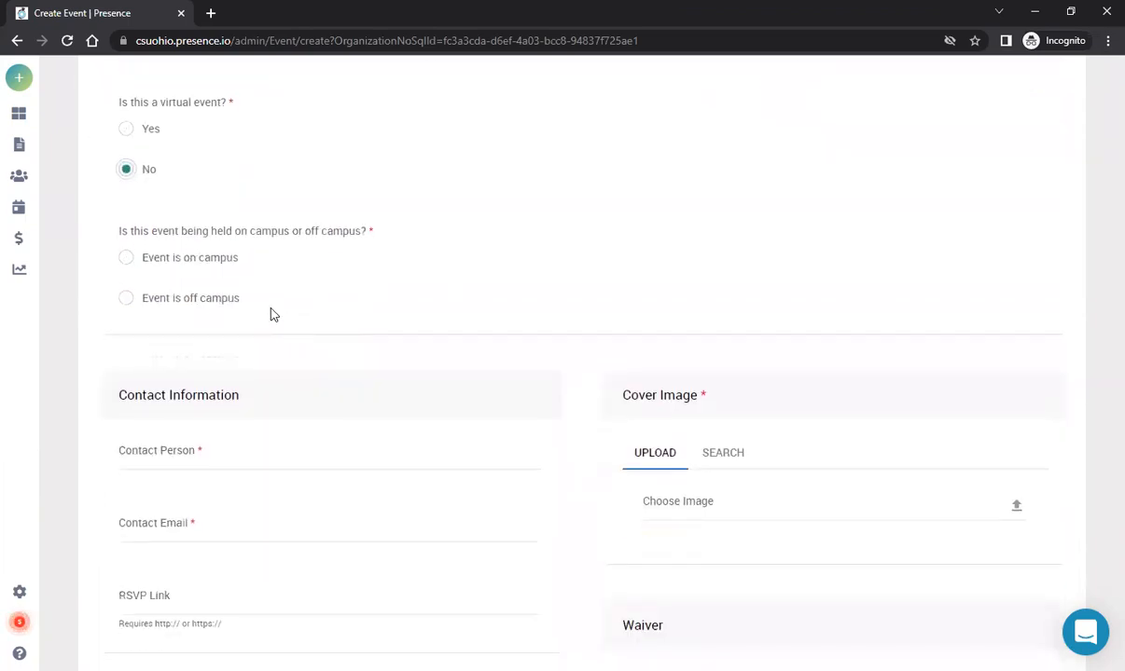
mouse_move(345, 240)
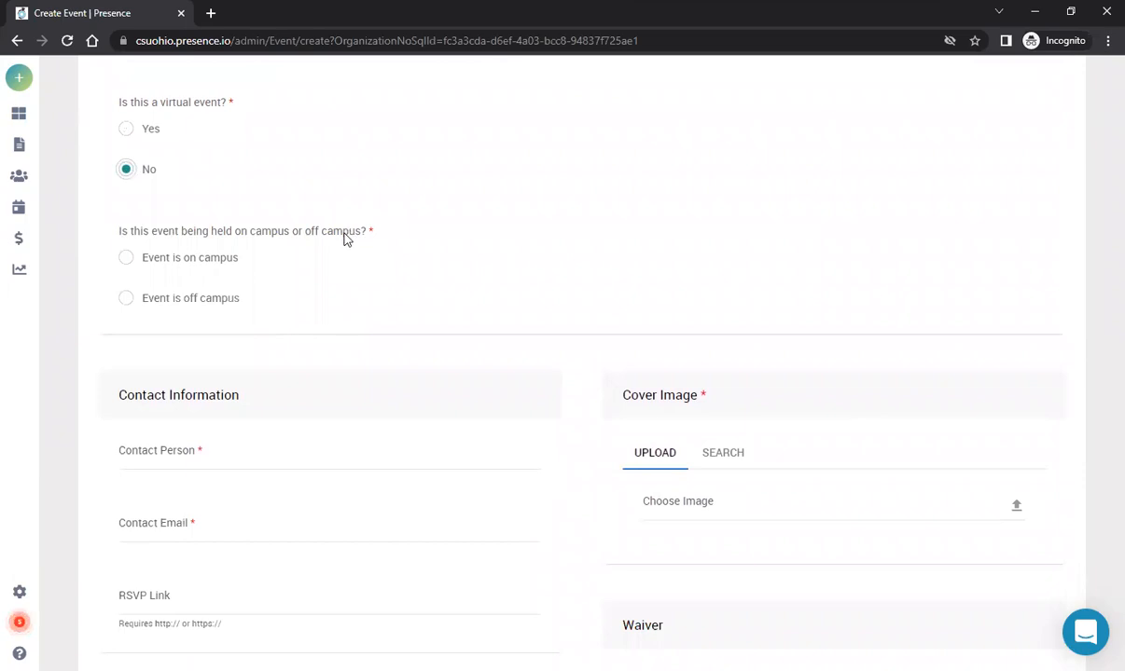
mouse_move(249, 305)
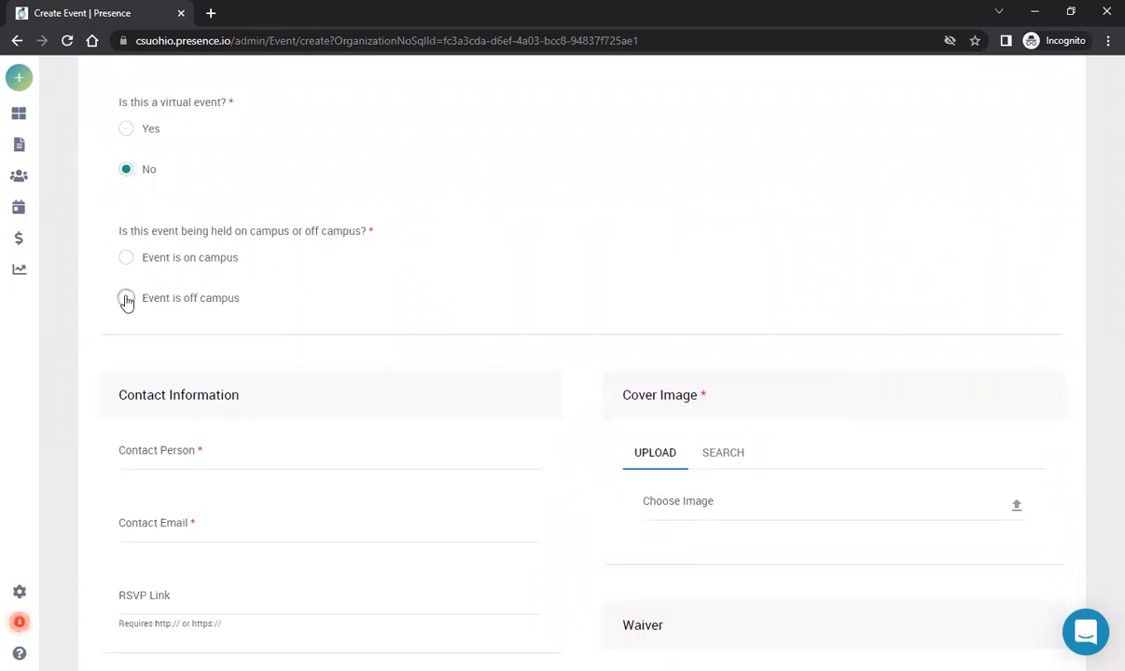
click(126, 298)
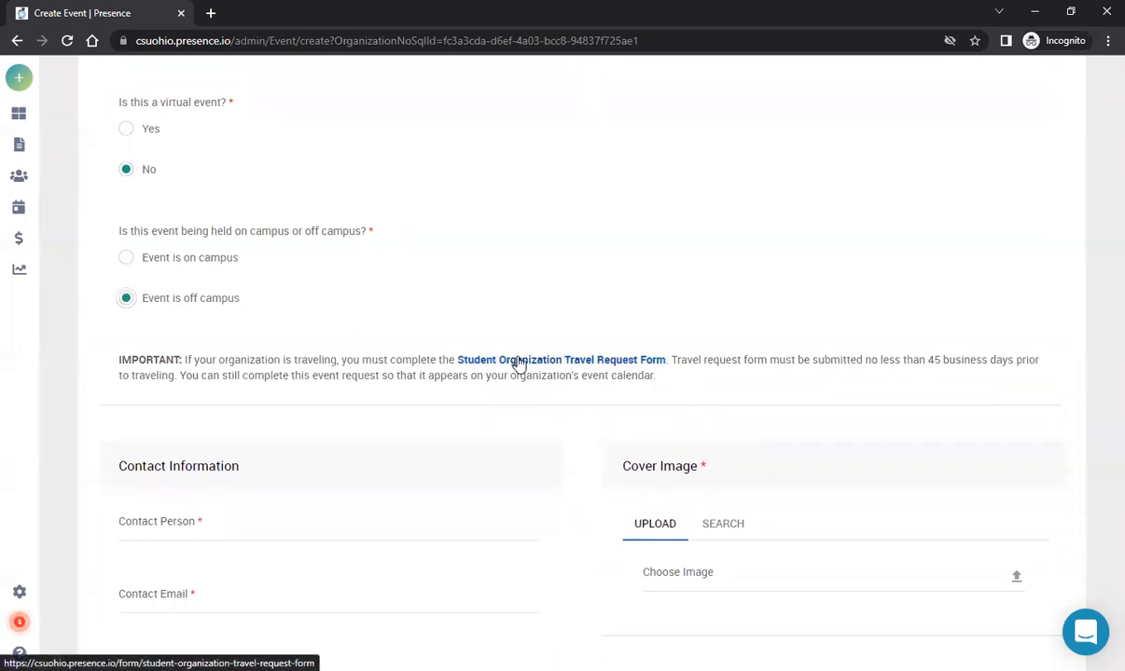
mouse_move(568, 369)
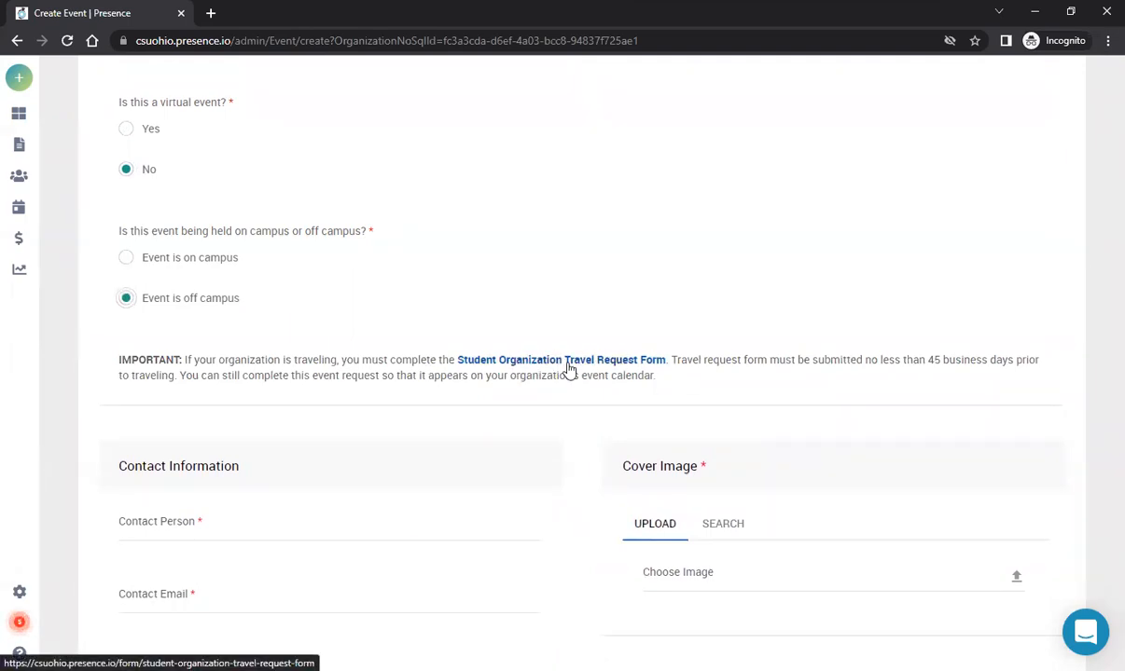
mouse_move(548, 371)
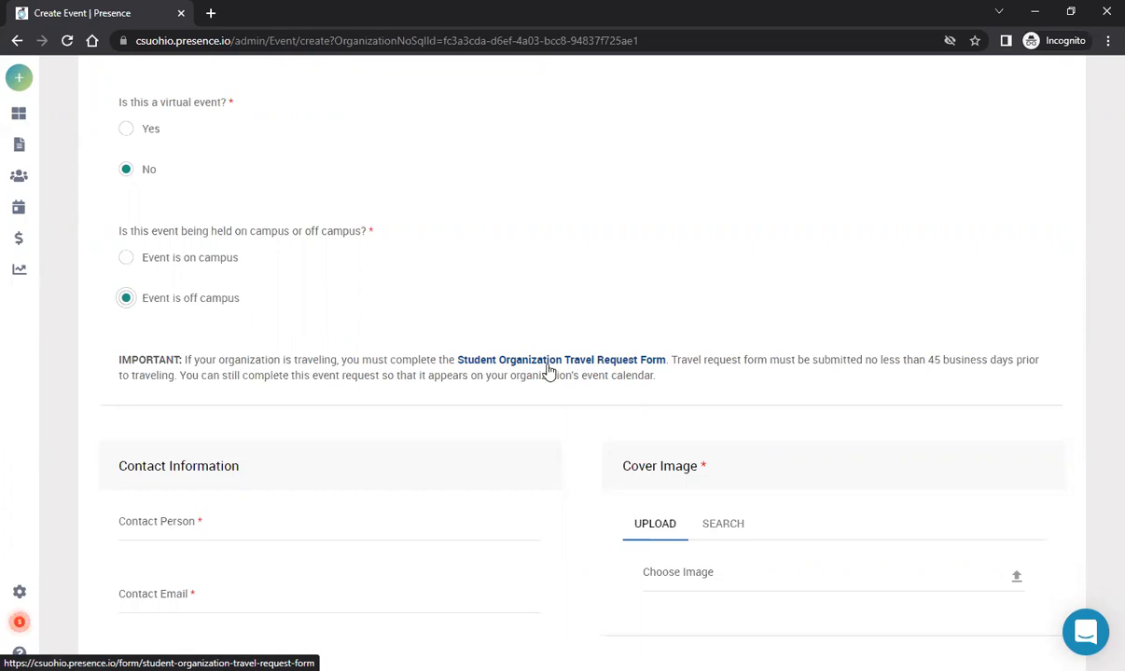
mouse_move(569, 371)
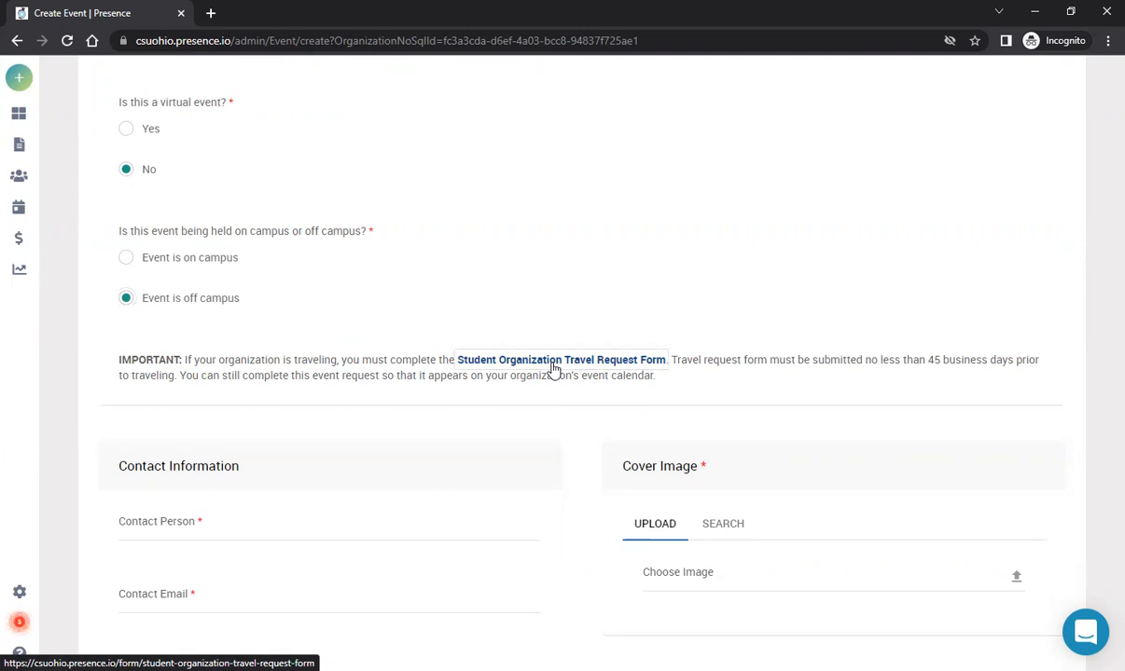
Open the Student Organization Travel Request Form from the IMPORTANT notice
click(560, 359)
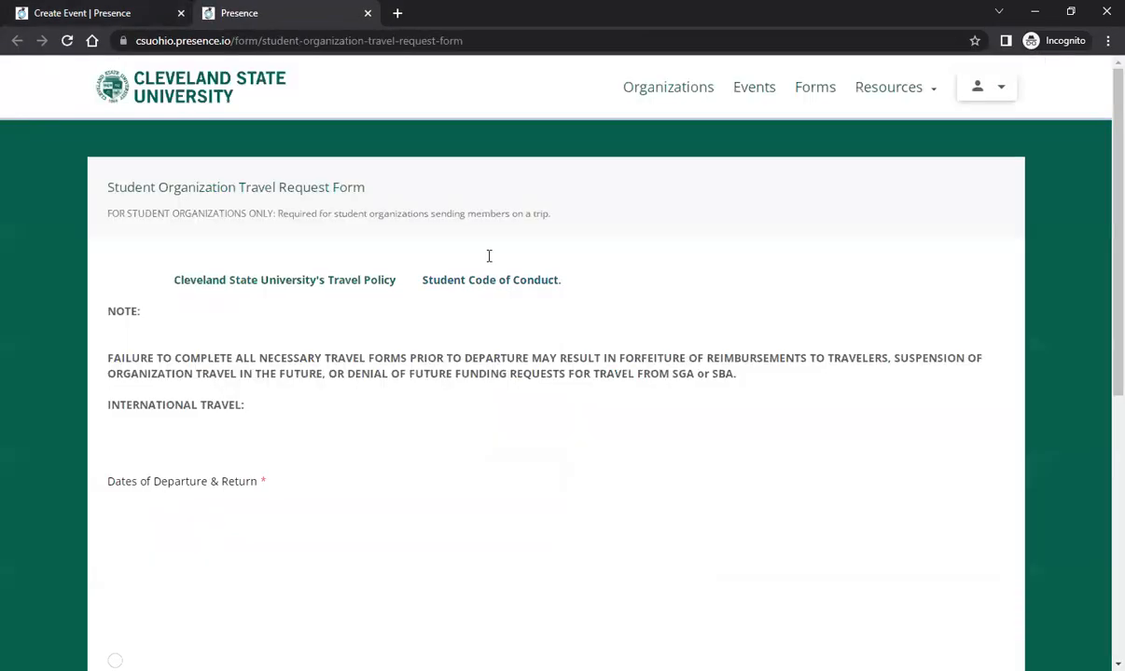
scroll(down, 3)
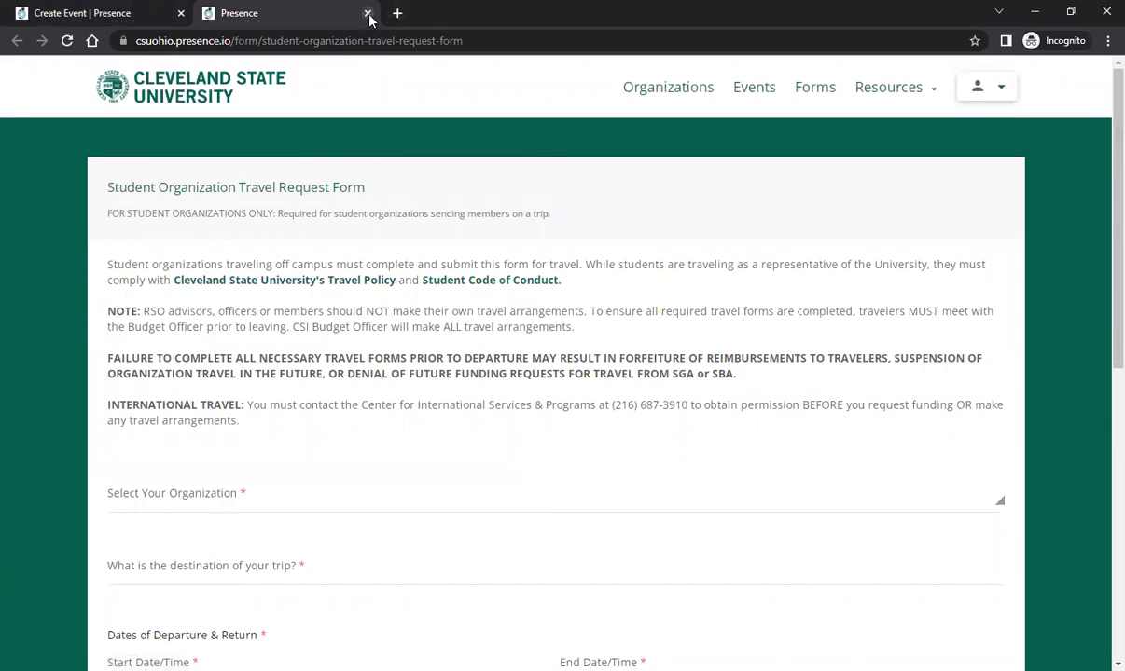
Return to the event form tab and mark the event as on campus
click(369, 17)
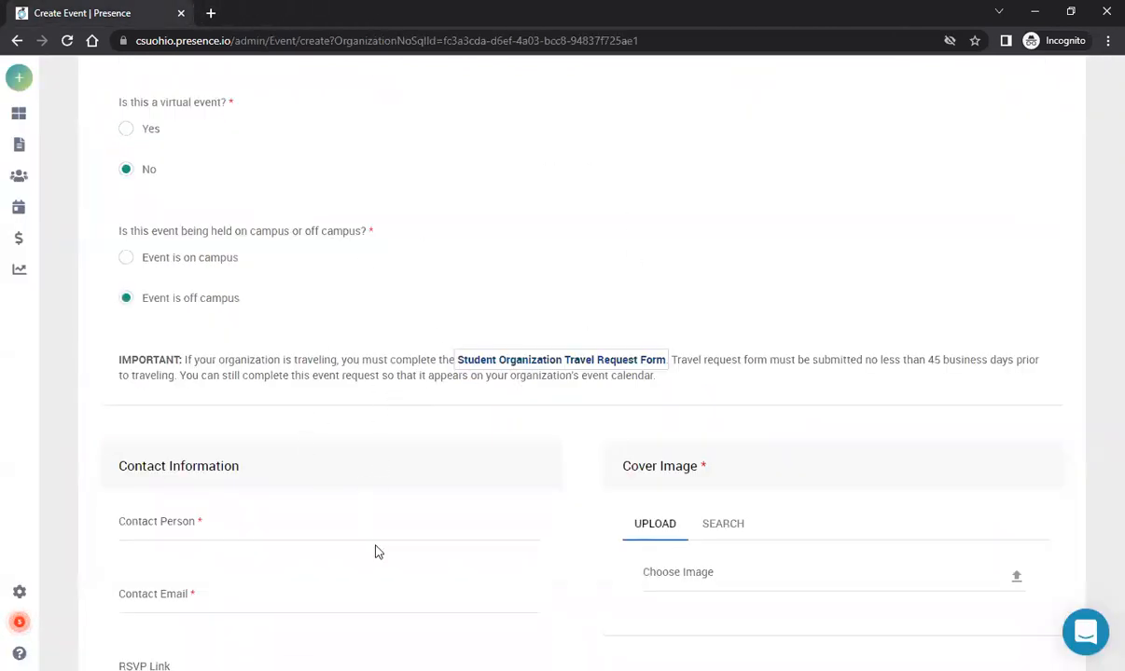
scroll(down, 3)
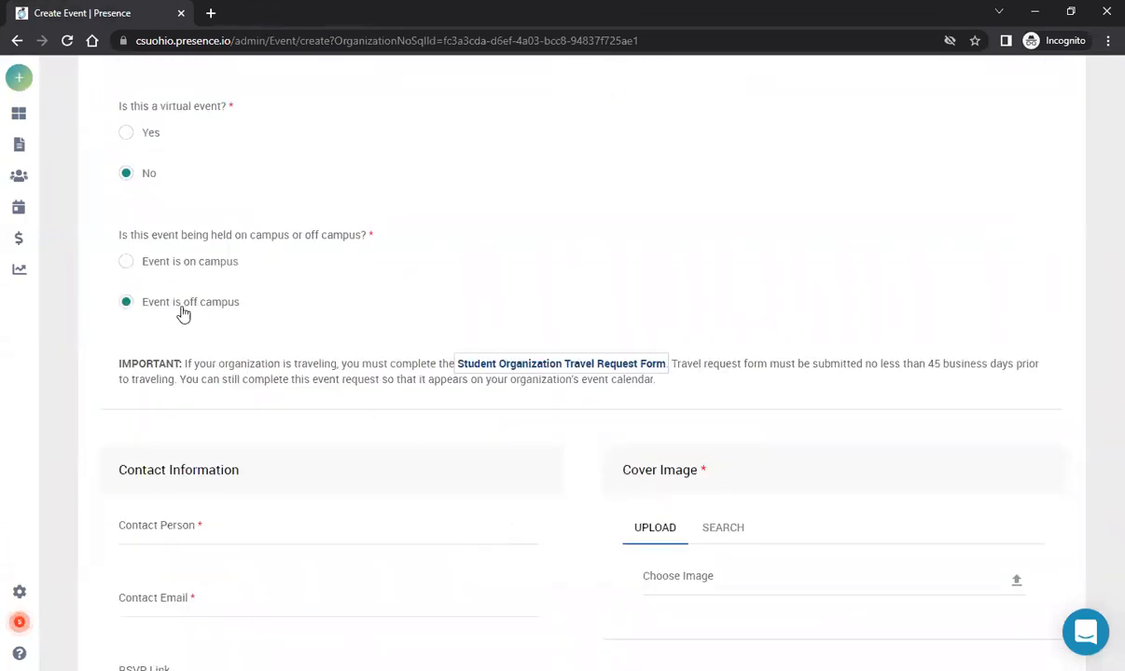
mouse_move(229, 308)
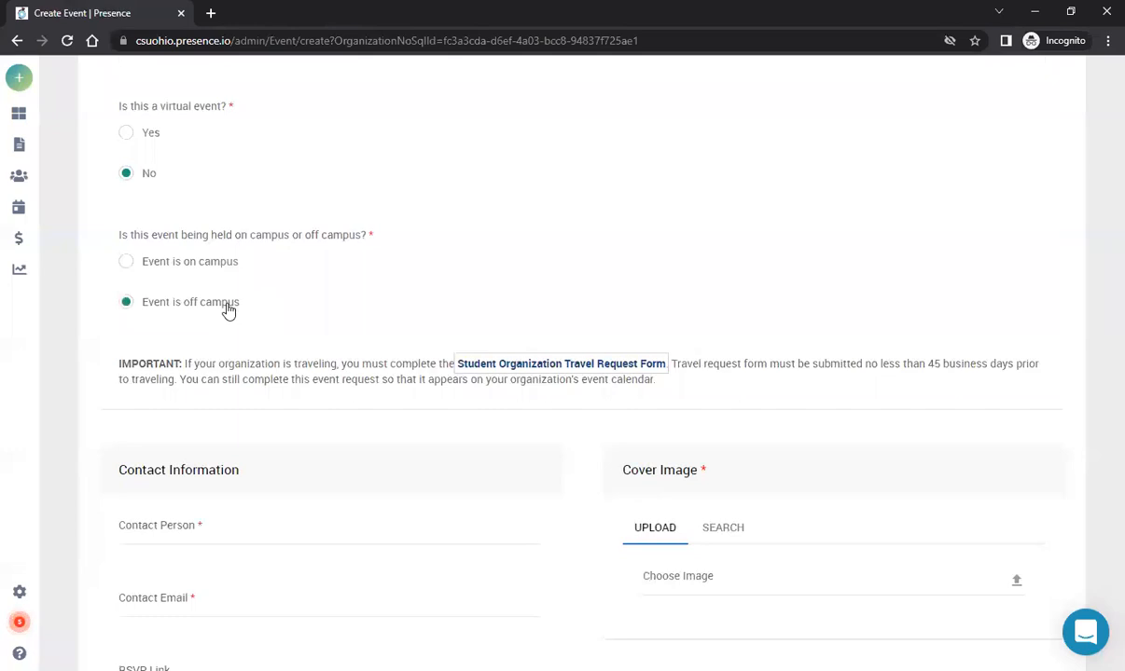
scroll(down, 3)
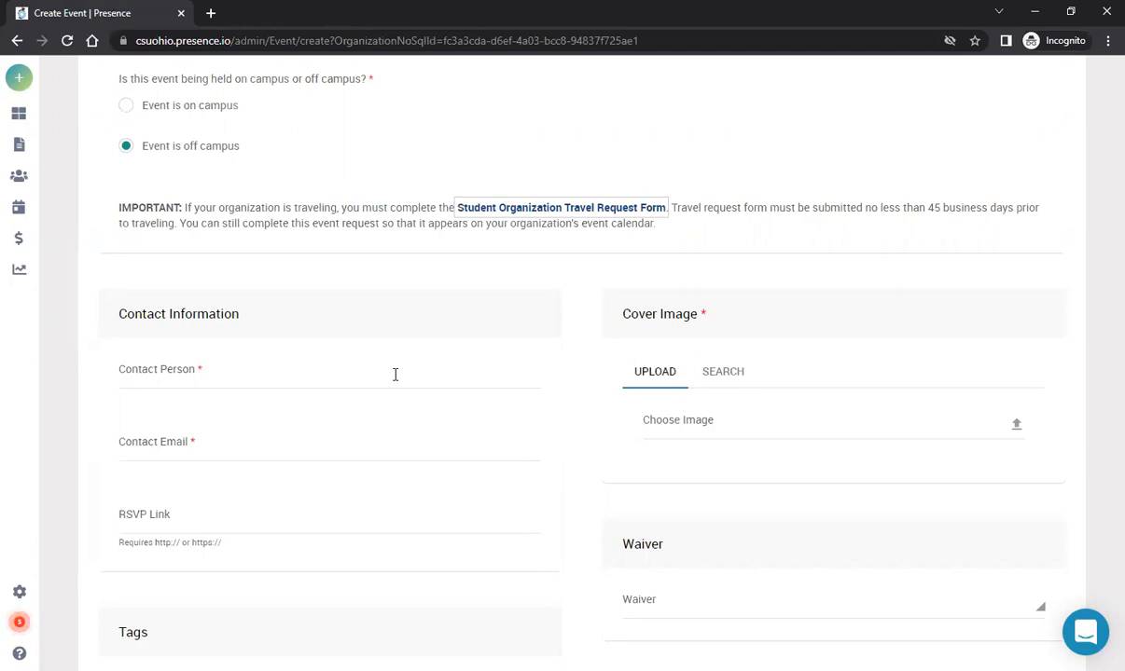
mouse_move(495, 379)
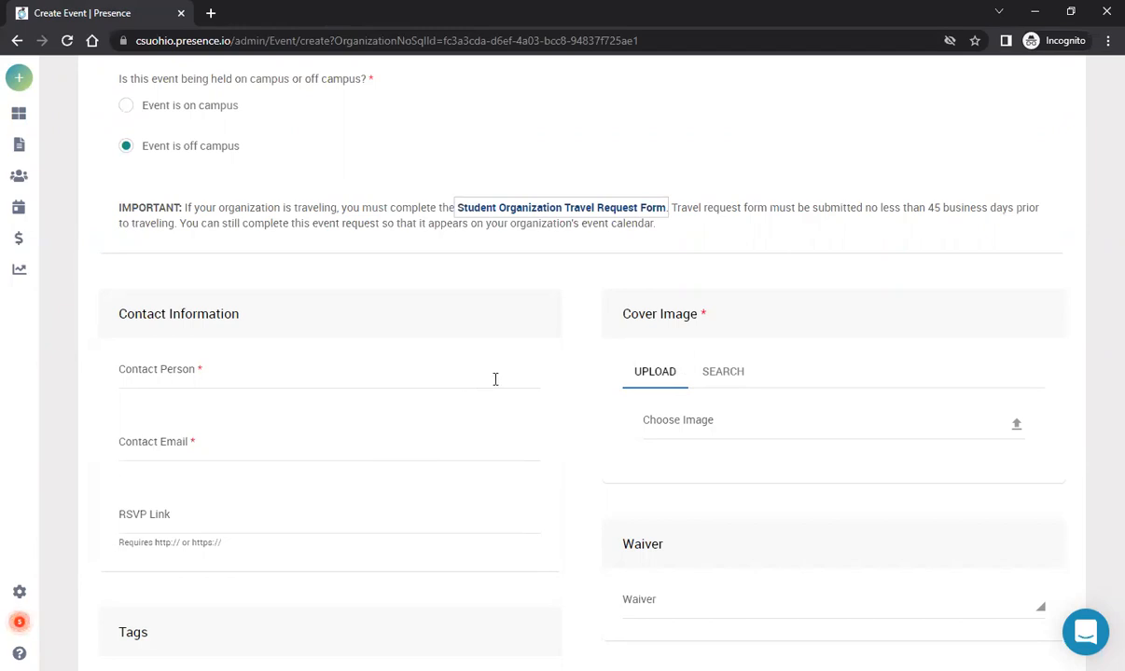
mouse_move(550, 425)
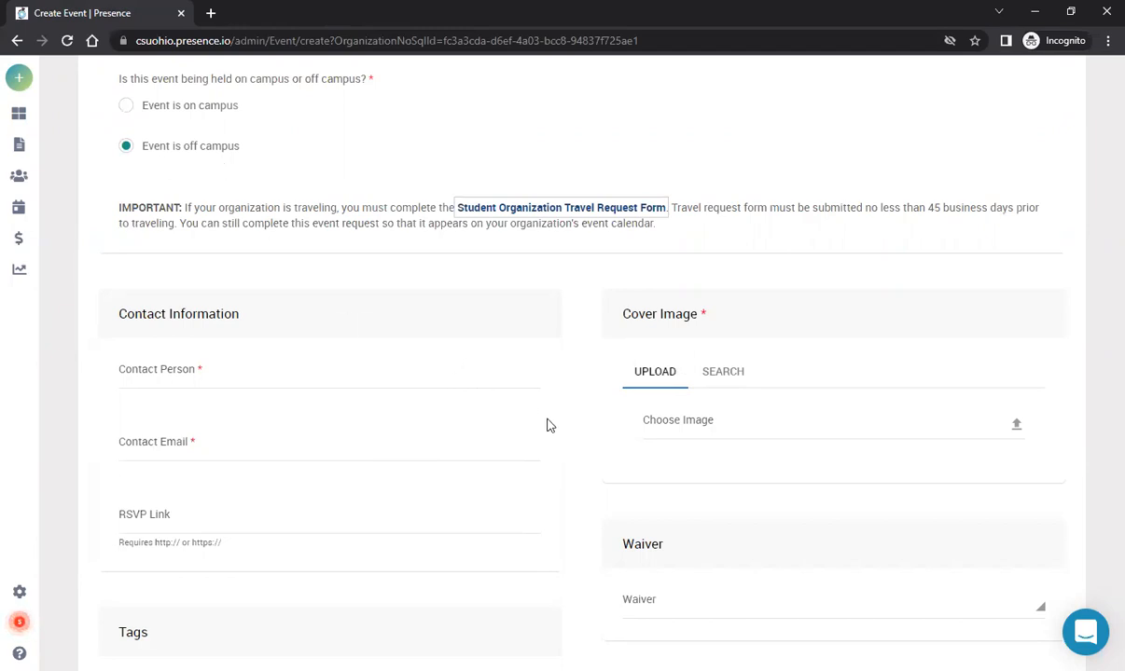
scroll(down, 3)
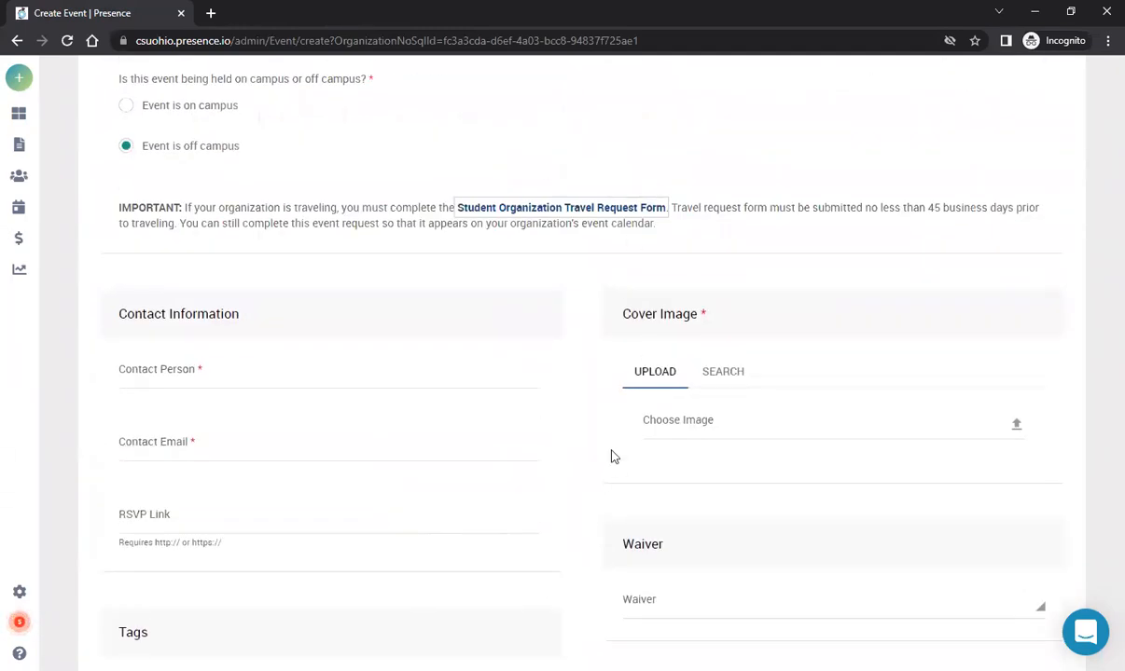
mouse_move(521, 425)
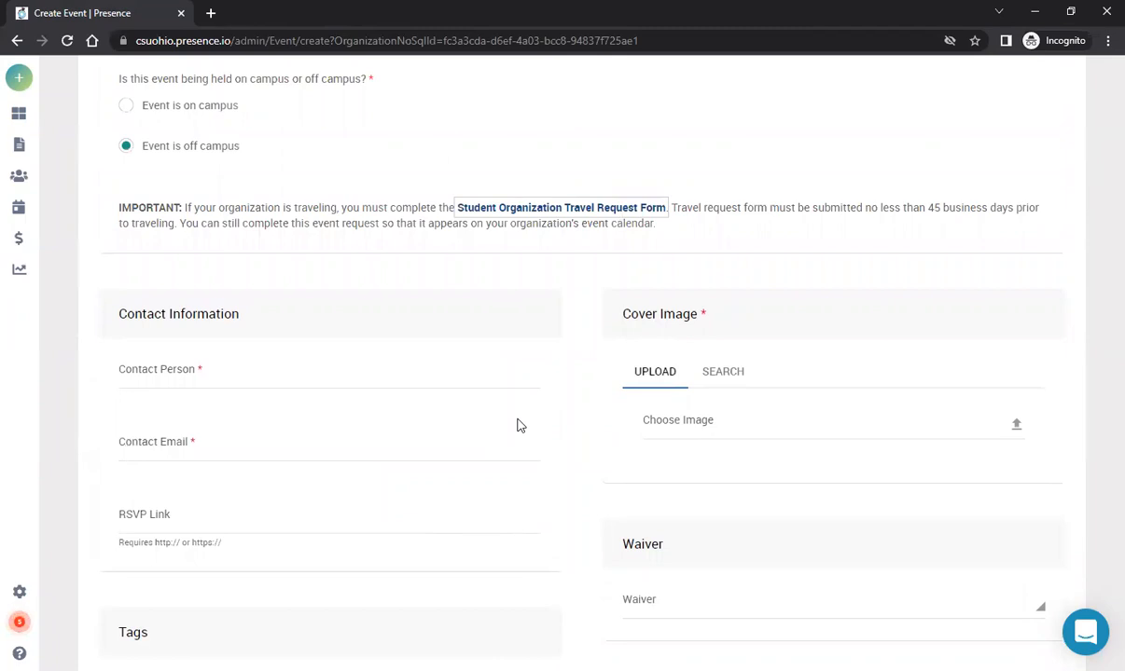
mouse_move(471, 405)
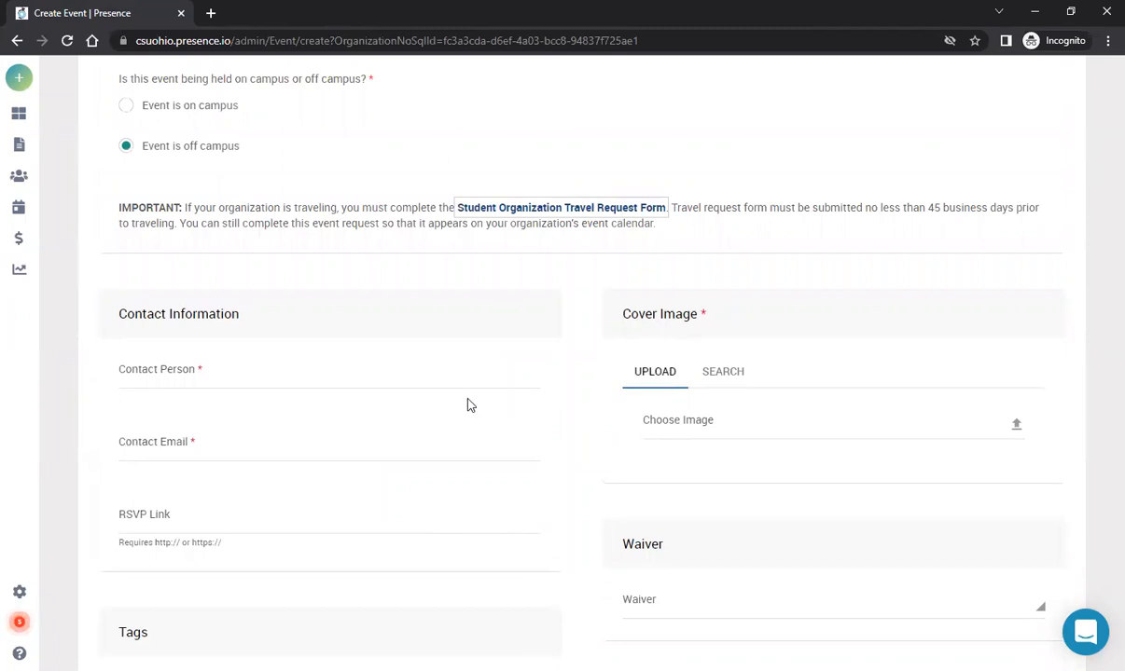
mouse_move(509, 424)
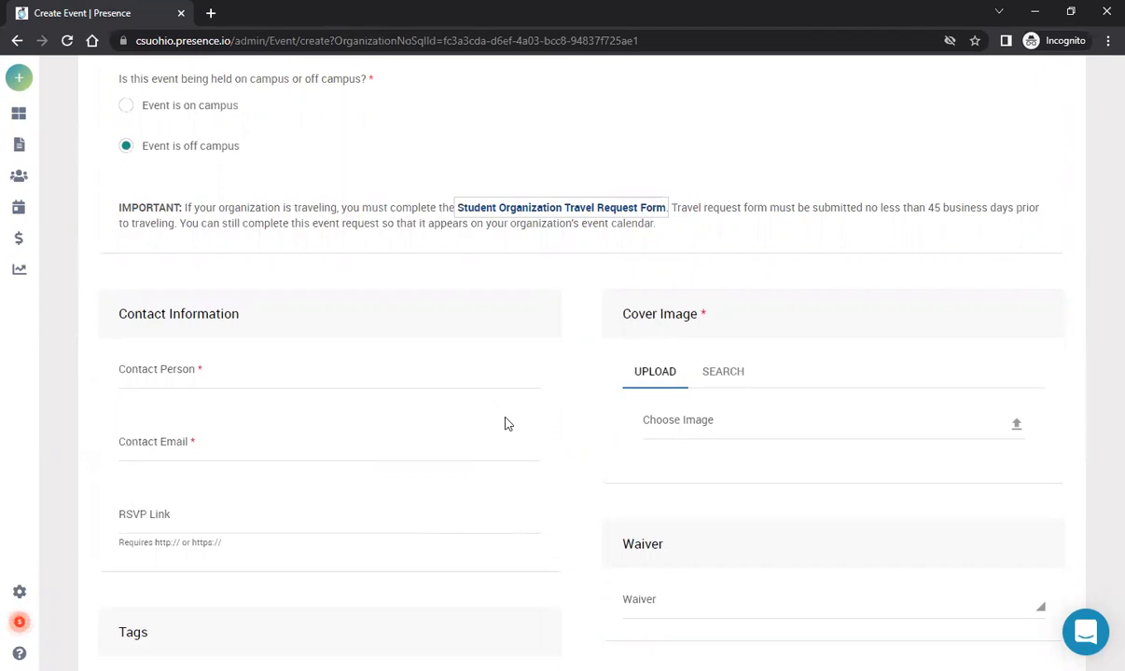
mouse_move(606, 451)
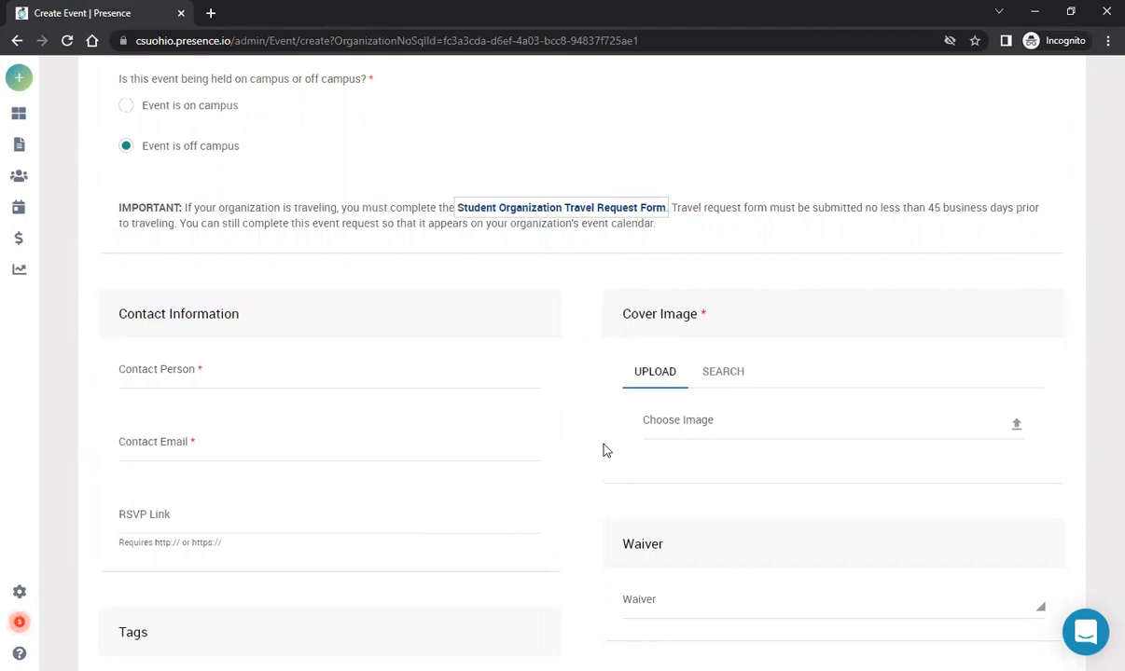
mouse_move(563, 369)
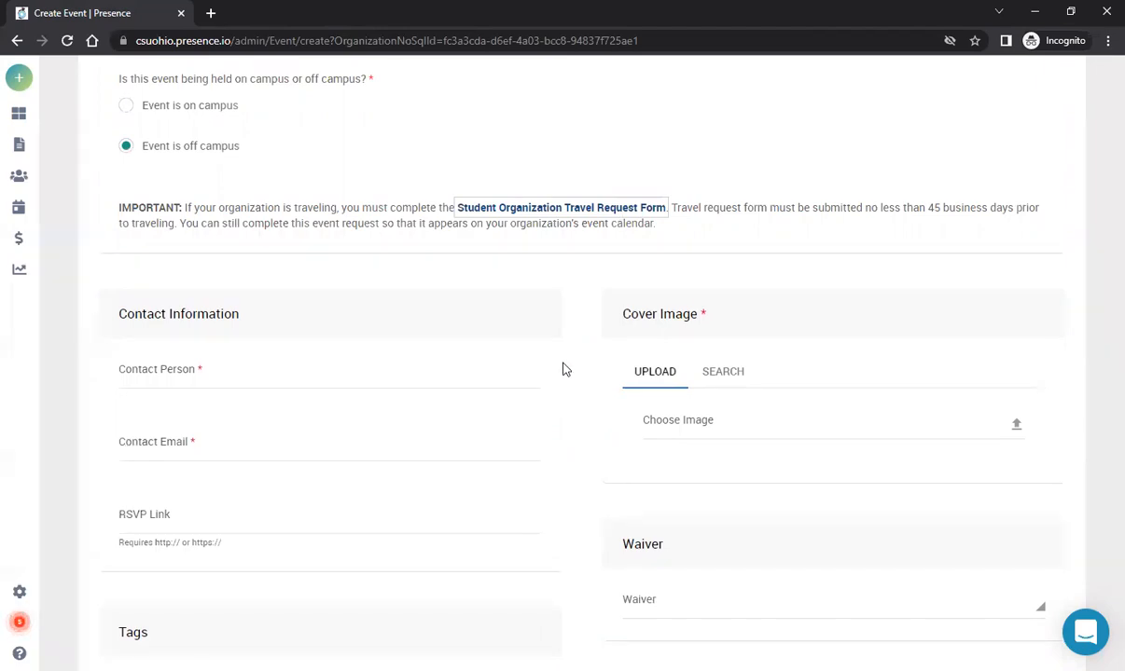
mouse_move(156, 114)
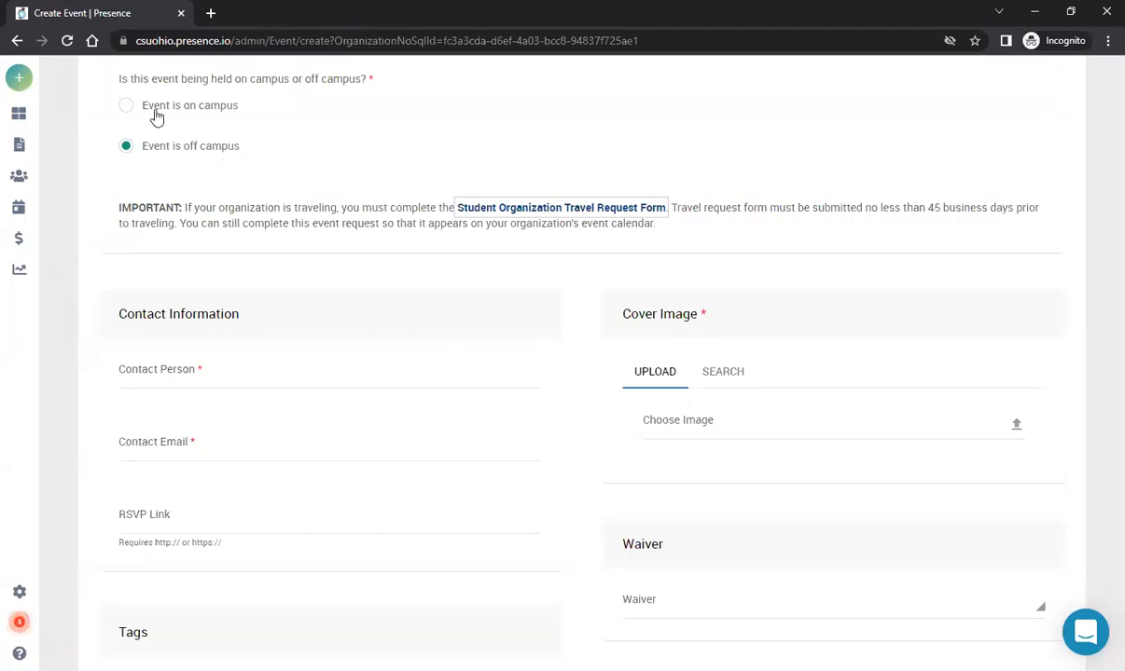
click(126, 105)
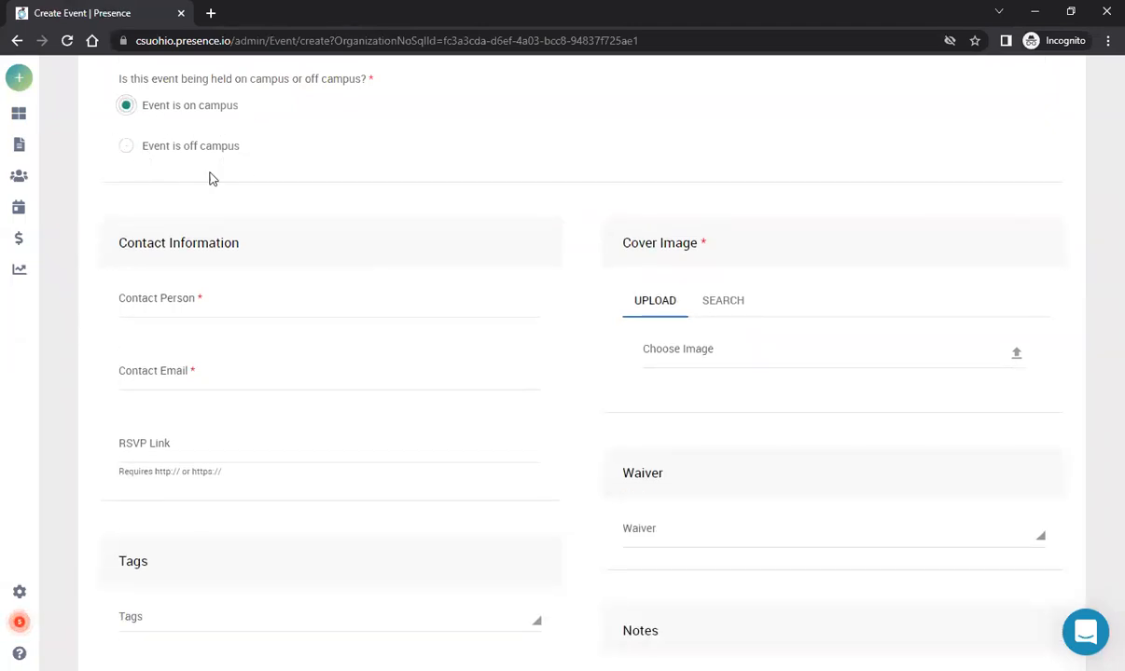
Autofill the contact person's name and email, and add the Club Meeting/Business tag
click(328, 301)
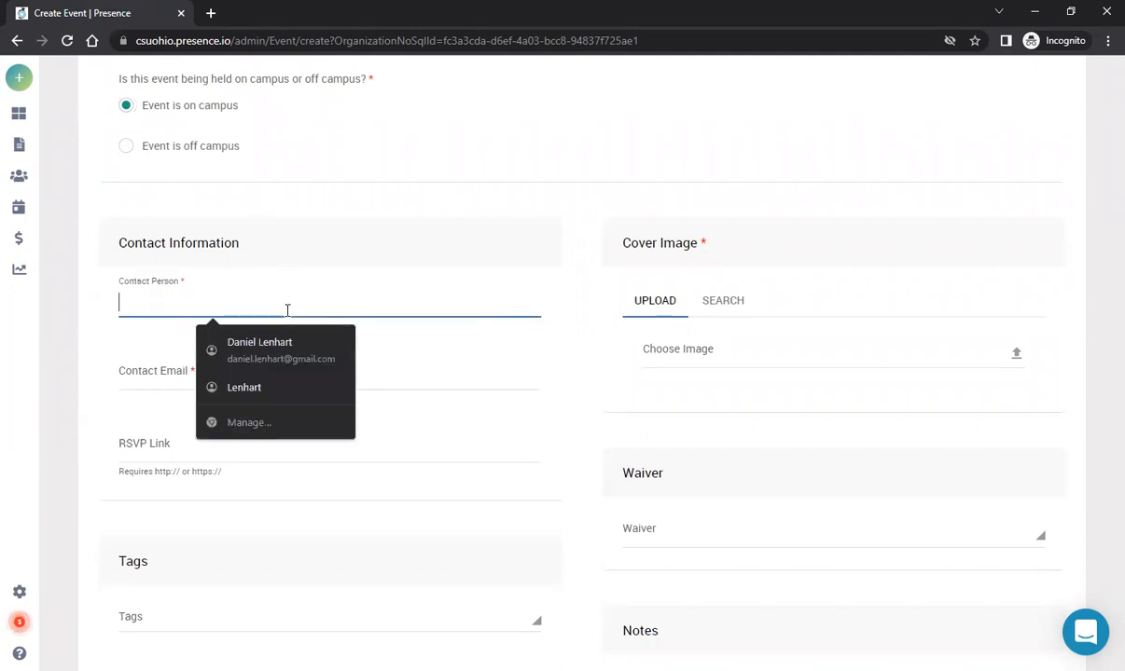
click(259, 349)
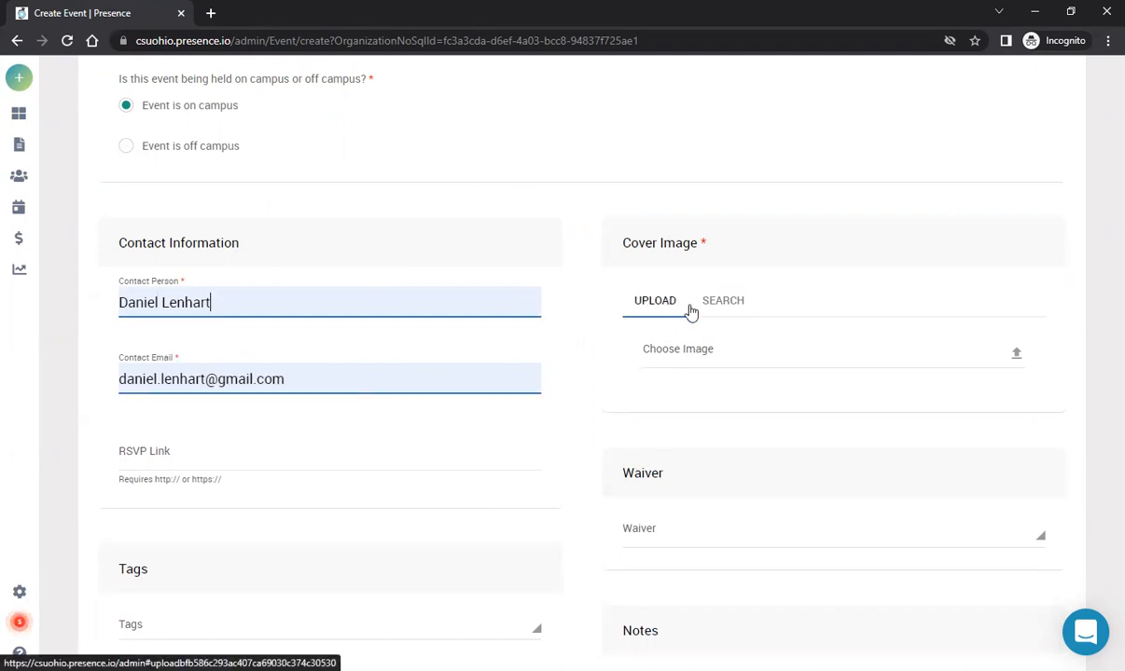
scroll(down, 3)
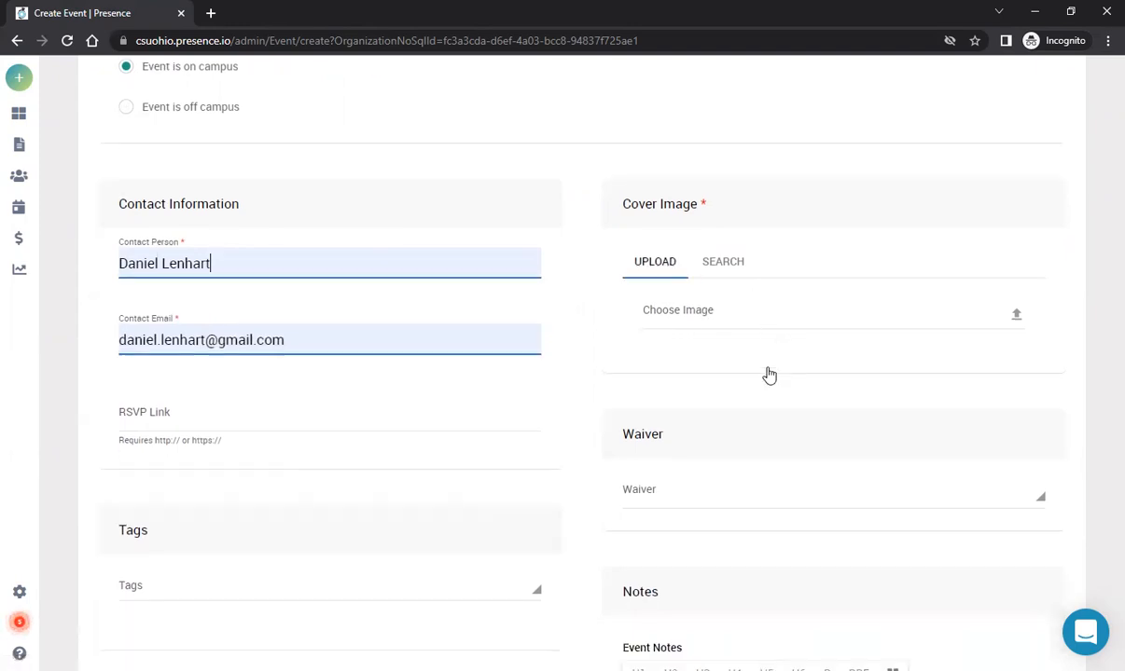
scroll(down, 3)
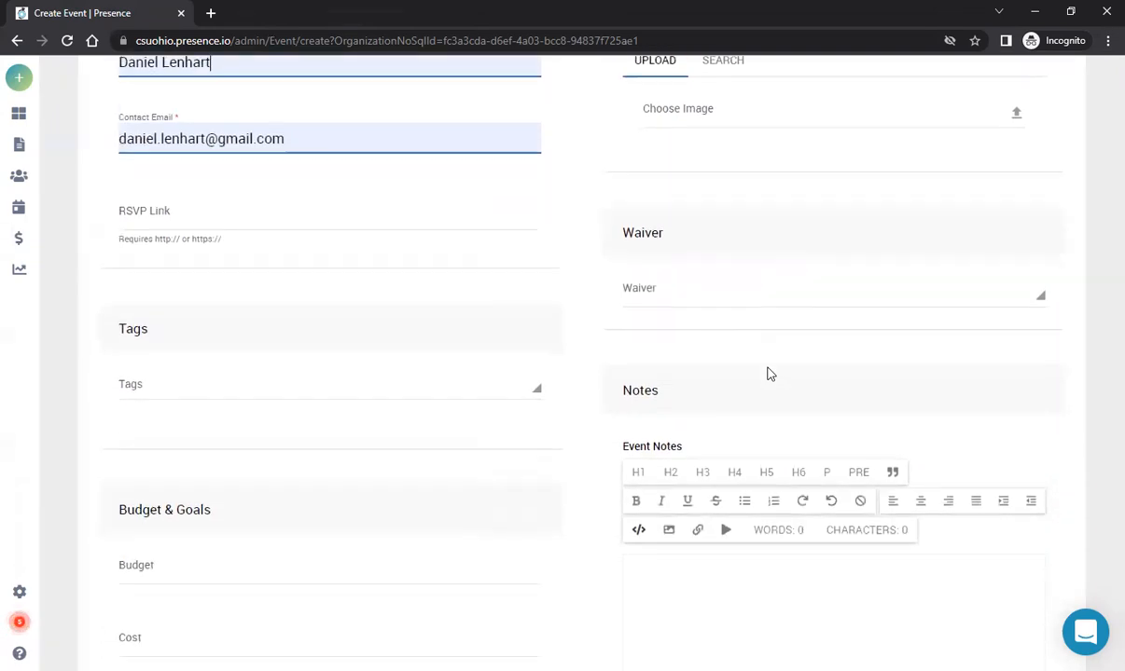
scroll(down, 3)
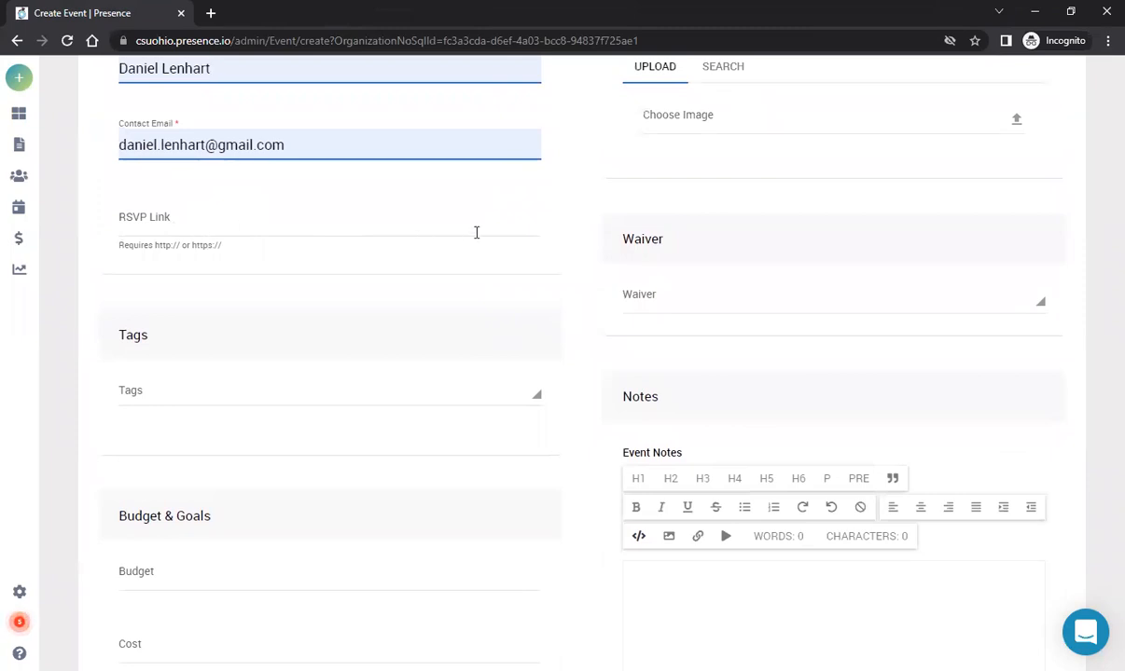
mouse_move(635, 307)
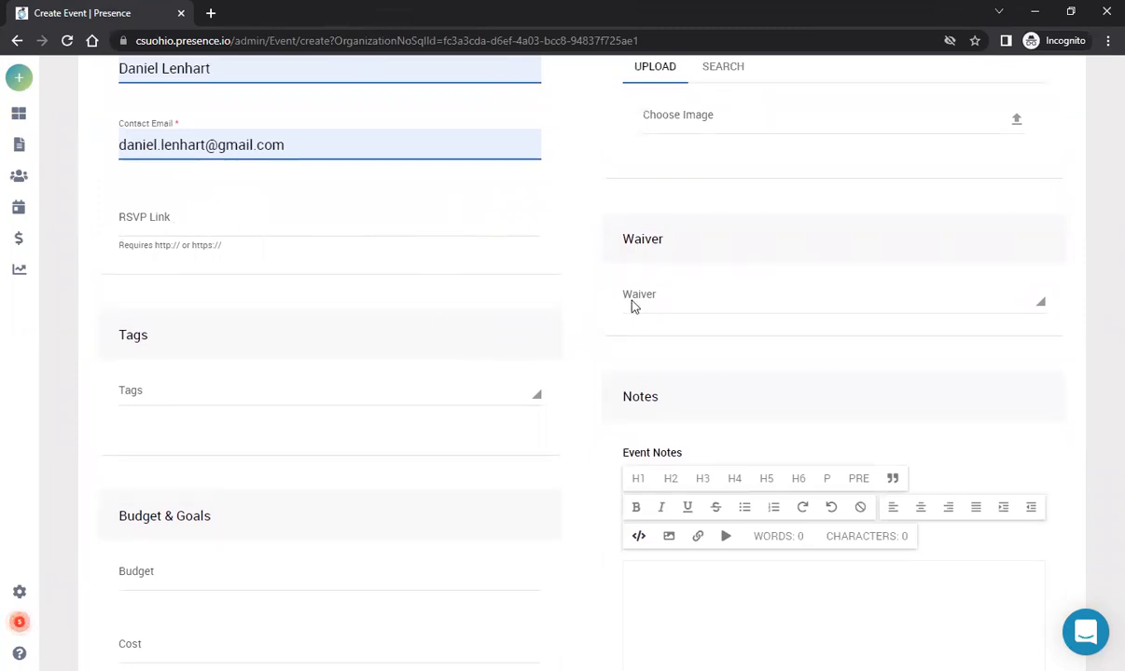
mouse_move(683, 400)
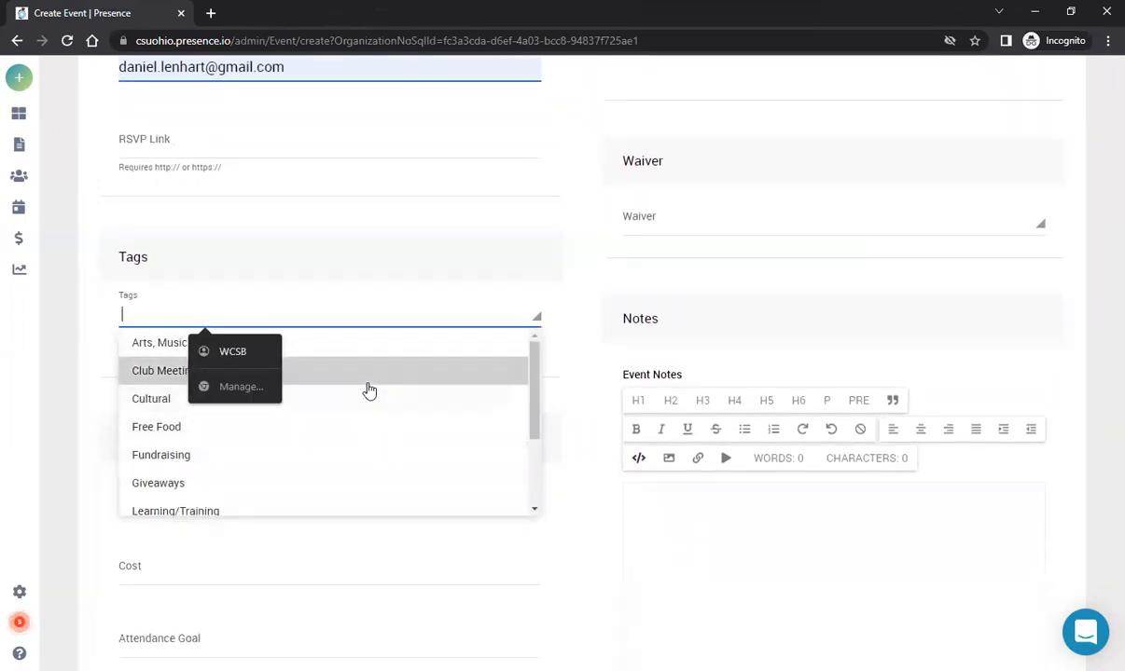
scroll(down, 3)
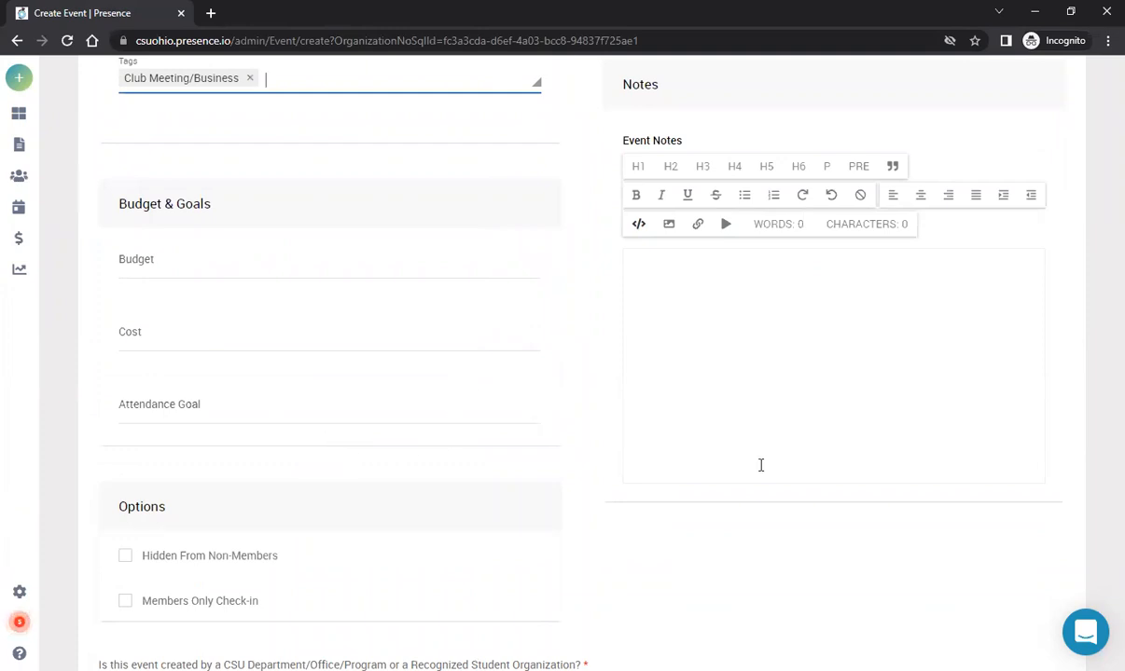
Leave both visibility checkboxes unchecked and choose Recognized Student Organization as creator type
scroll(down, 3)
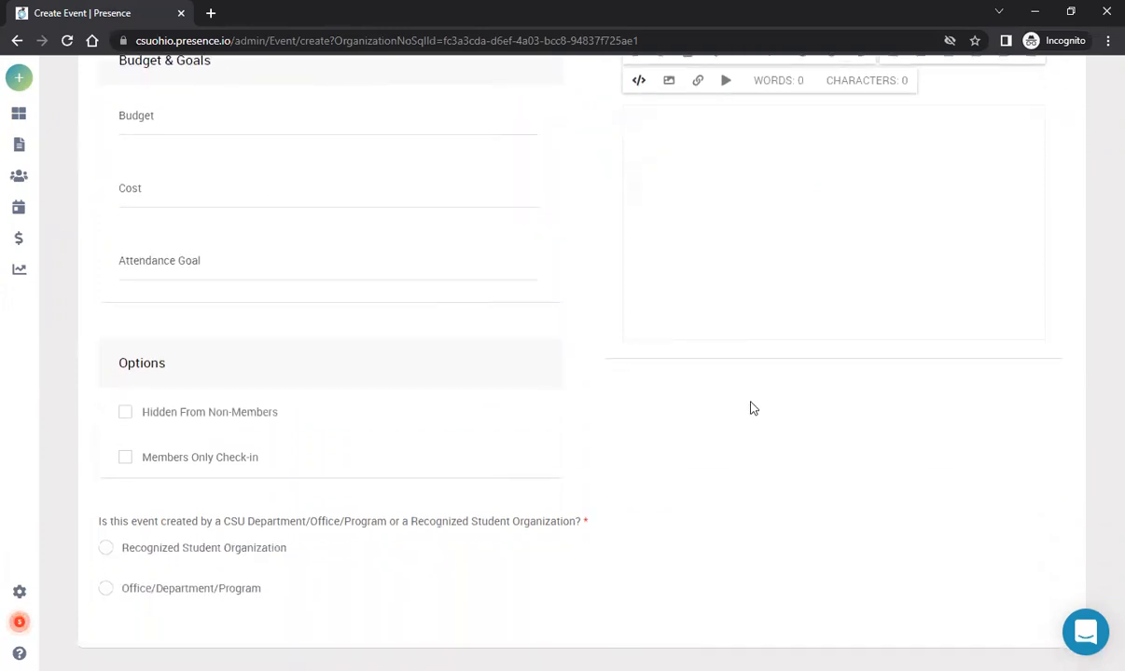
mouse_move(182, 464)
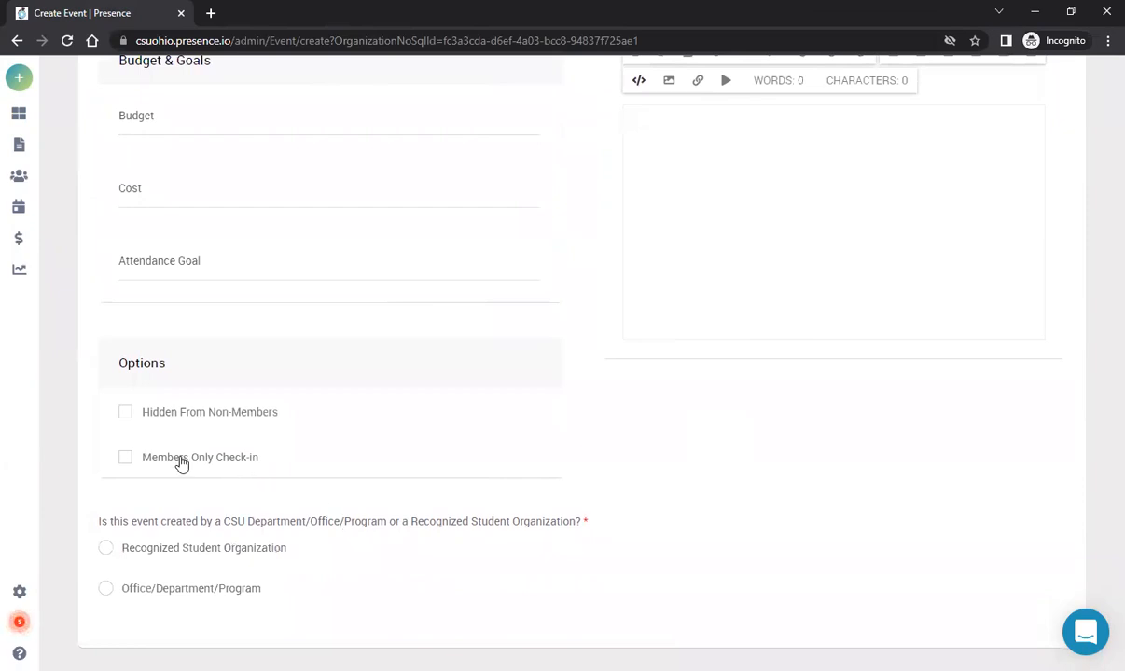
click(125, 457)
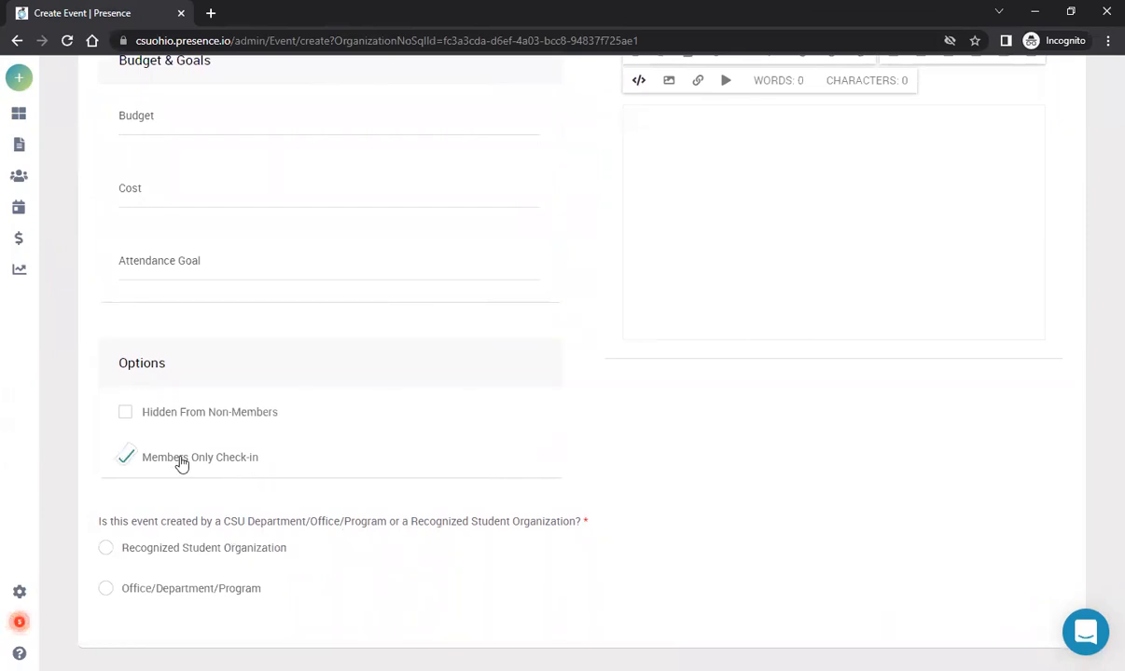
click(125, 411)
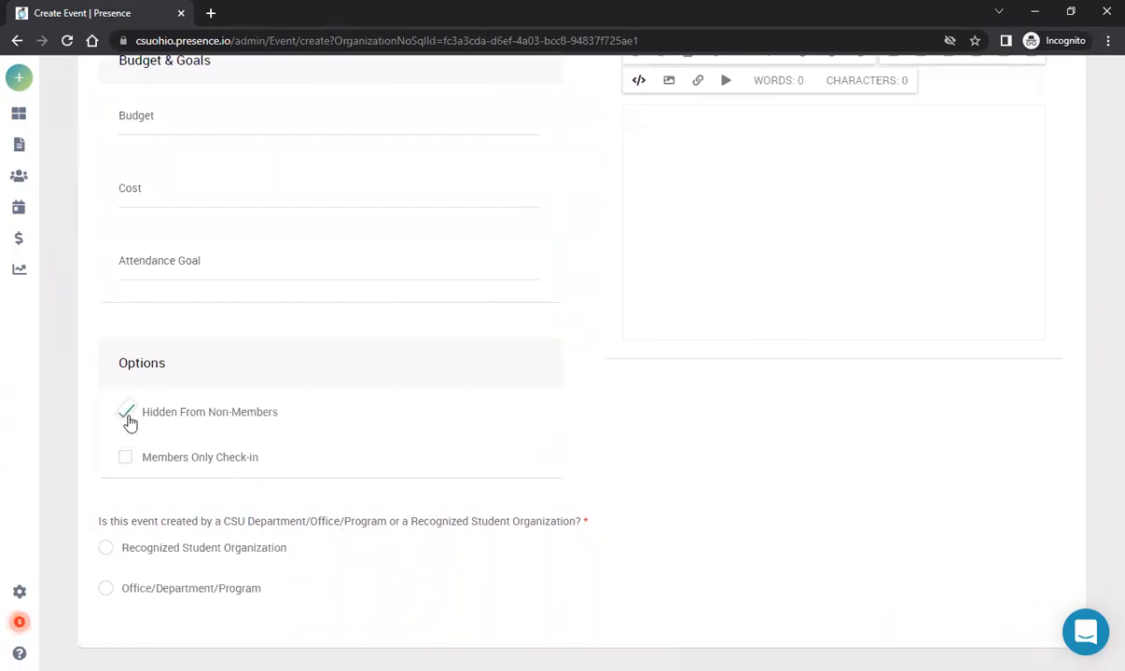
click(126, 413)
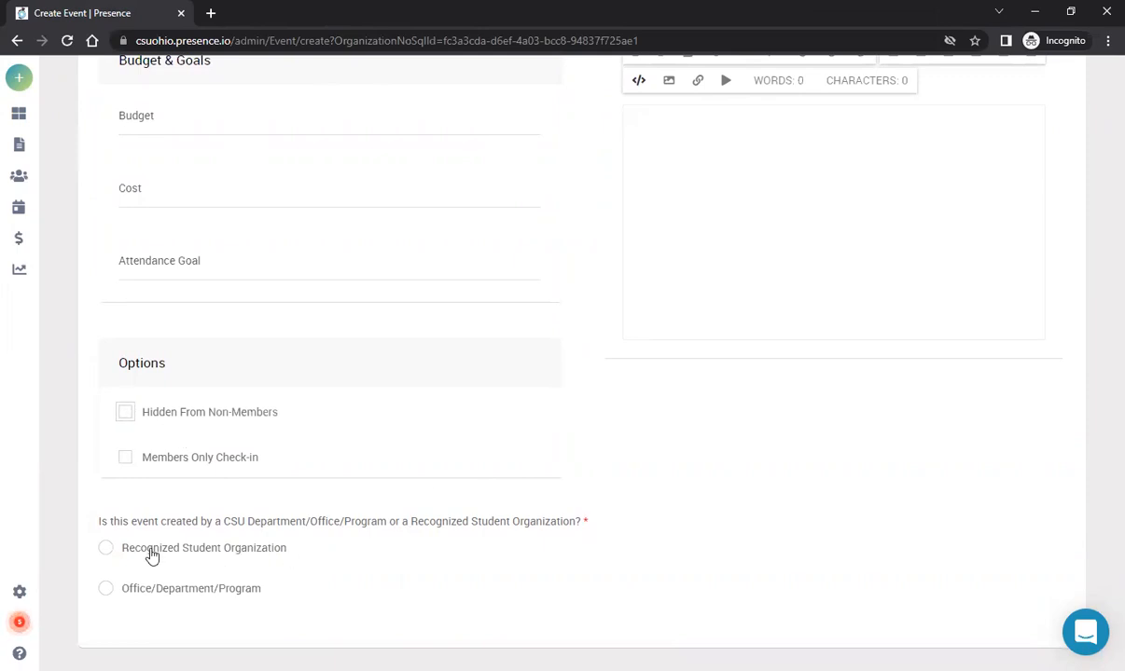
click(105, 548)
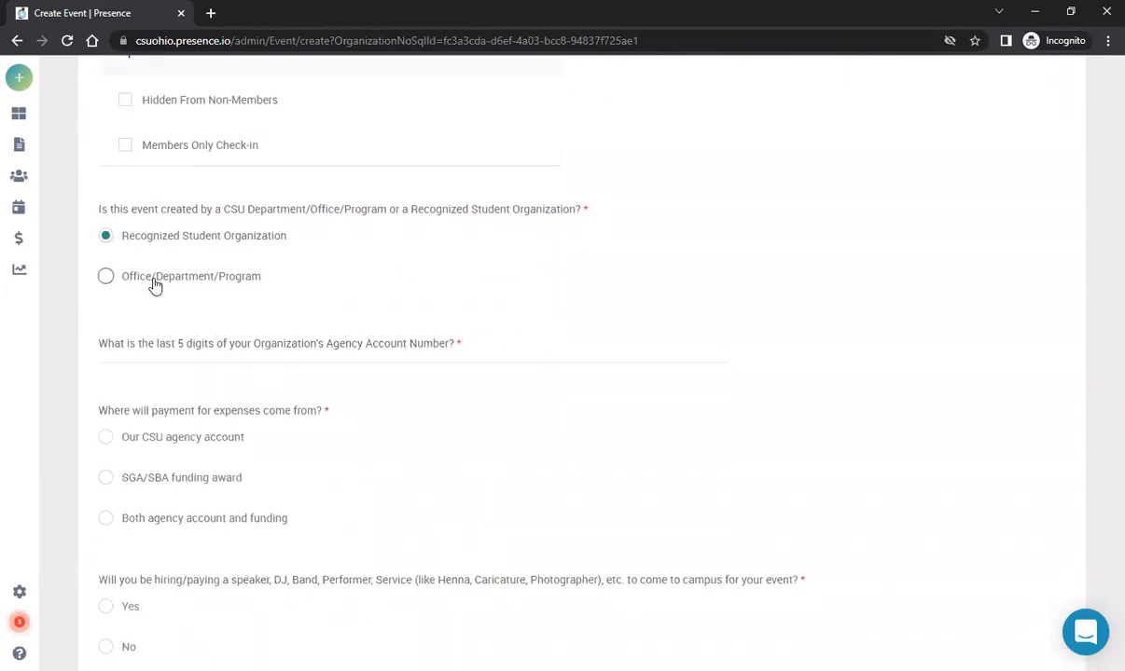
click(105, 277)
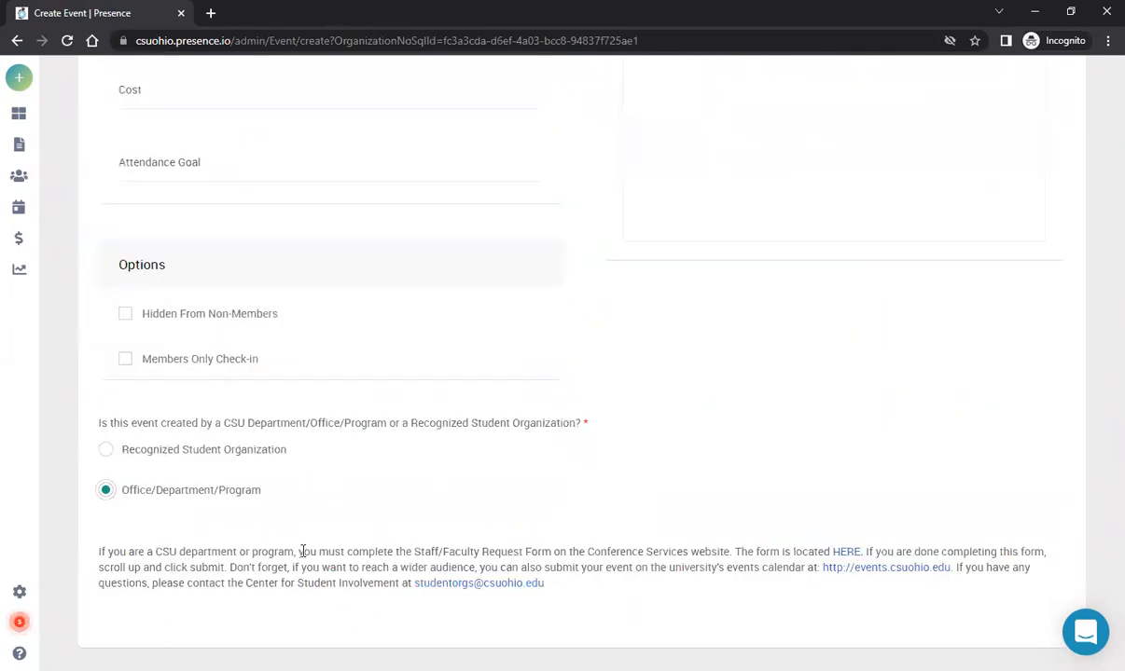
click(106, 449)
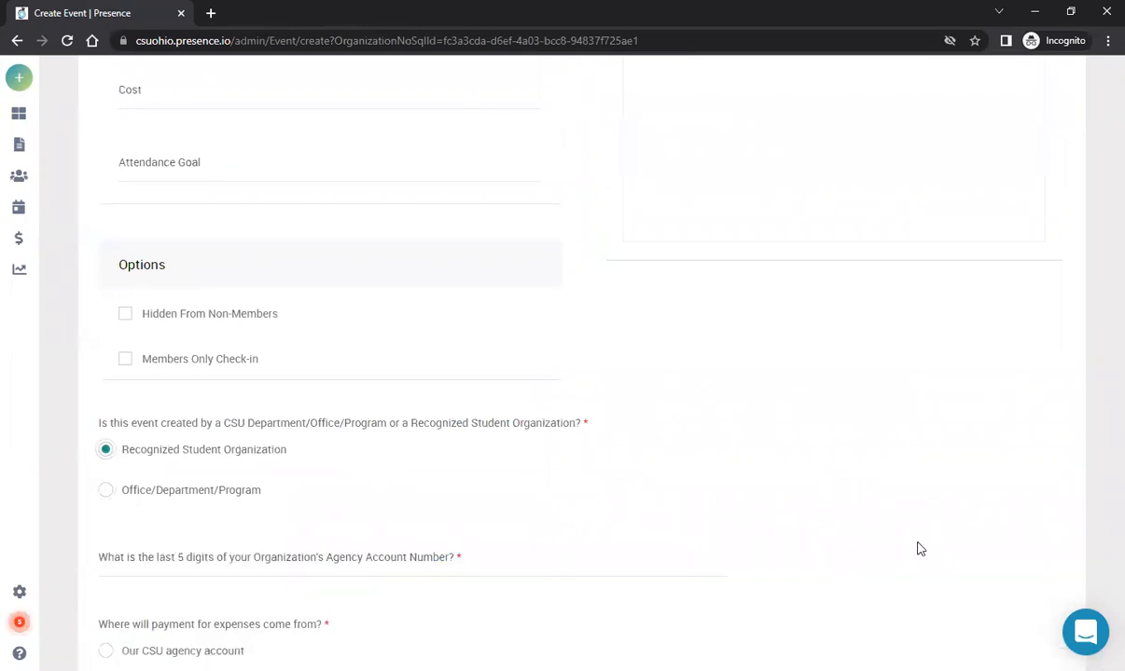
Answer No to needing early access to the space before the event
scroll(down, 3)
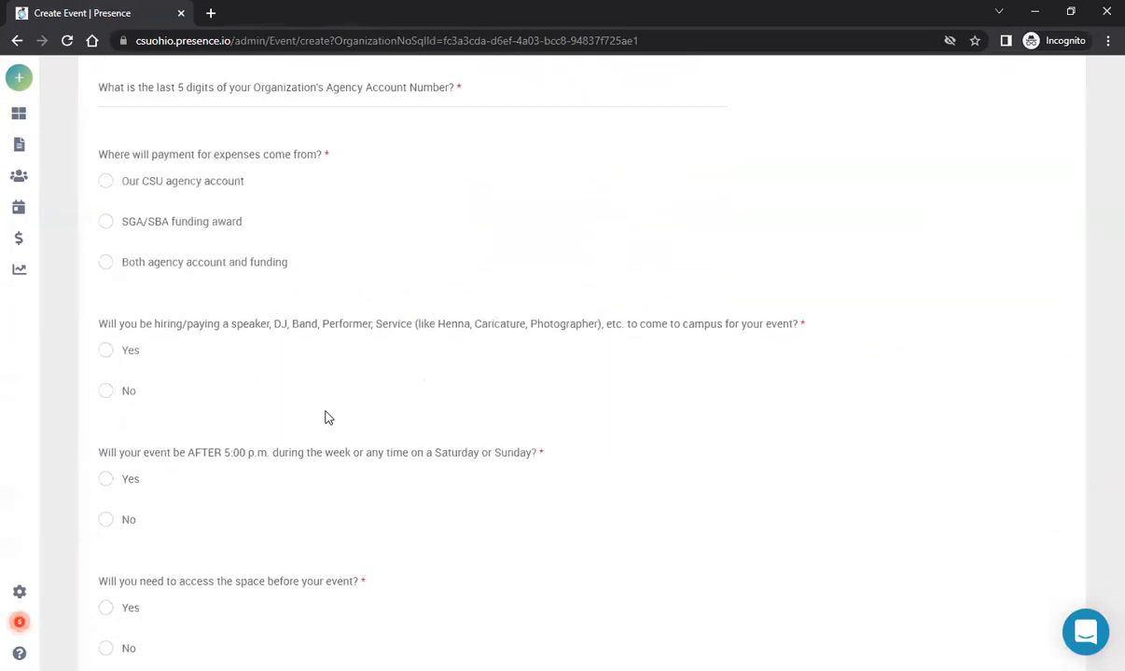
scroll(down, 3)
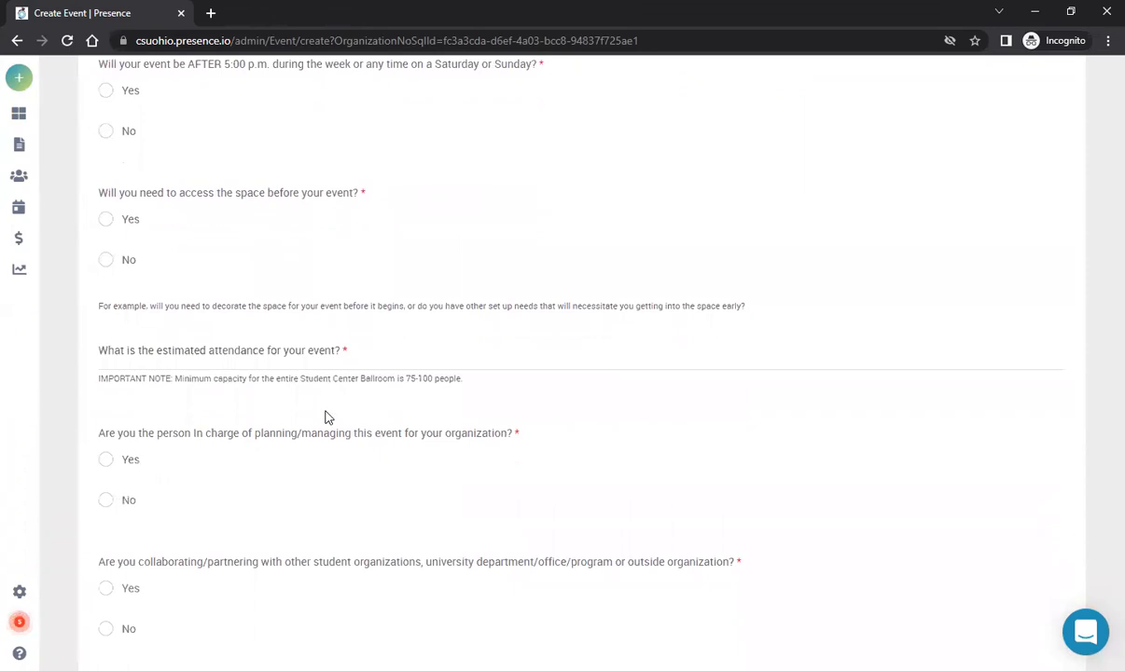
mouse_move(378, 378)
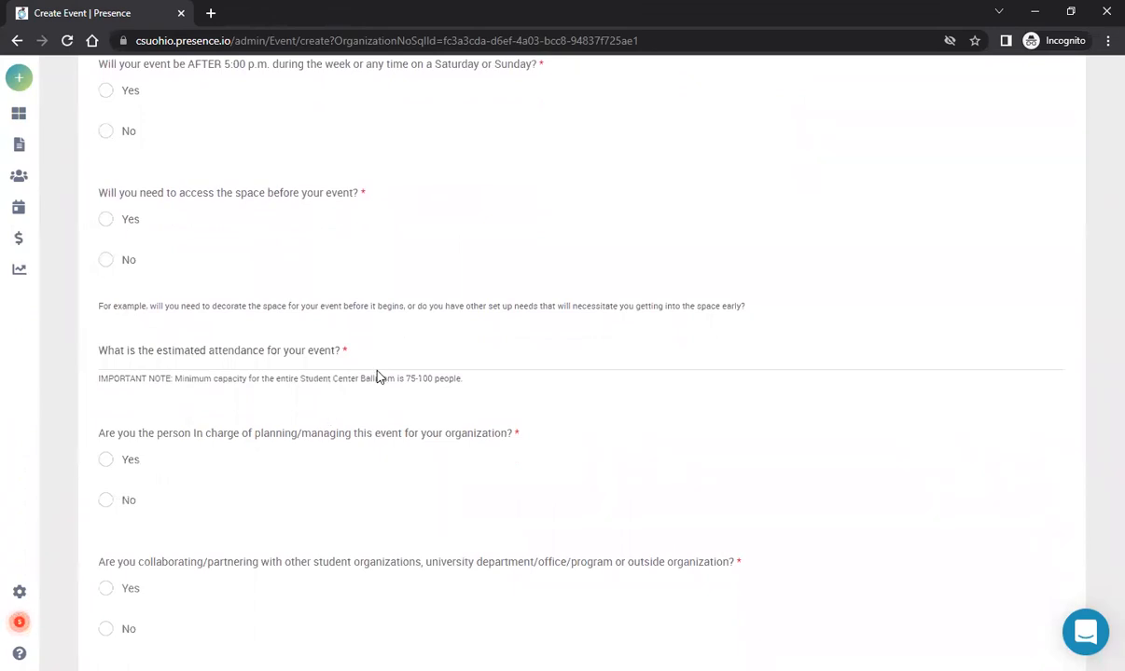
mouse_move(571, 380)
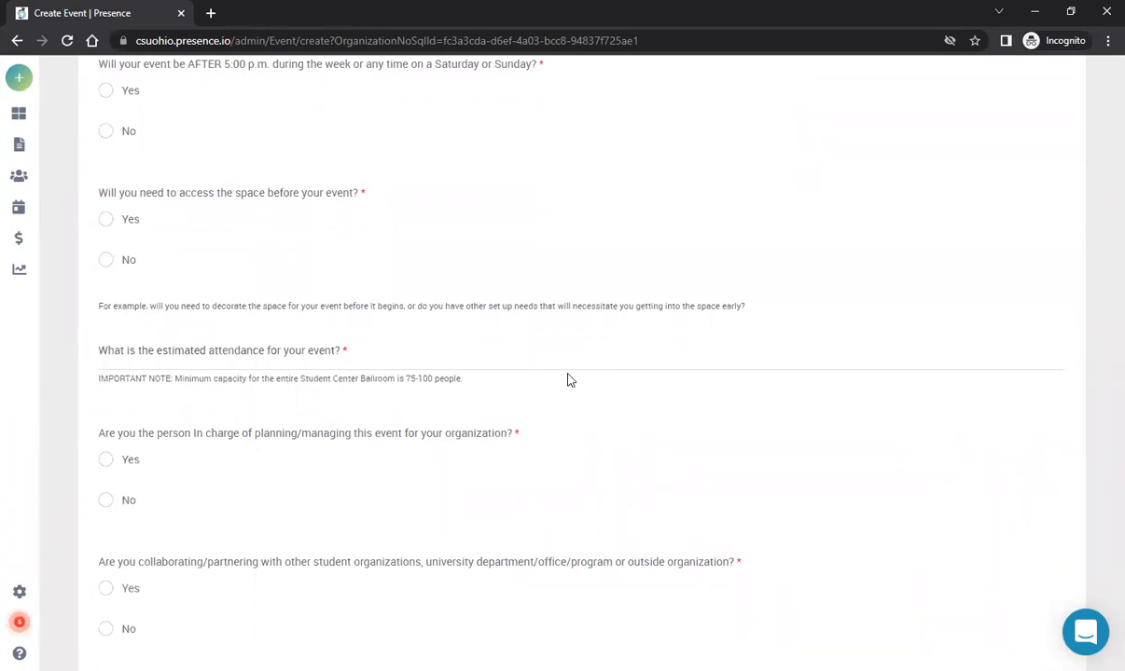
mouse_move(110, 201)
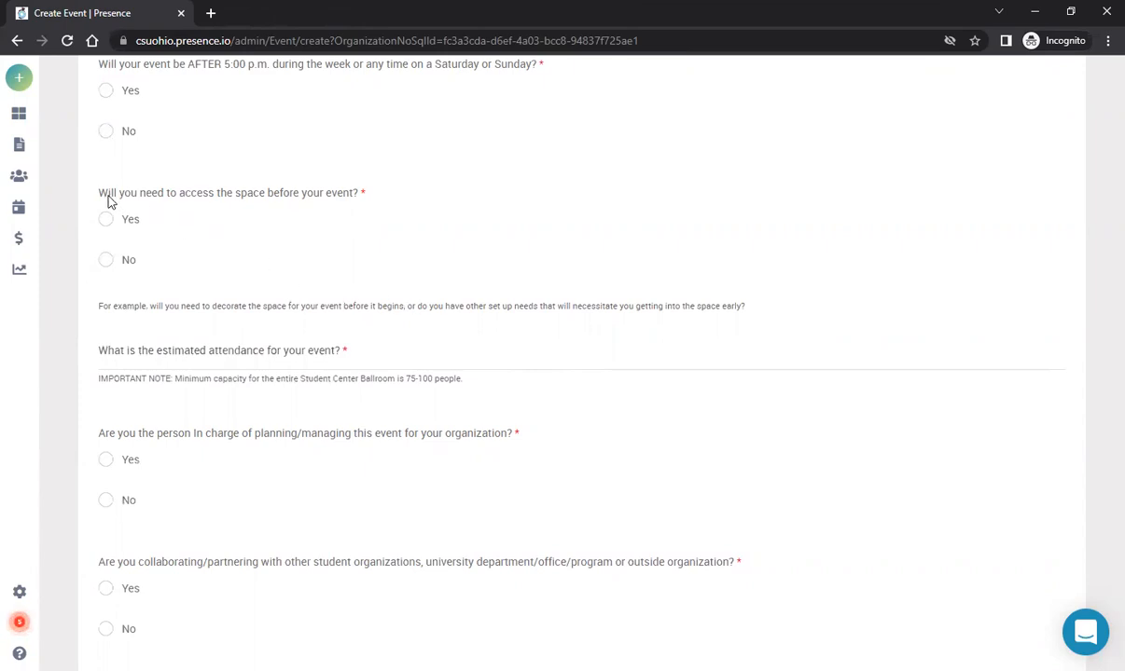
drag(98, 193, 327, 193)
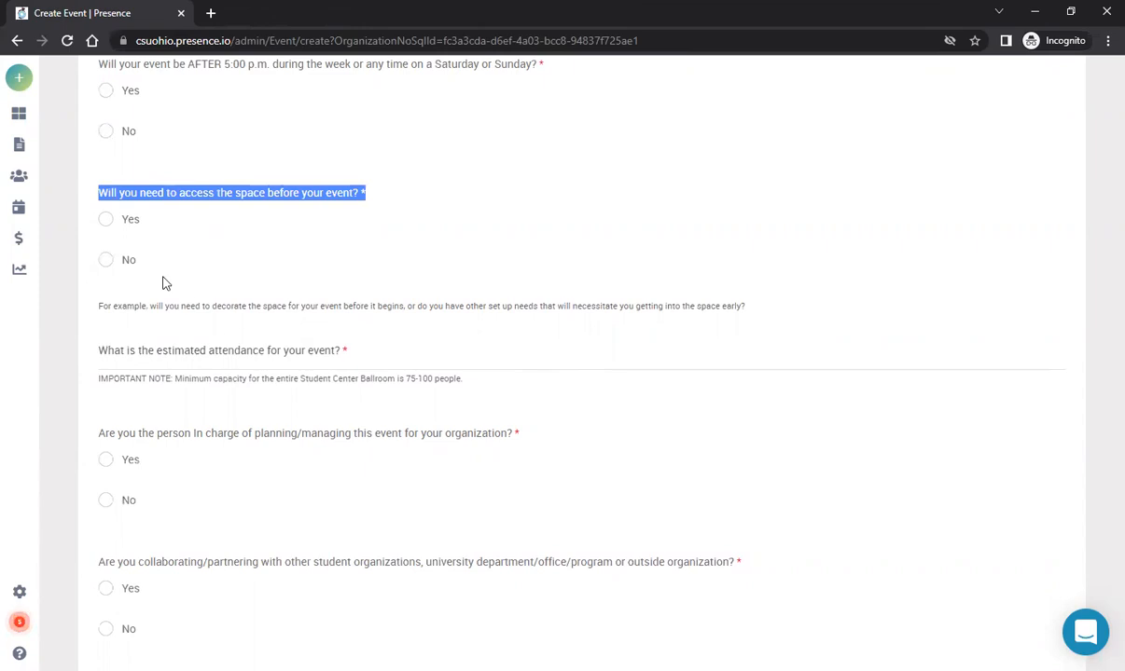
click(105, 219)
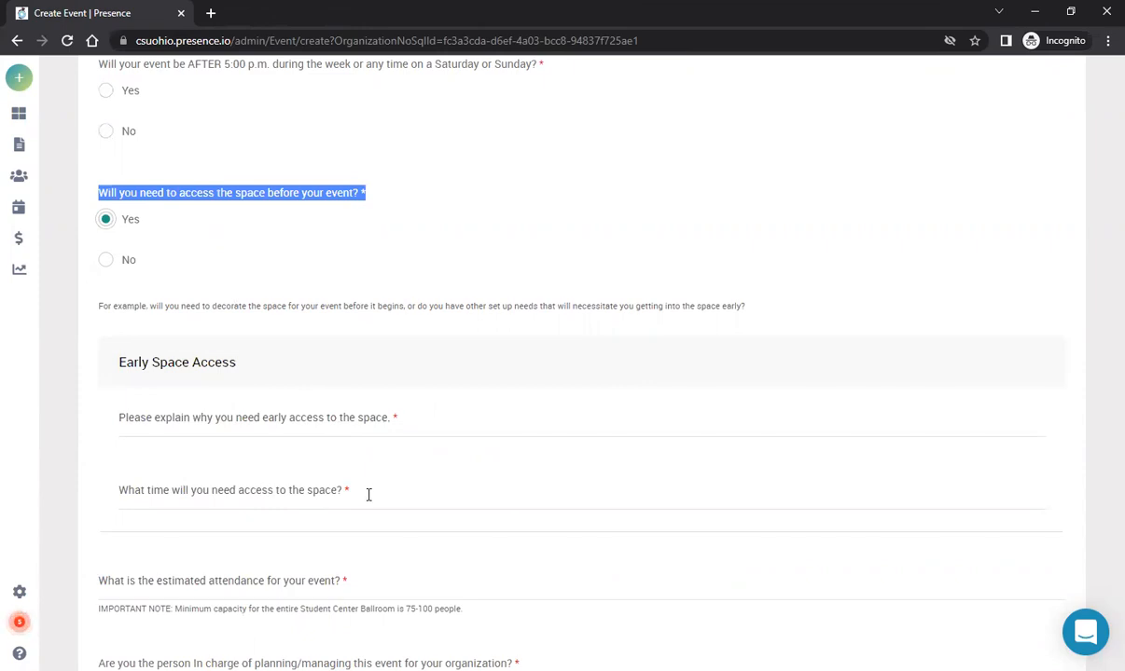
click(106, 260)
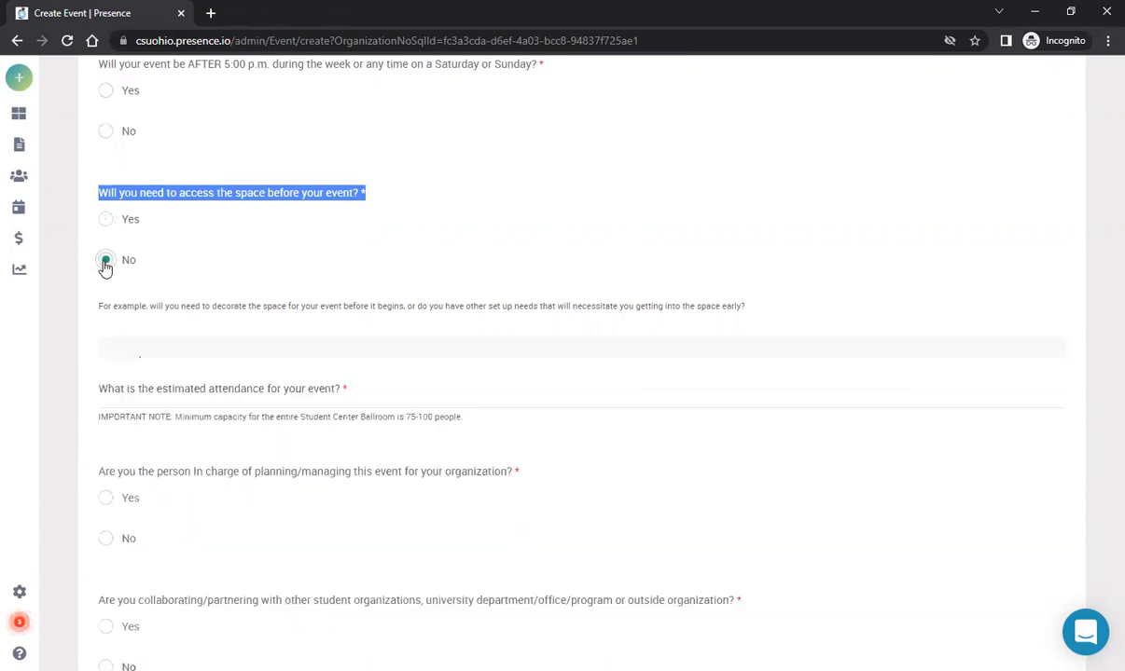
click(106, 260)
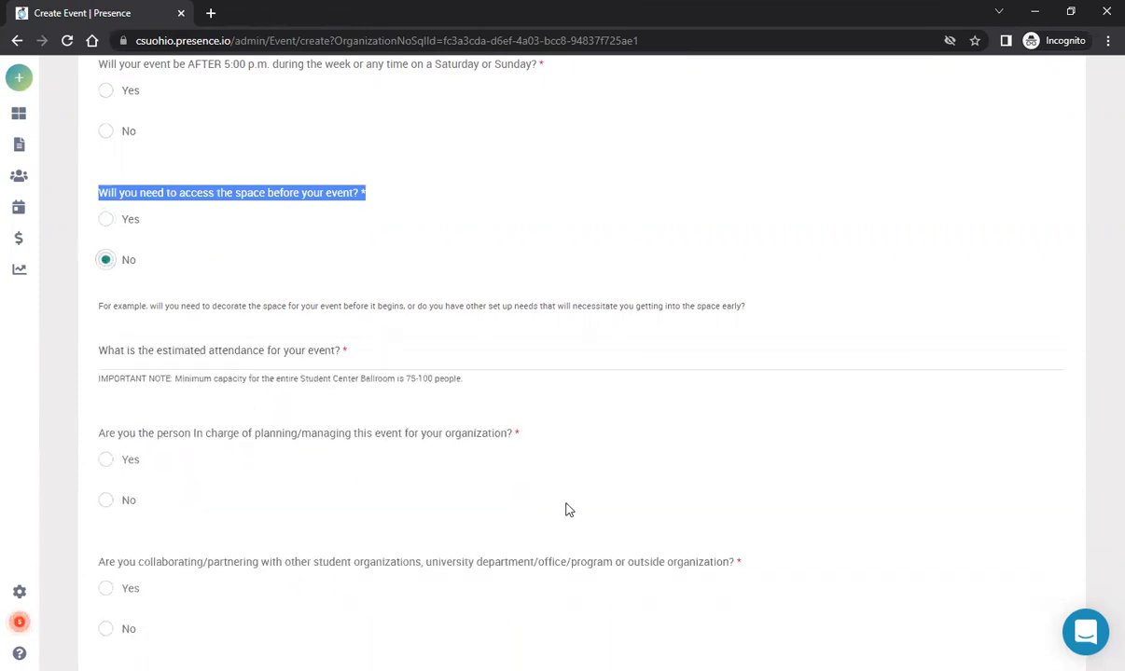
scroll(down, 3)
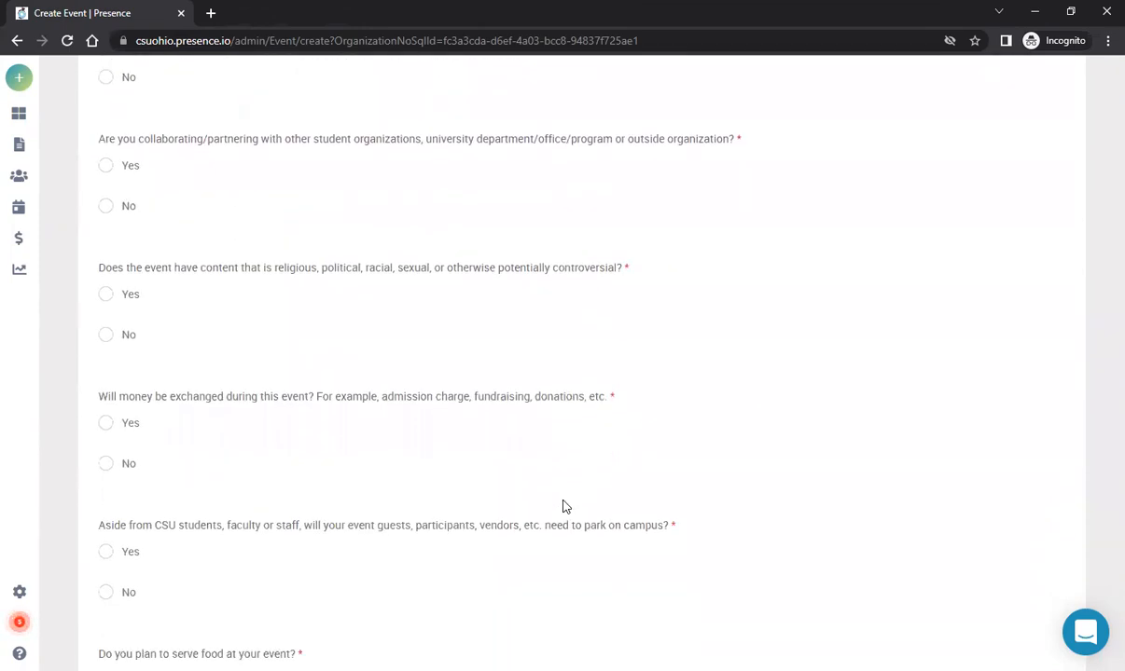
scroll(down, 3)
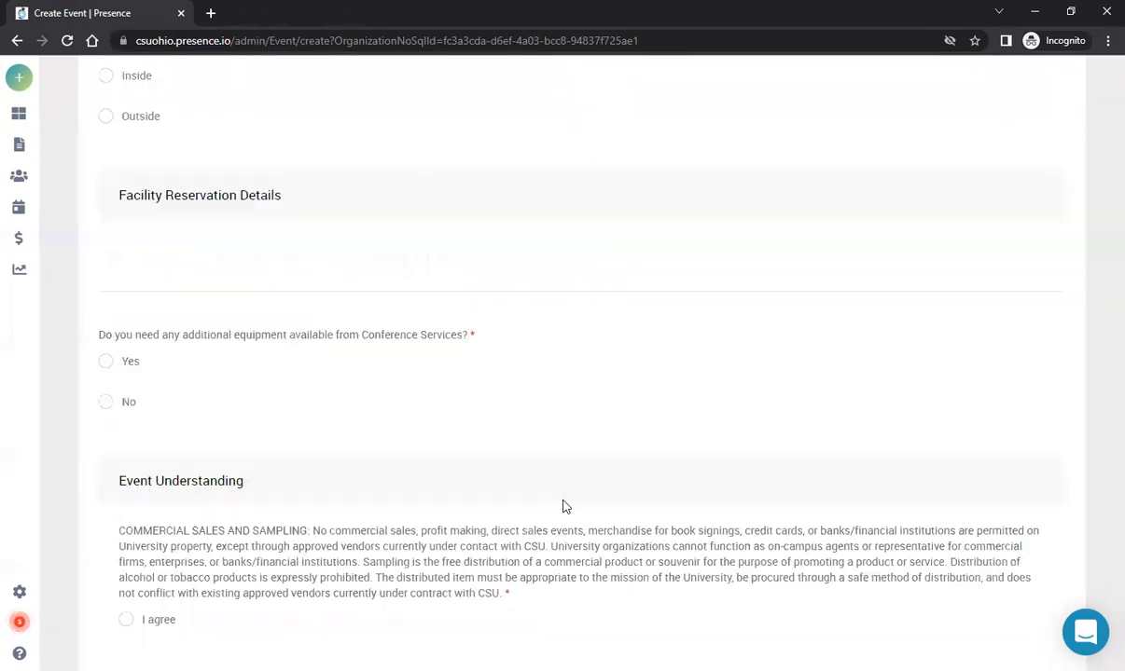
scroll(up, 3)
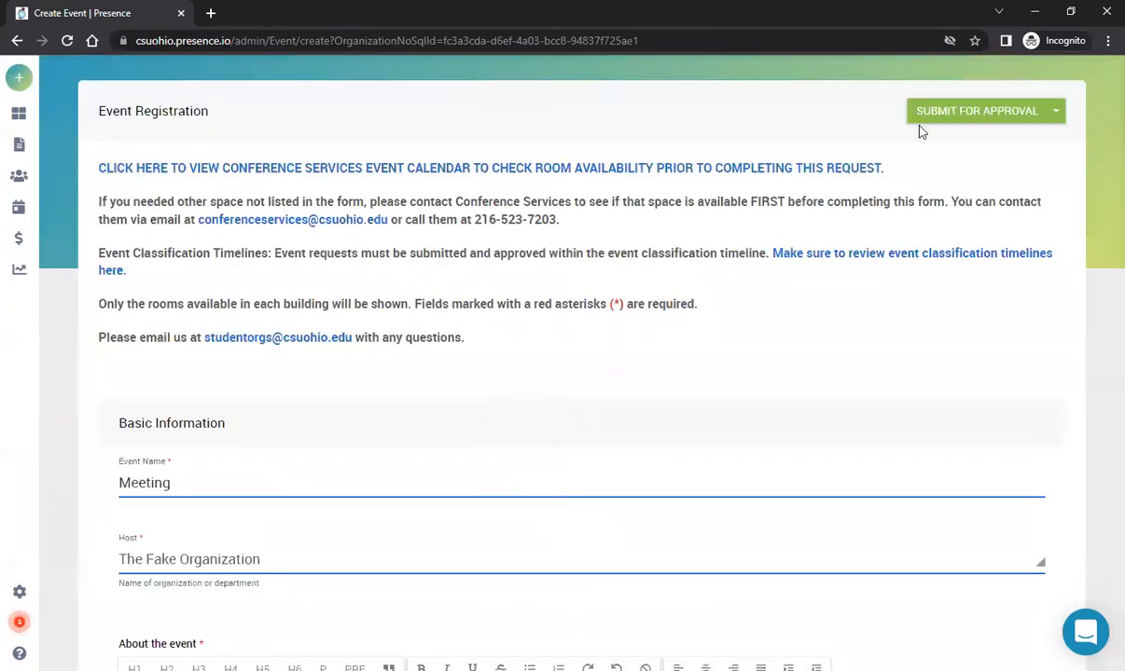
mouse_move(535, 358)
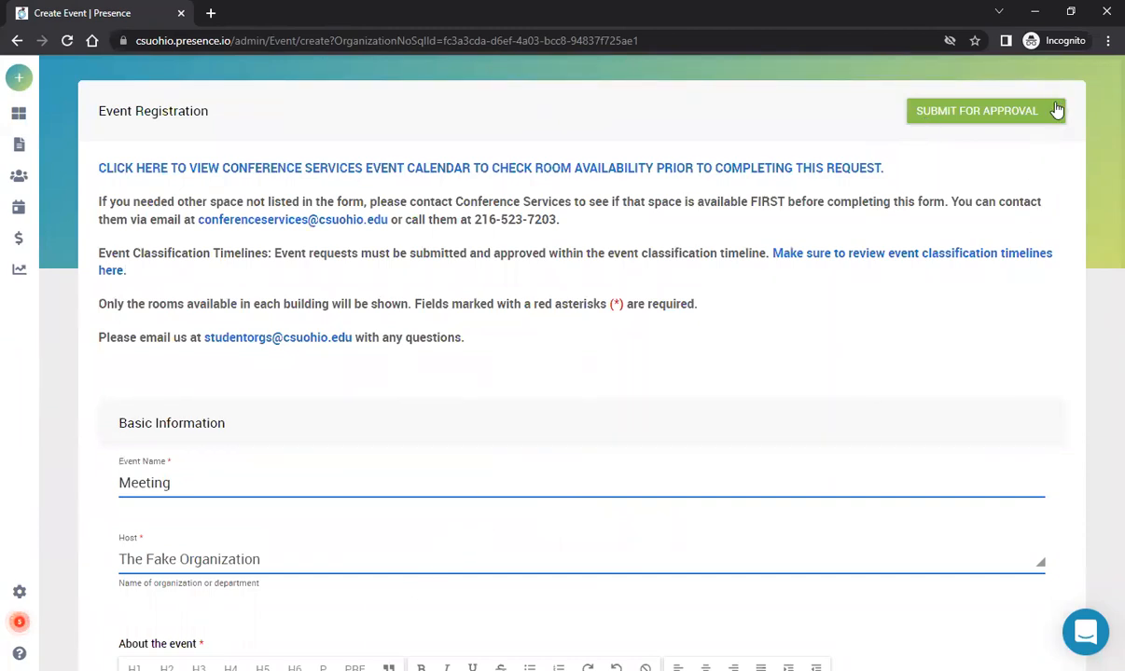
Choose Save as Draft from the Submit for Approval menu, which reports a save error
click(1055, 111)
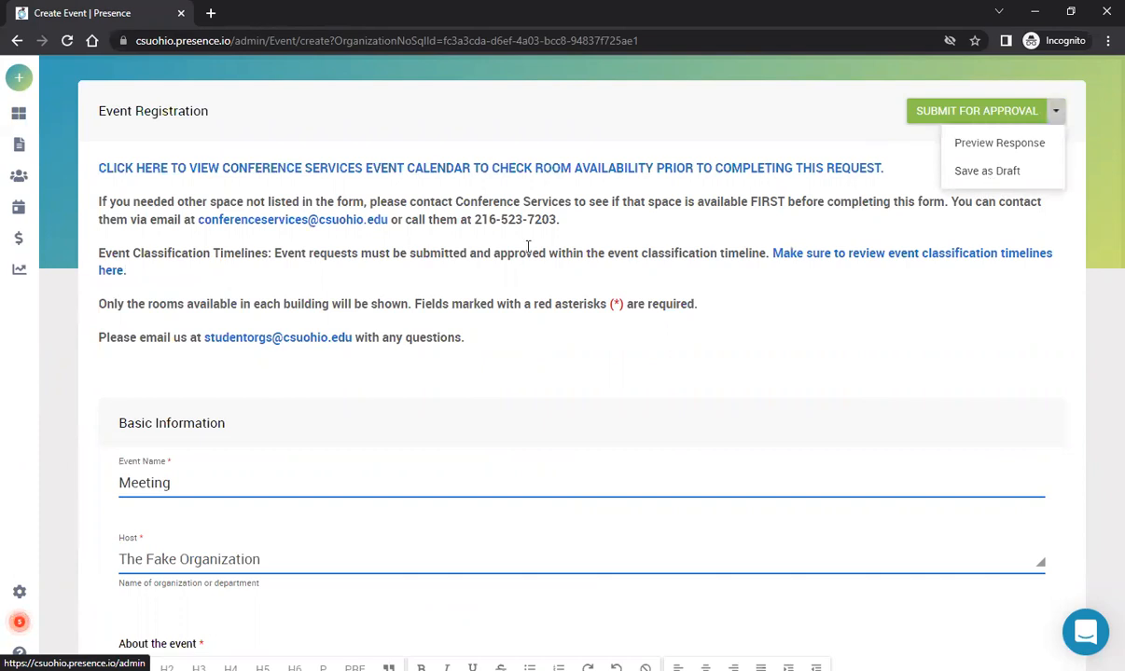
click(1055, 111)
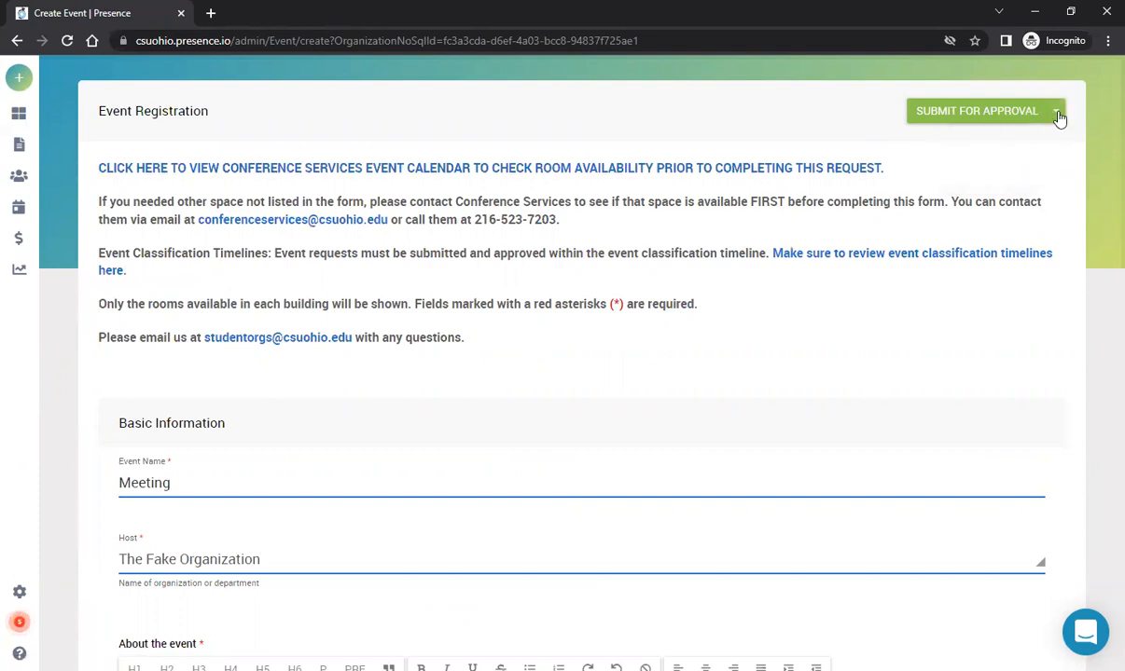
click(1055, 110)
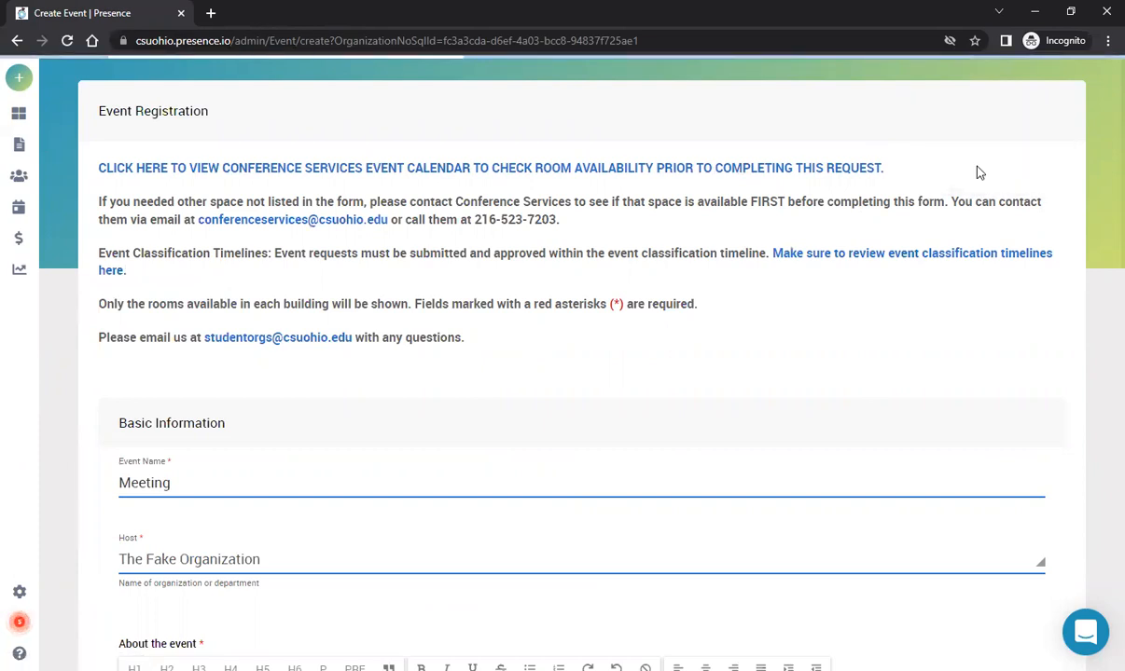
mouse_move(440, 253)
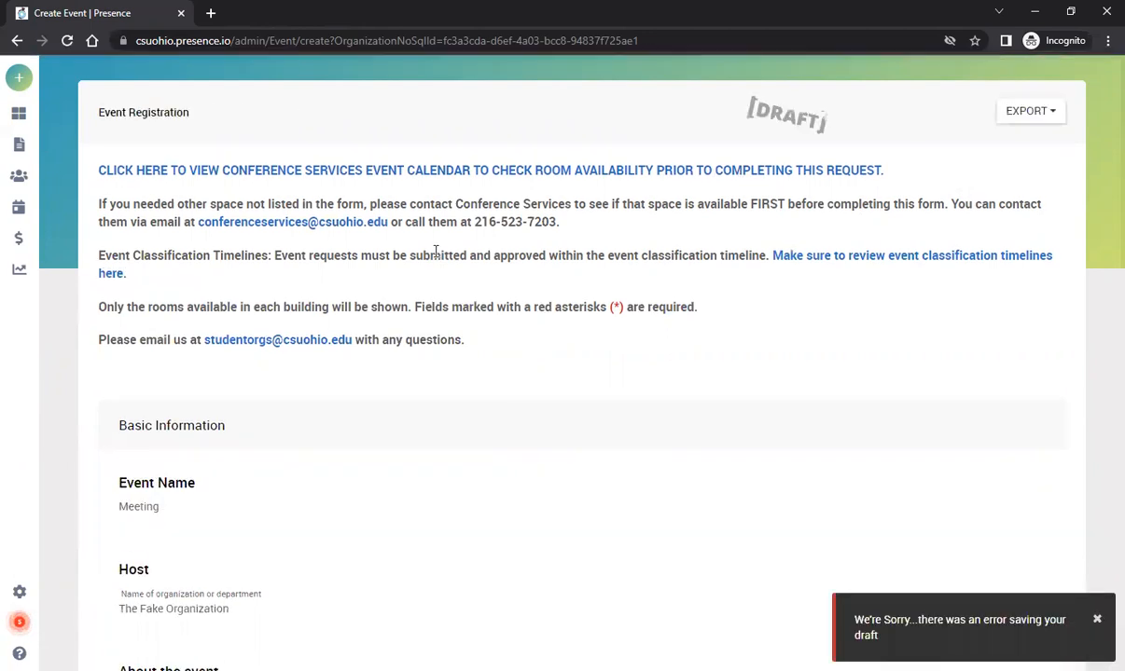
click(19, 77)
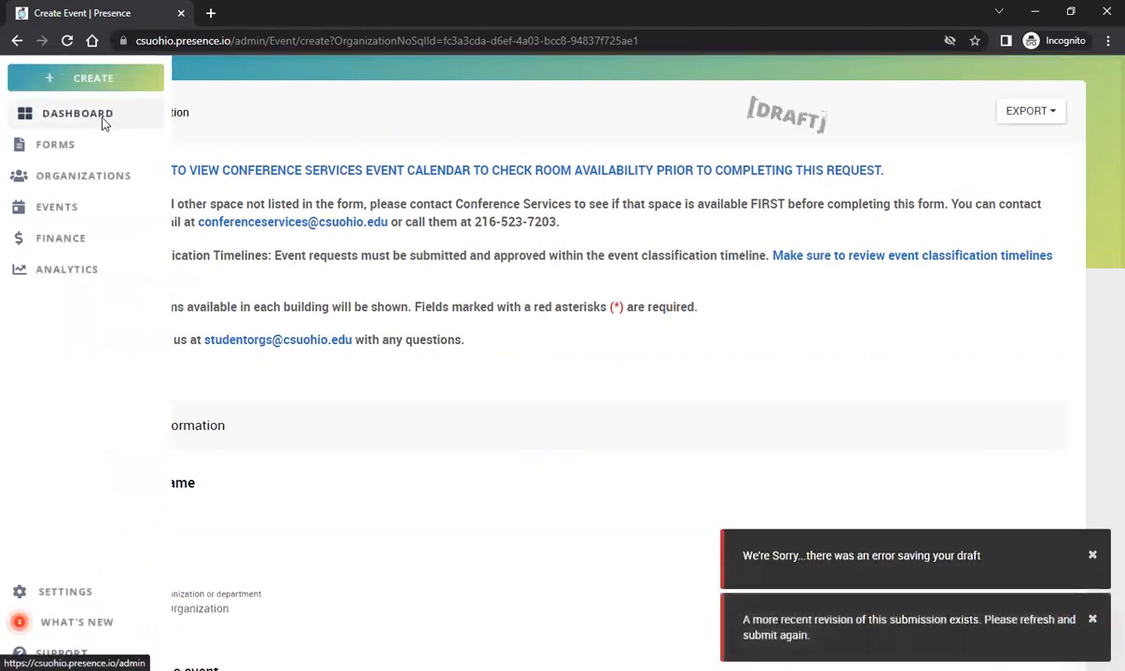
Open the Meeting draft from Profile > Responses in the student portal
click(78, 113)
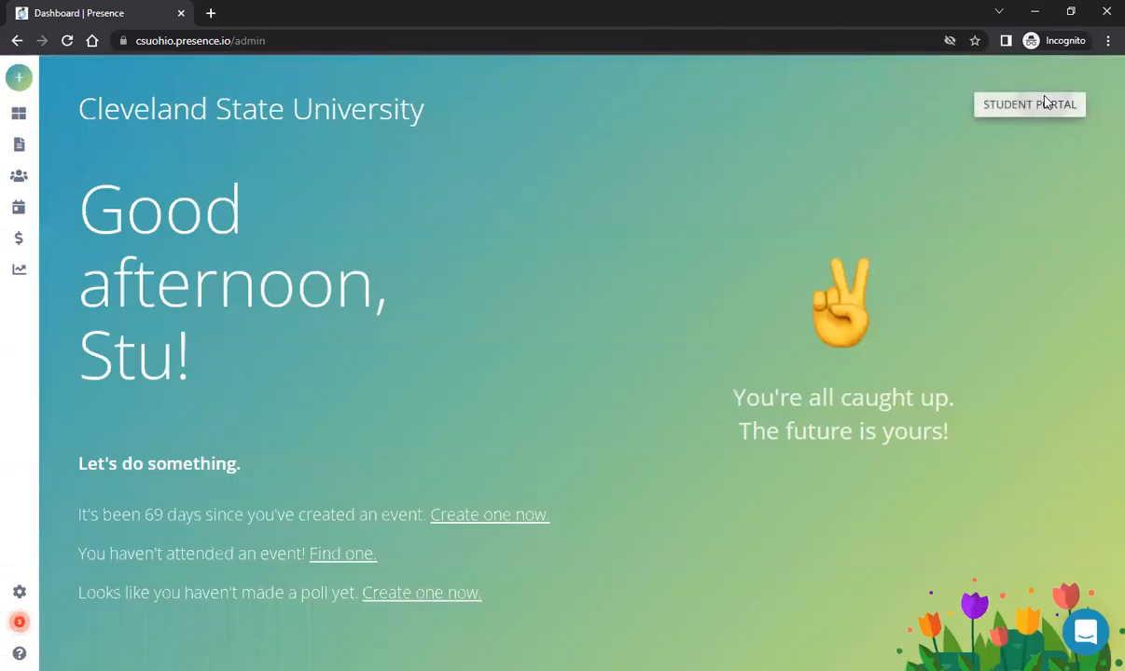
click(1028, 103)
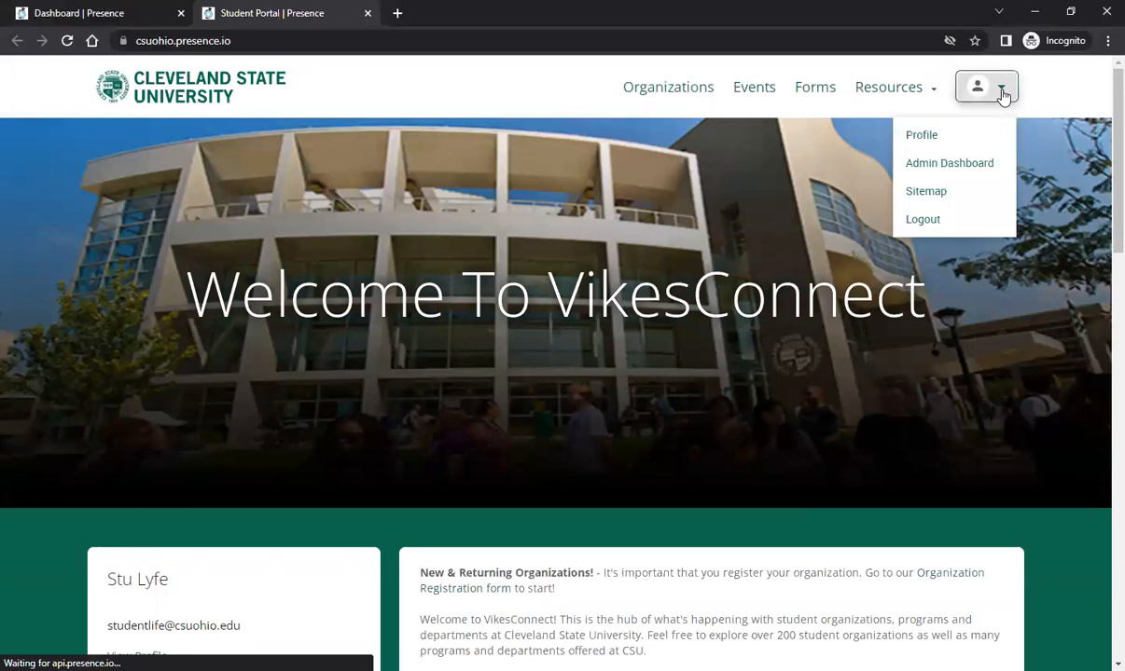
click(920, 134)
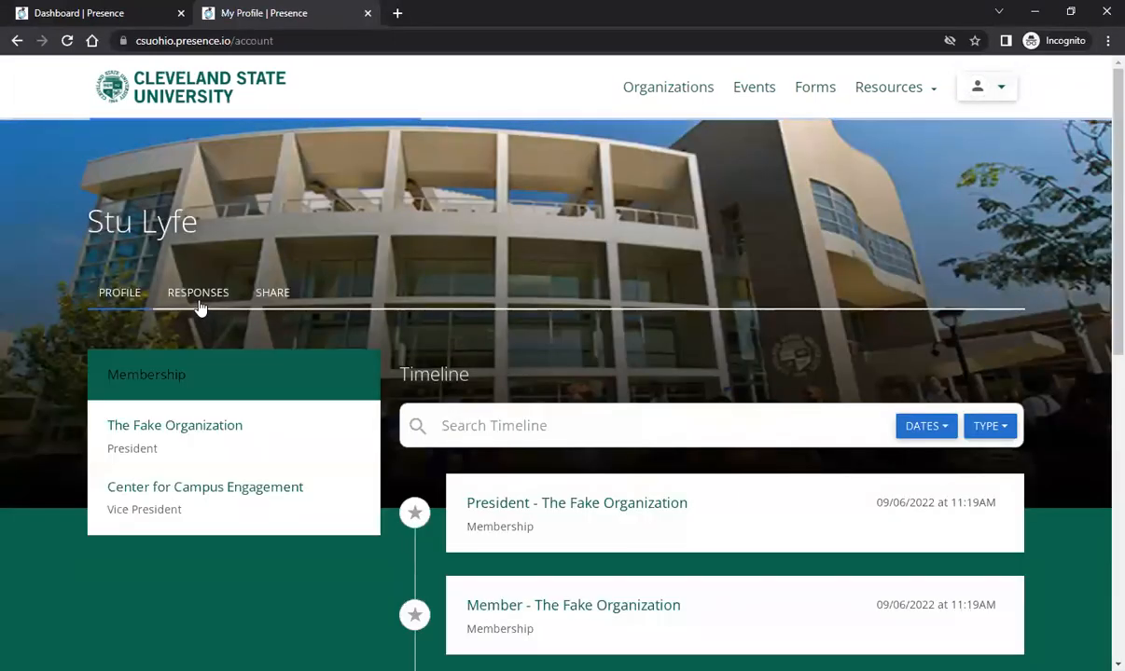
click(198, 292)
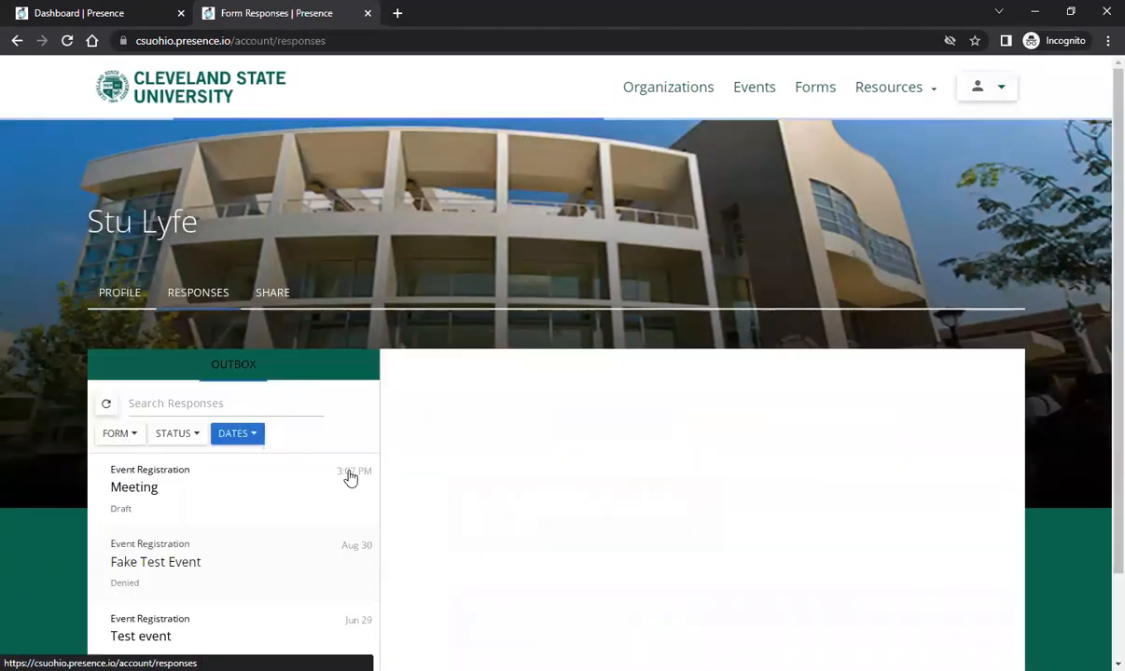
scroll(down, 3)
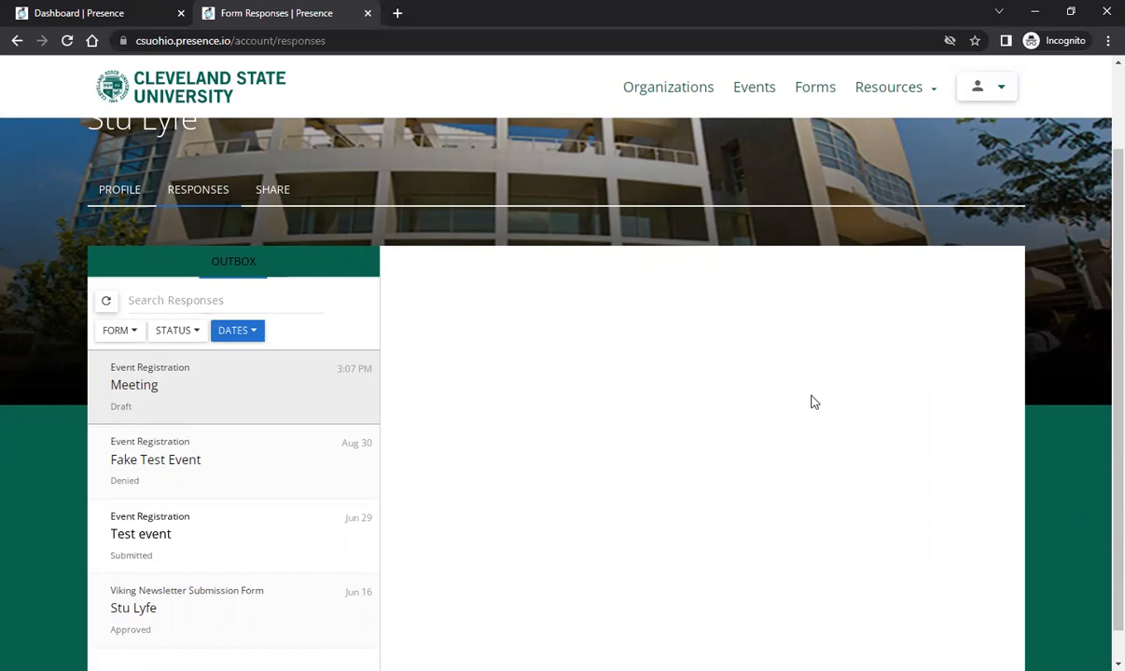
mouse_move(941, 443)
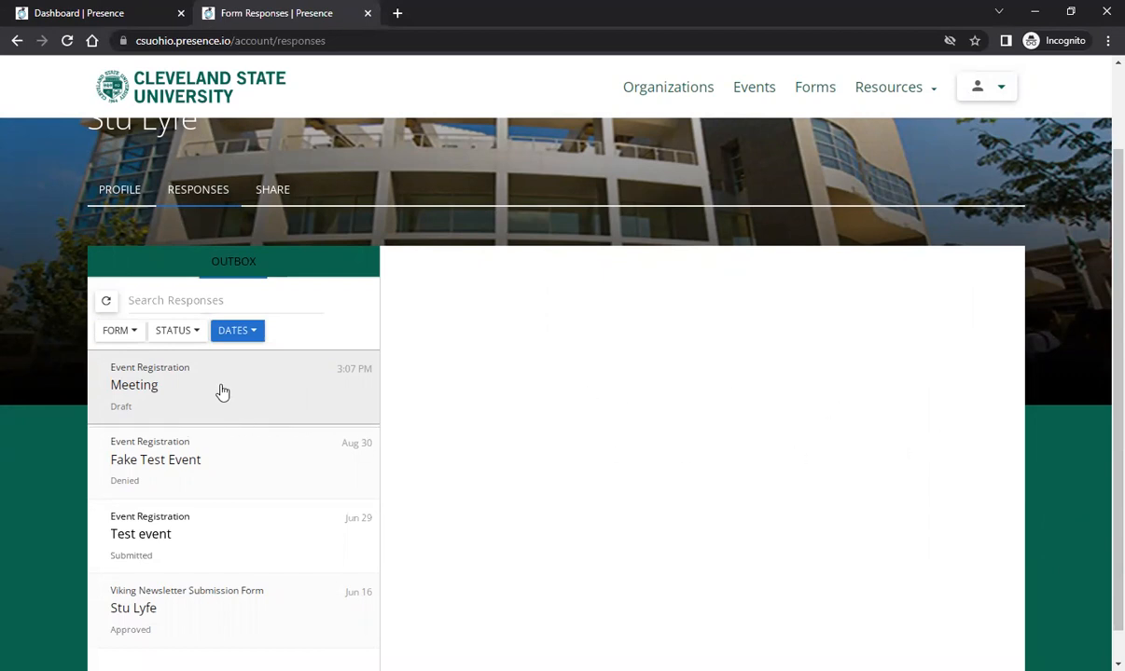
click(135, 385)
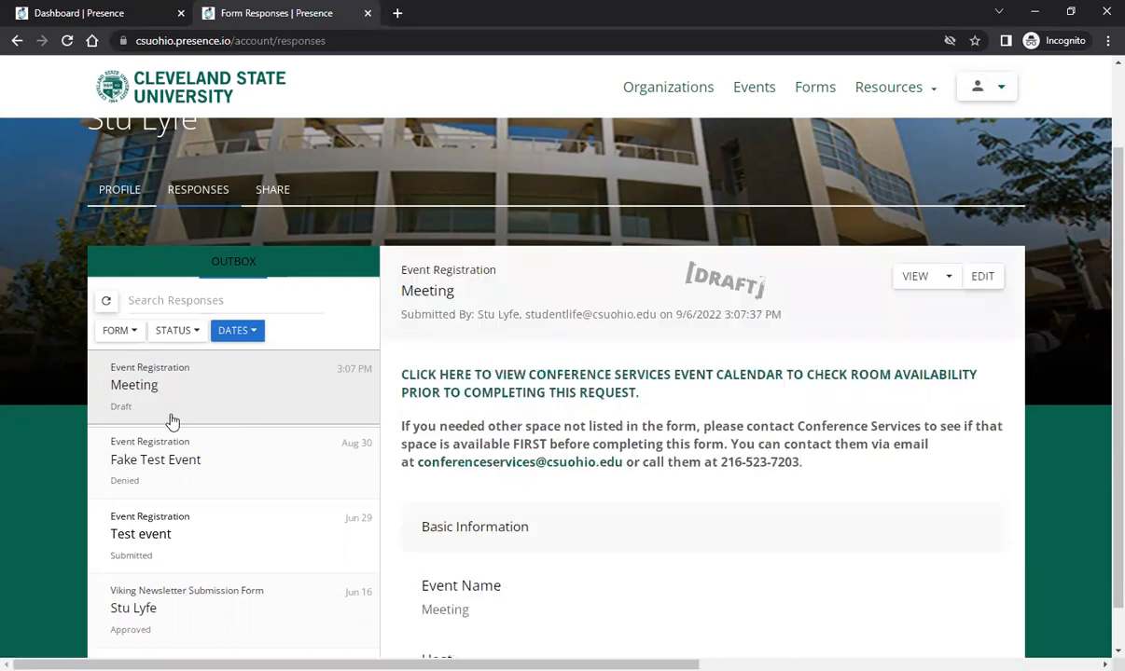
scroll(down, 3)
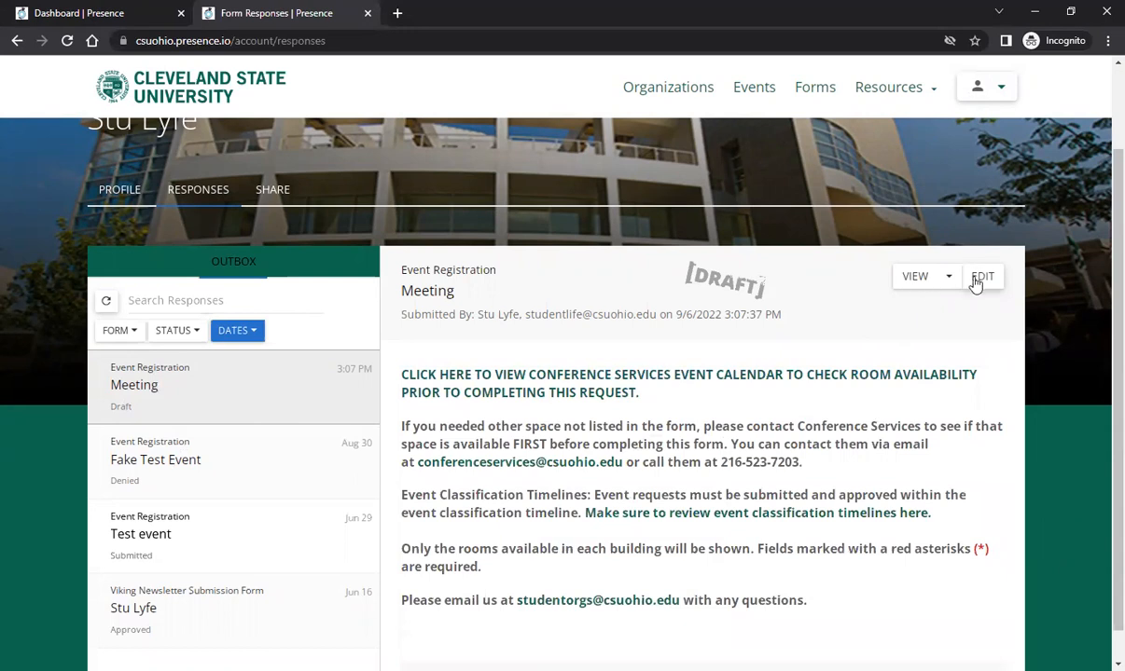
Open the Meeting draft response in edit mode, showing its saved event name and host
click(983, 276)
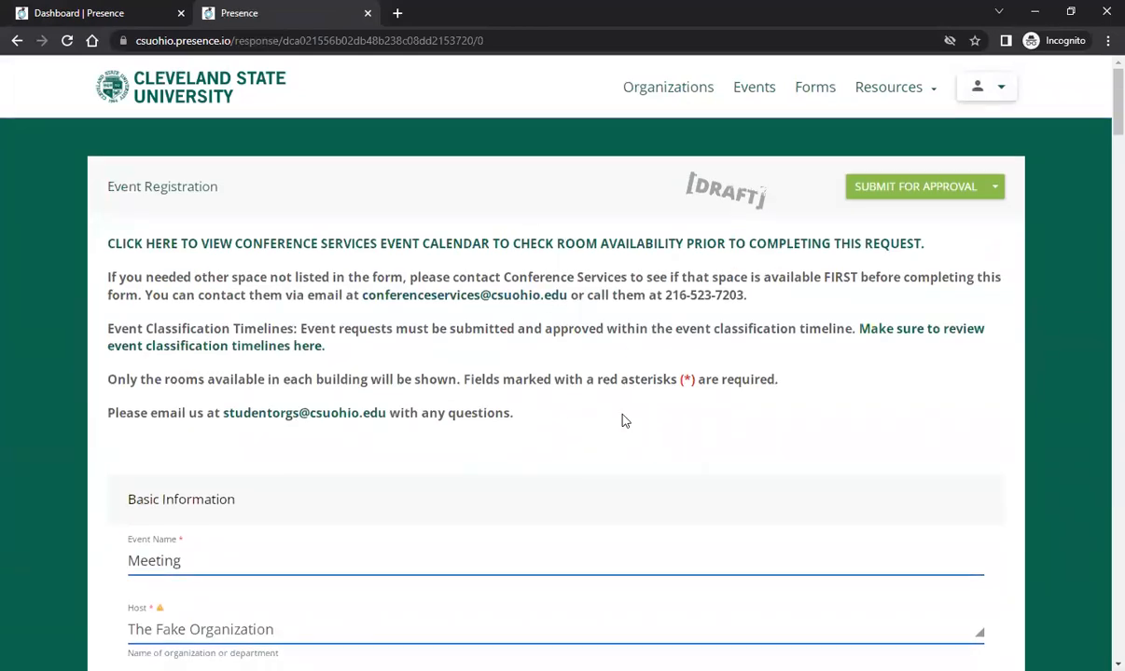
scroll(down, 3)
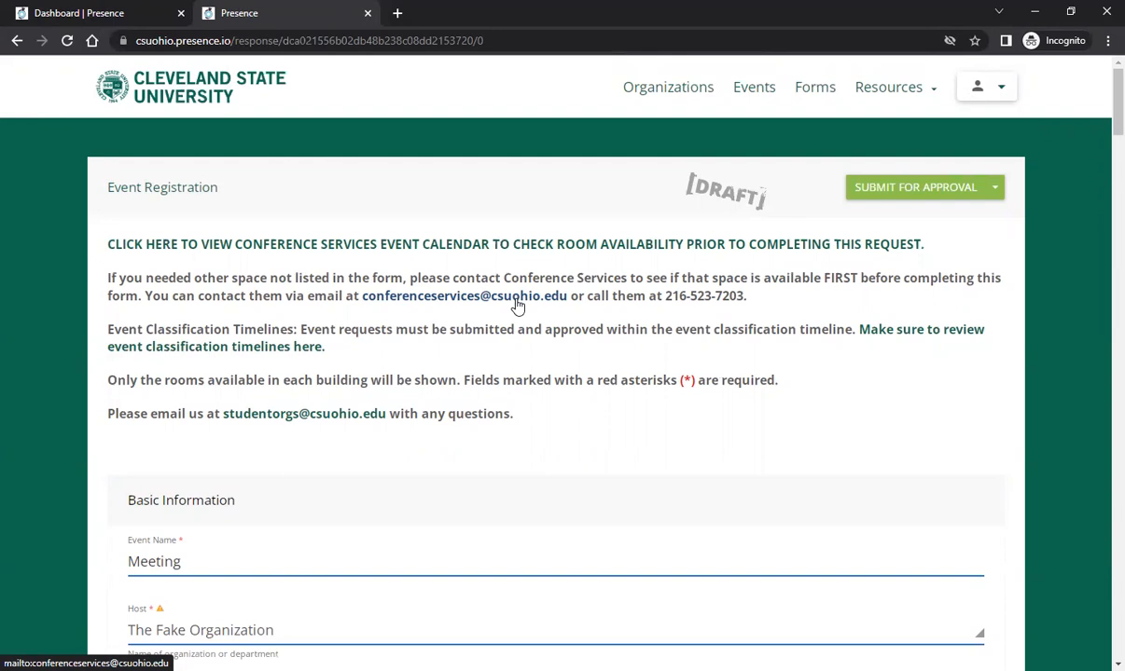
mouse_move(522, 333)
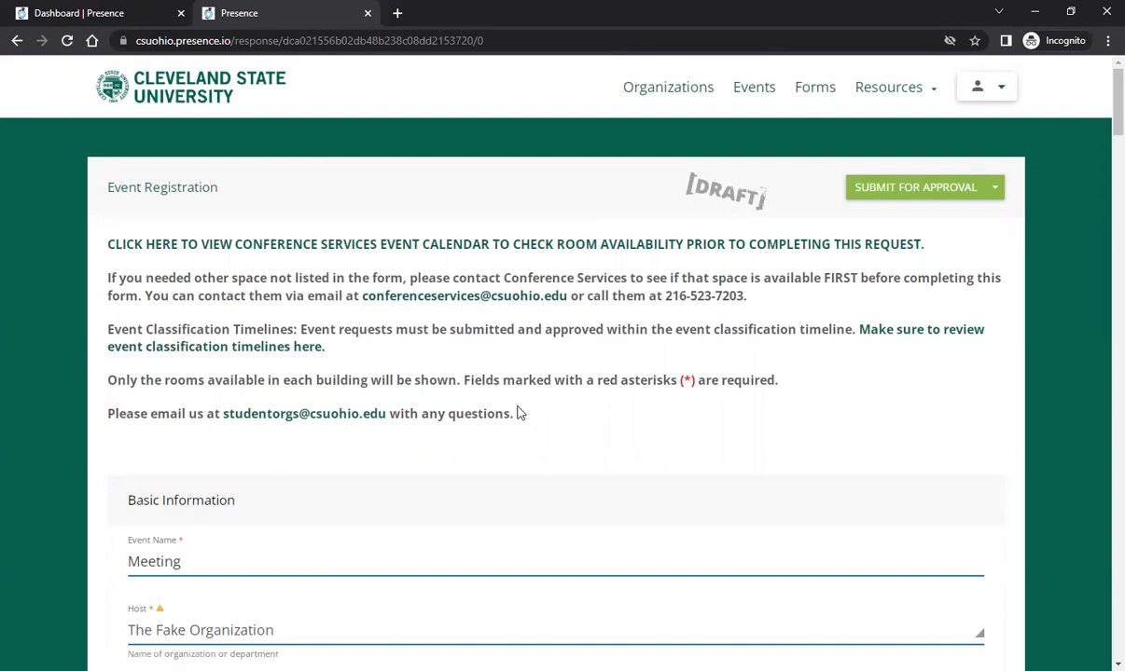
mouse_move(520, 422)
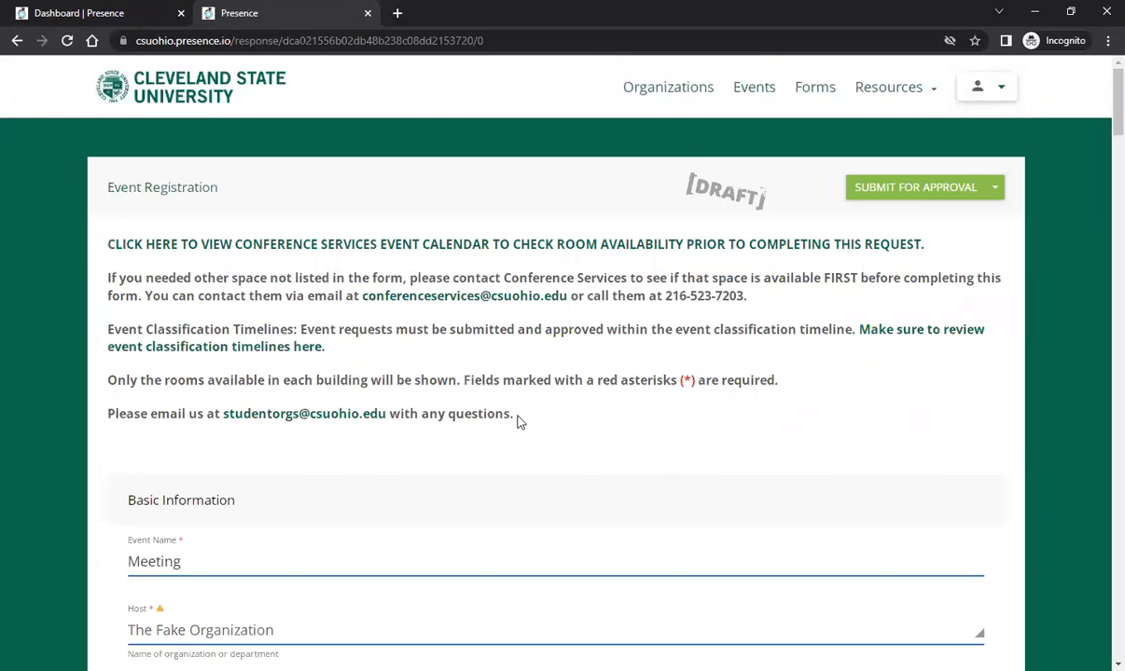
mouse_move(754, 86)
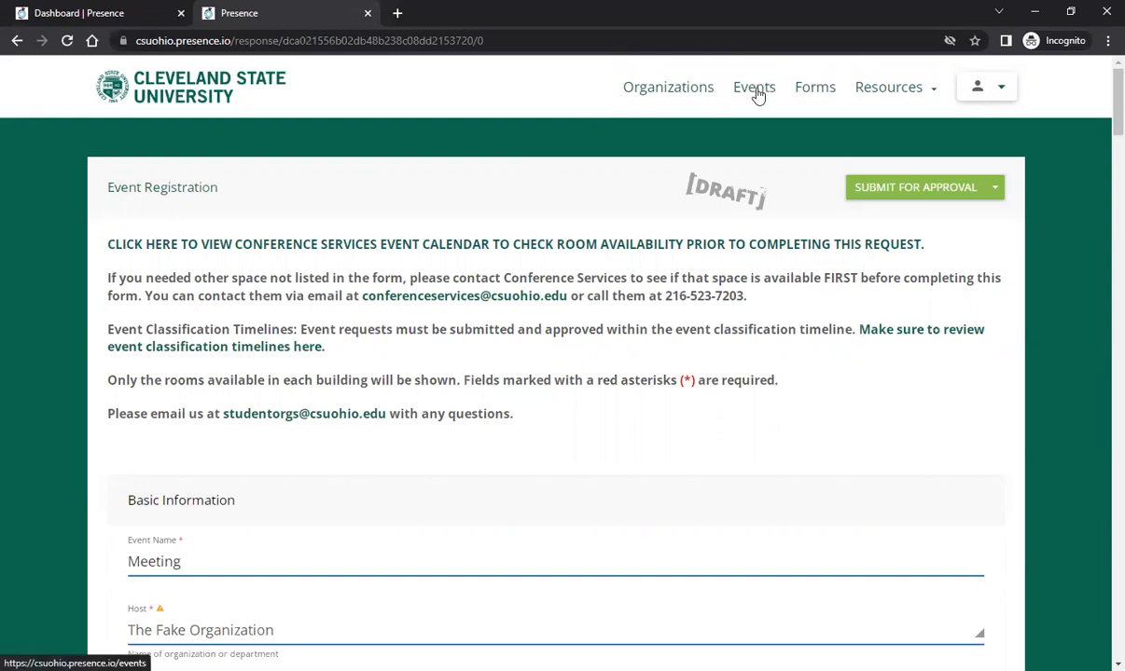
click(754, 87)
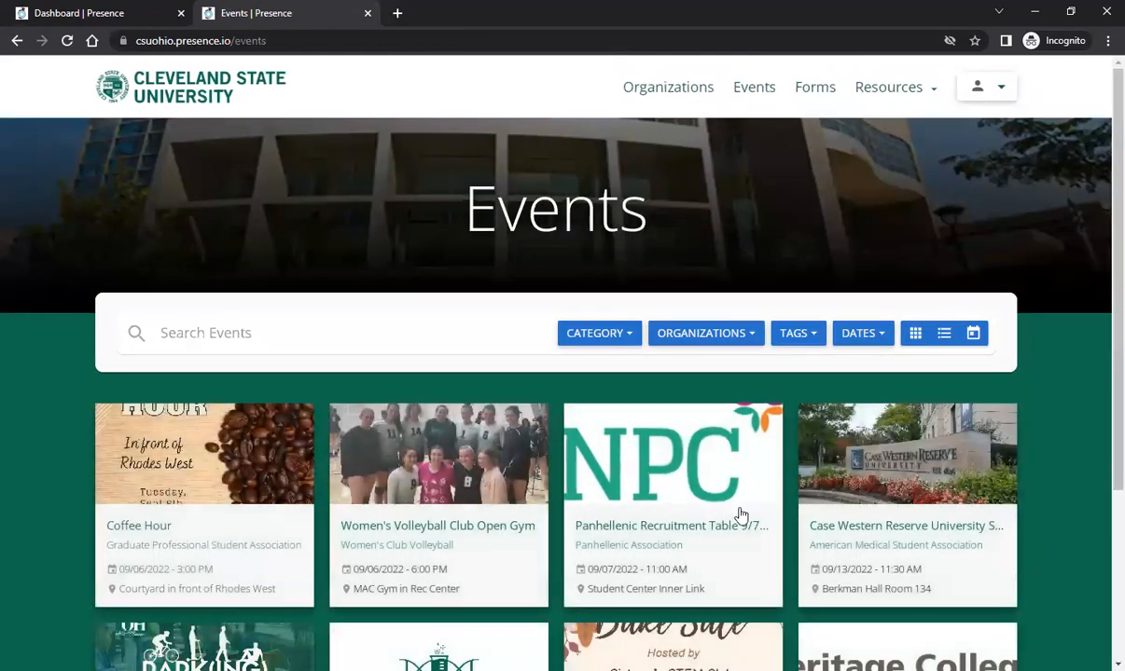
scroll(down, 3)
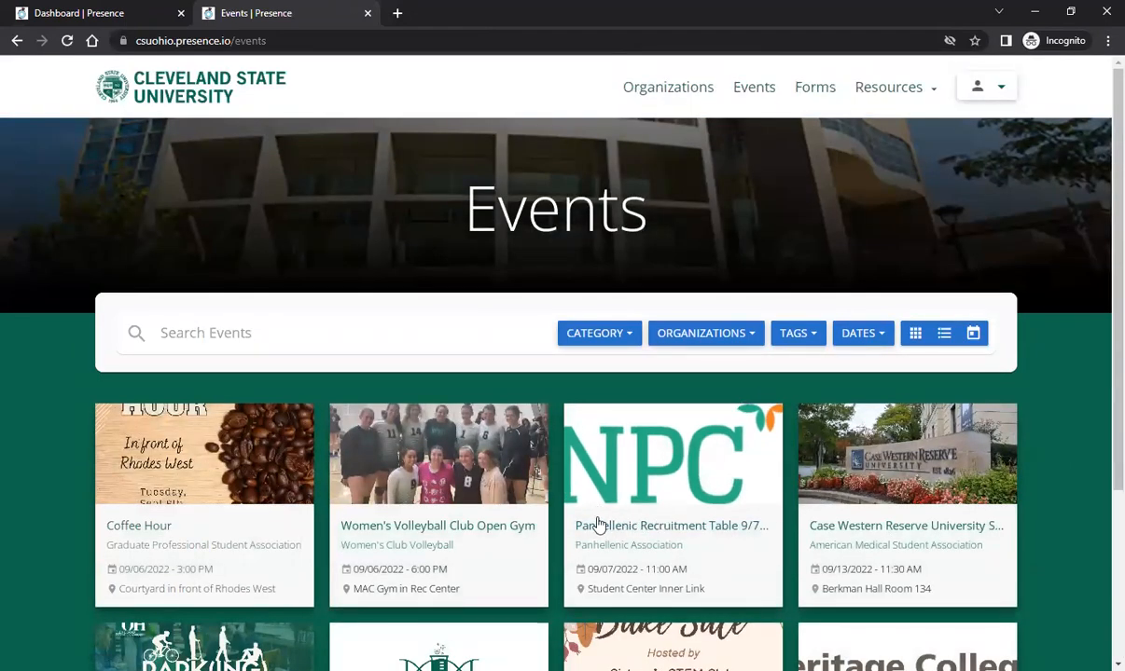
mouse_move(631, 508)
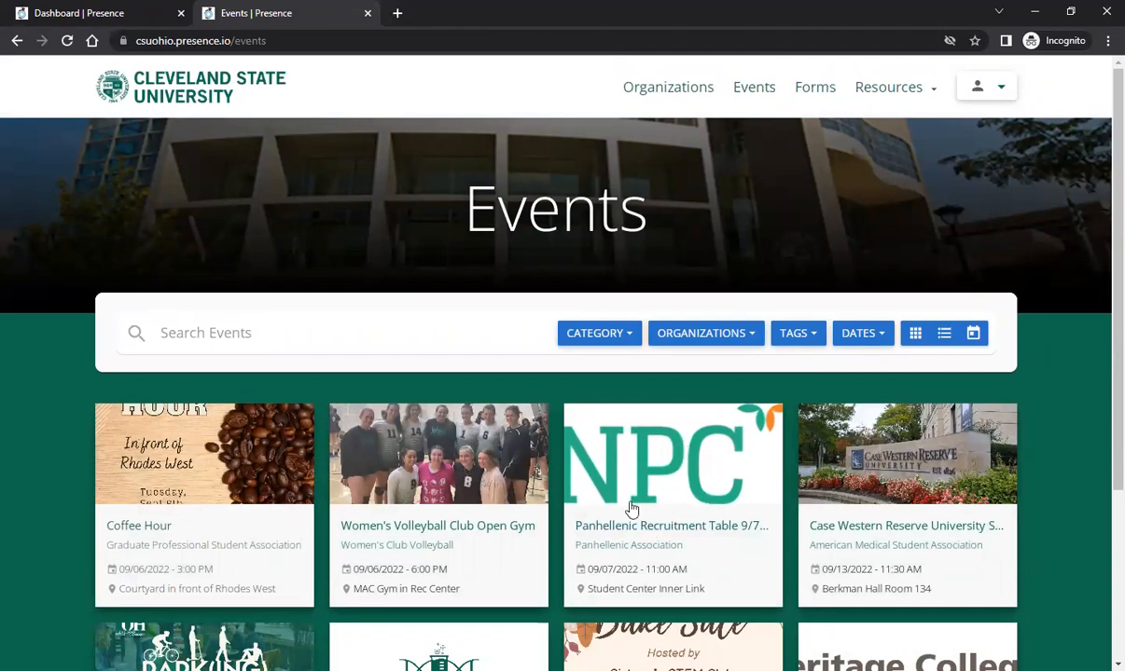
mouse_move(707, 480)
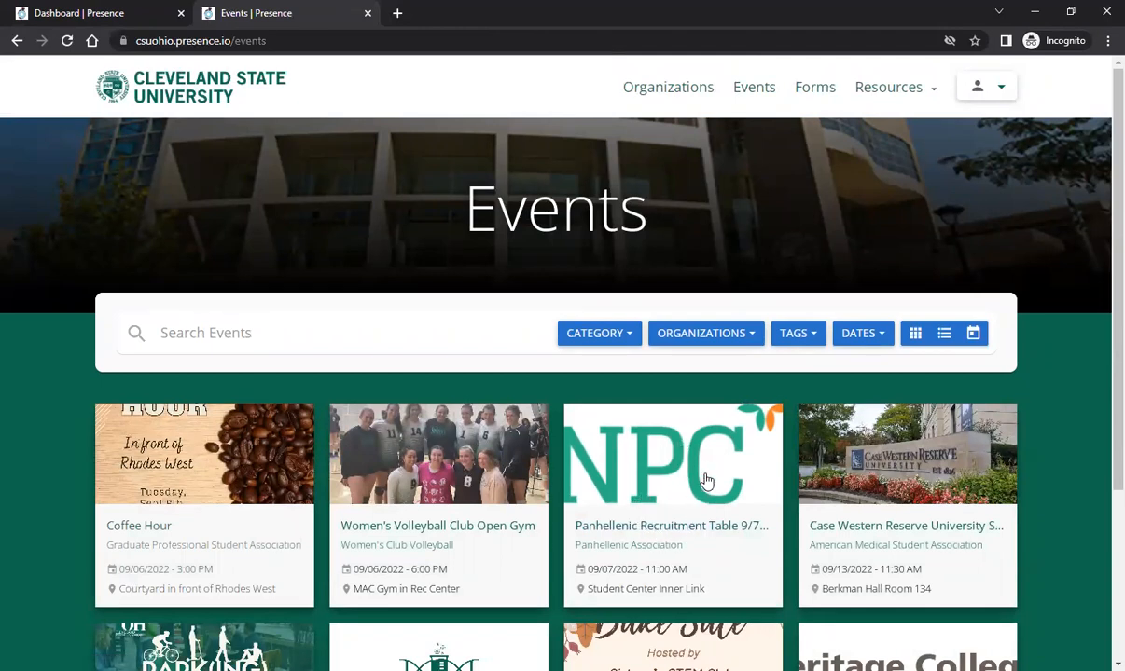
mouse_move(688, 476)
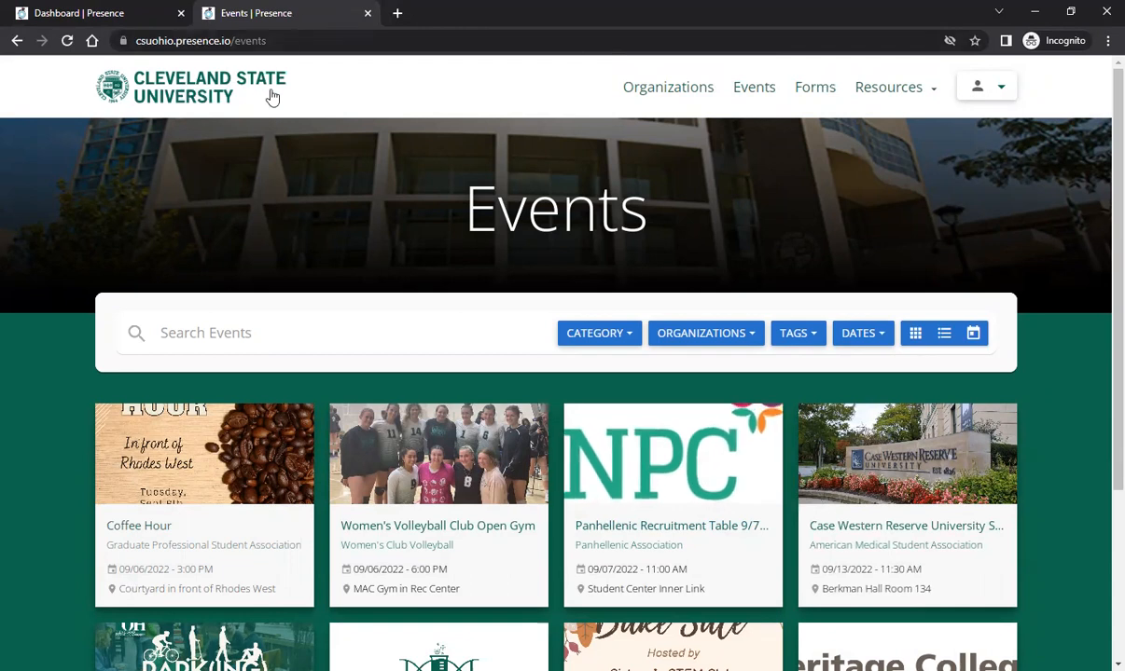
Enter csuohio.edu/user in the address bar to reach Conference & Event Services
click(200, 40)
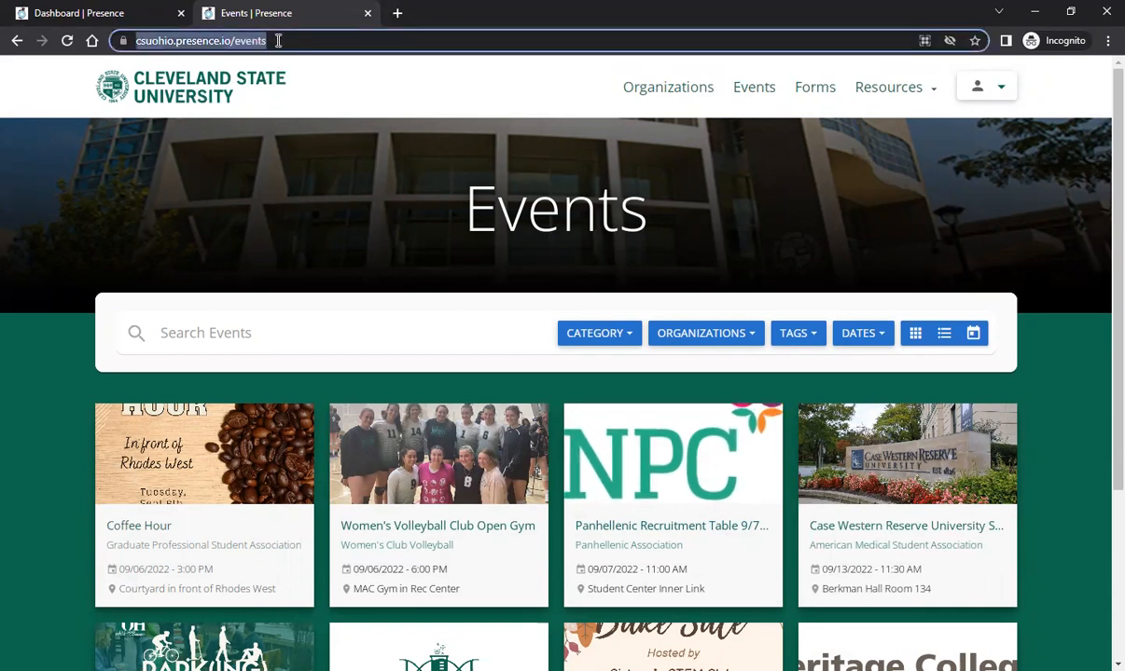
text(csuohio.edu/user)
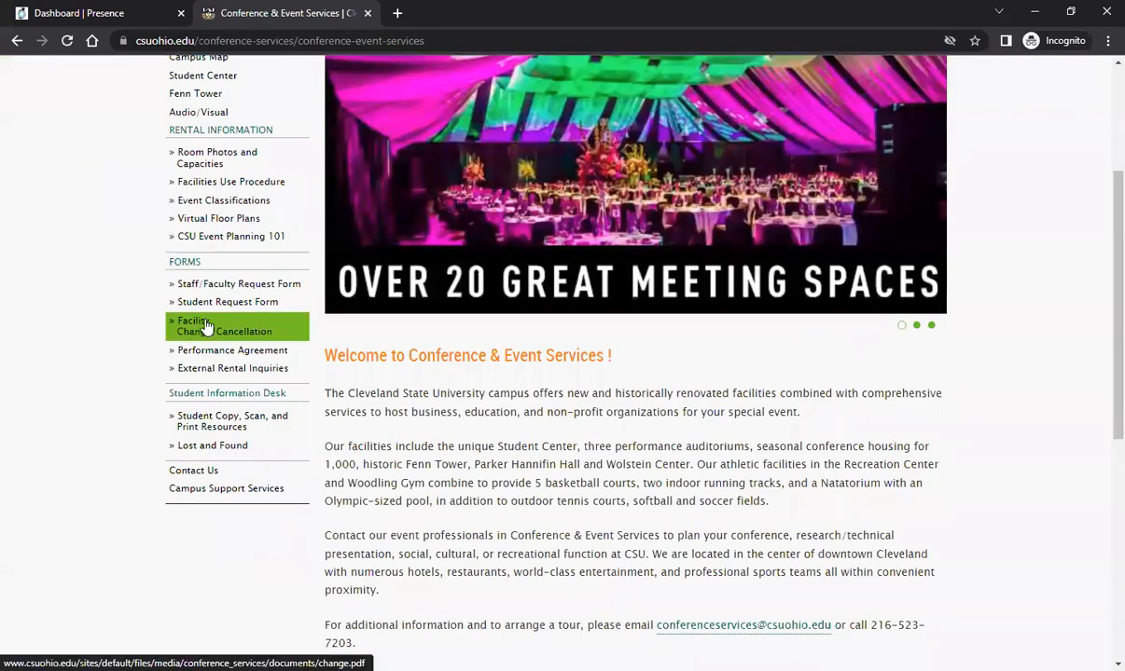
Open the Facility Change/Cancellation form PDF from the Forms list
click(224, 325)
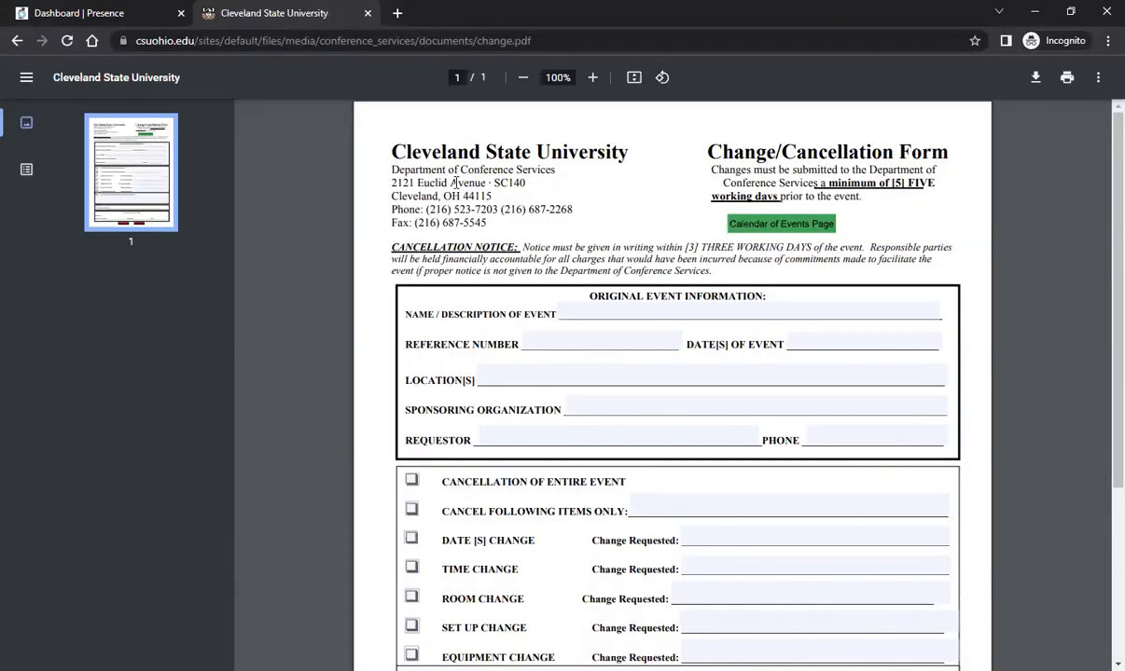
mouse_move(508, 213)
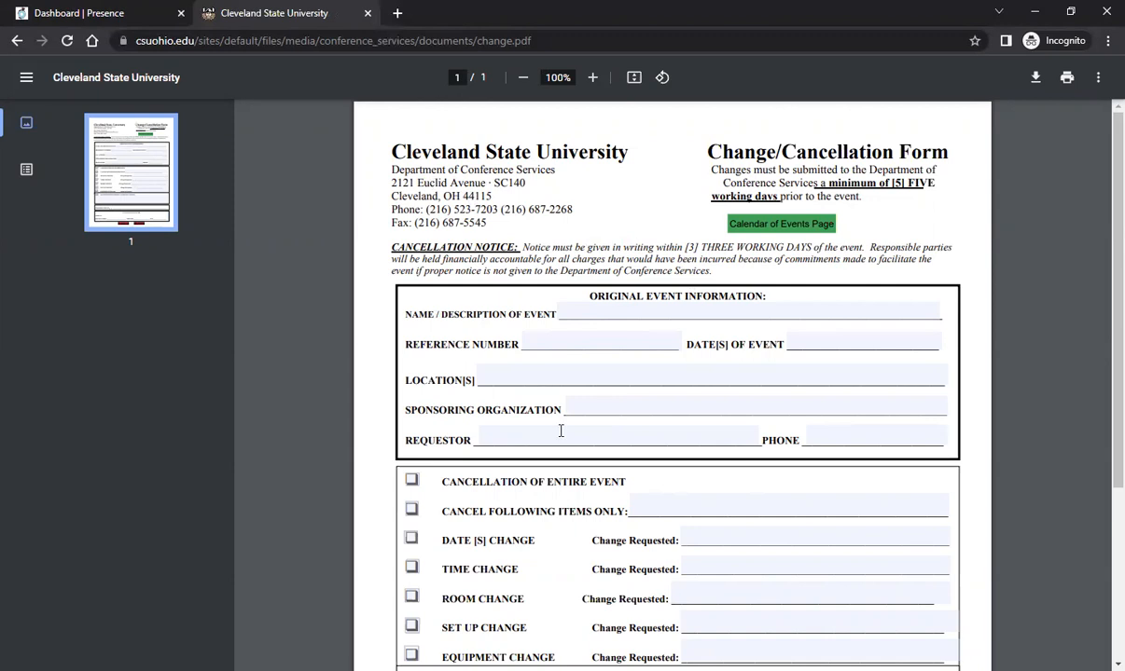
click(93, 12)
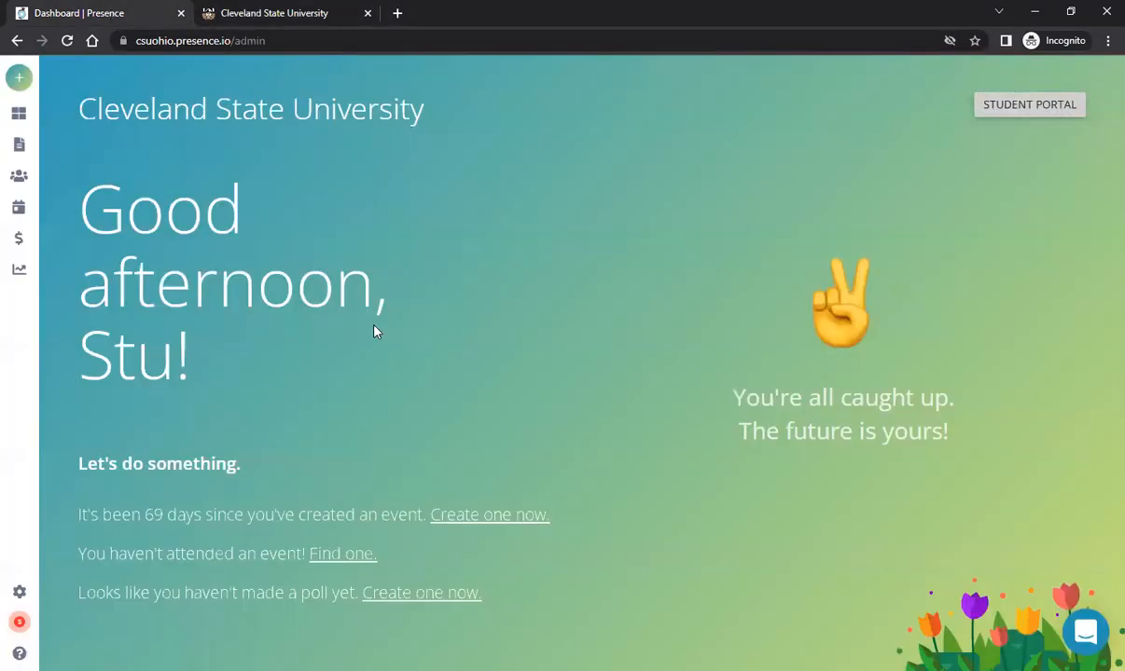
mouse_move(429, 290)
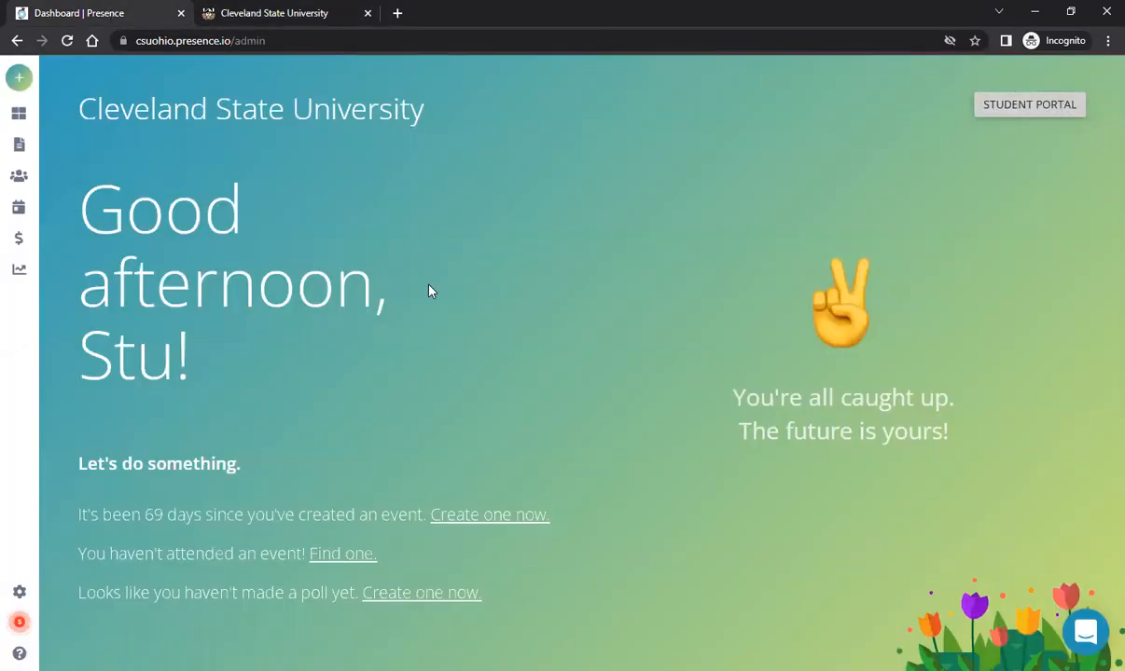
mouse_move(457, 319)
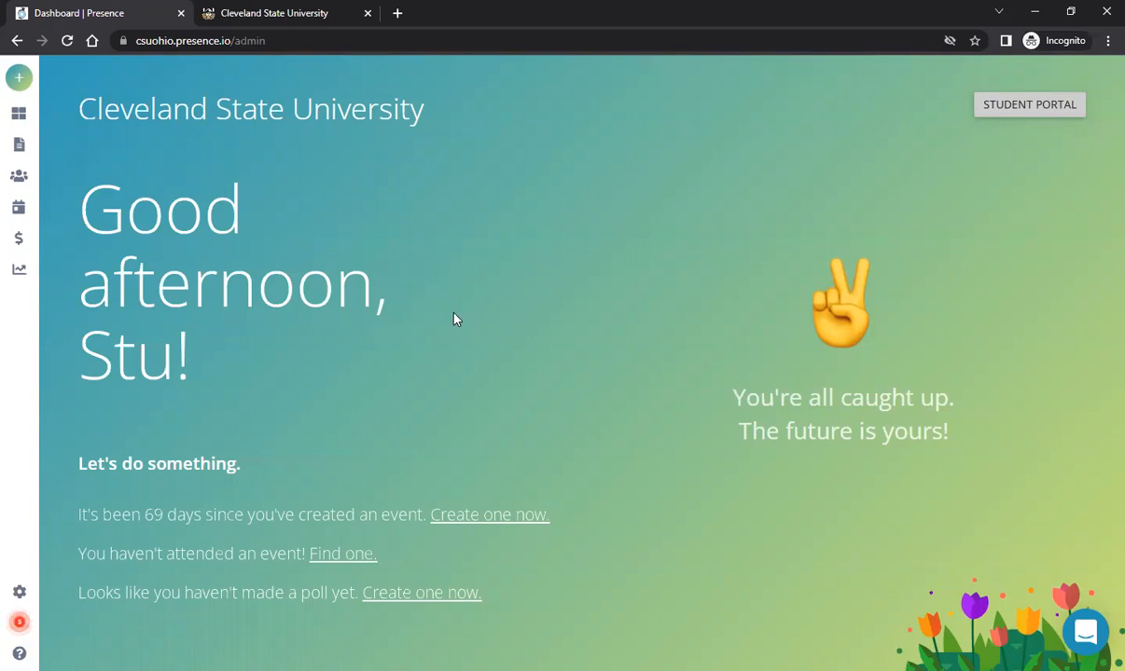
mouse_move(497, 245)
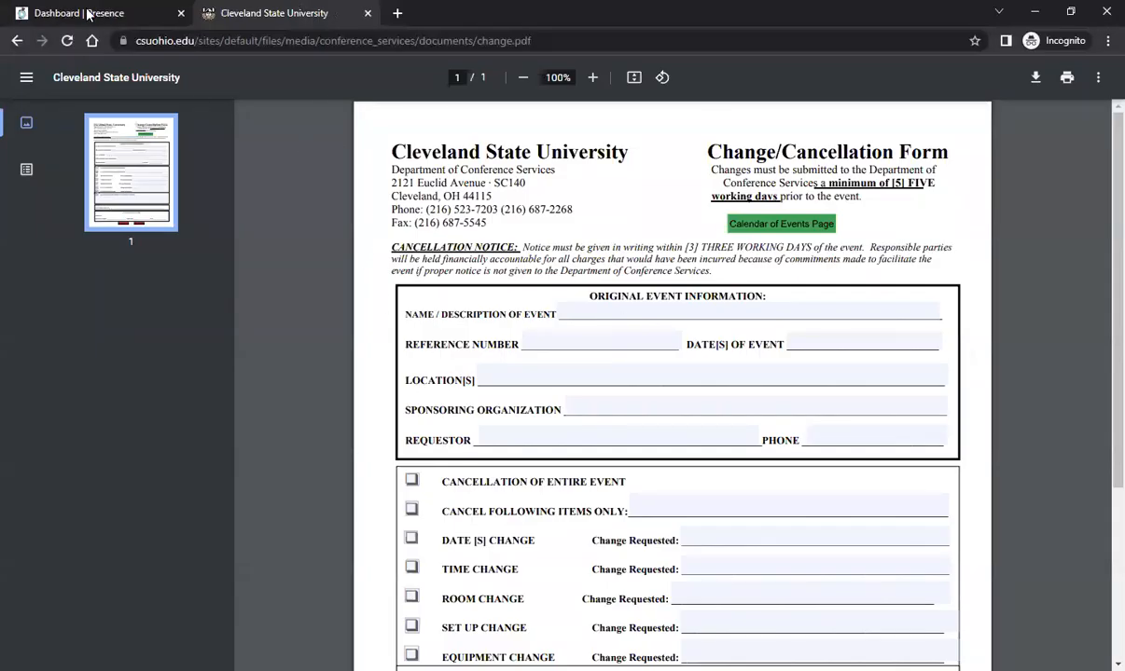
click(274, 13)
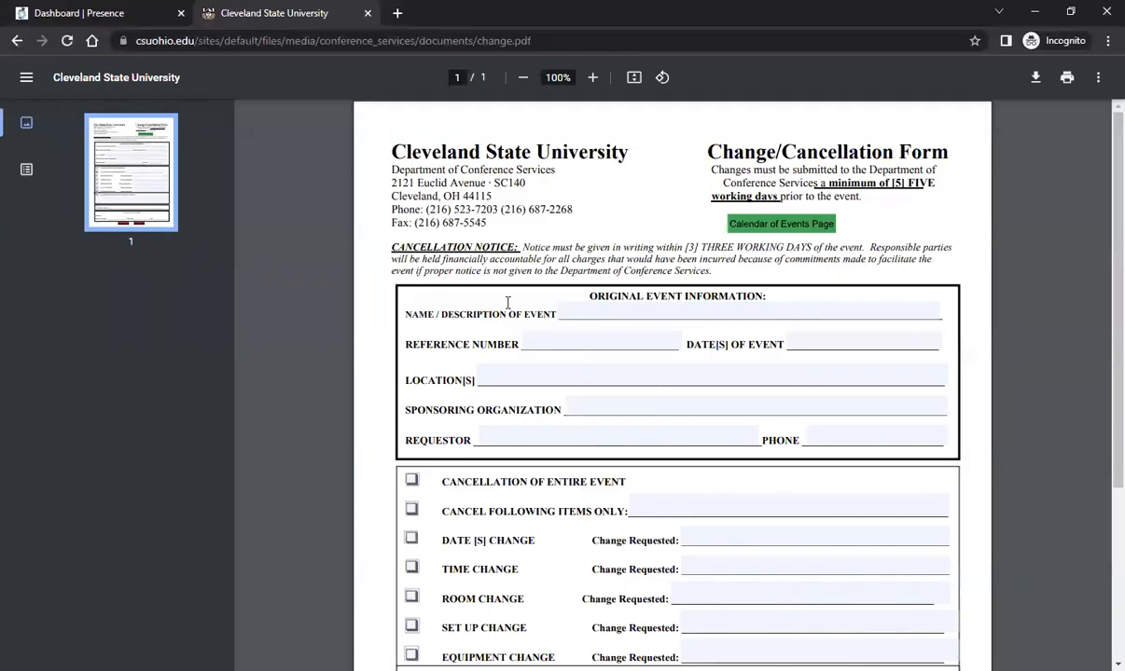
mouse_move(734, 298)
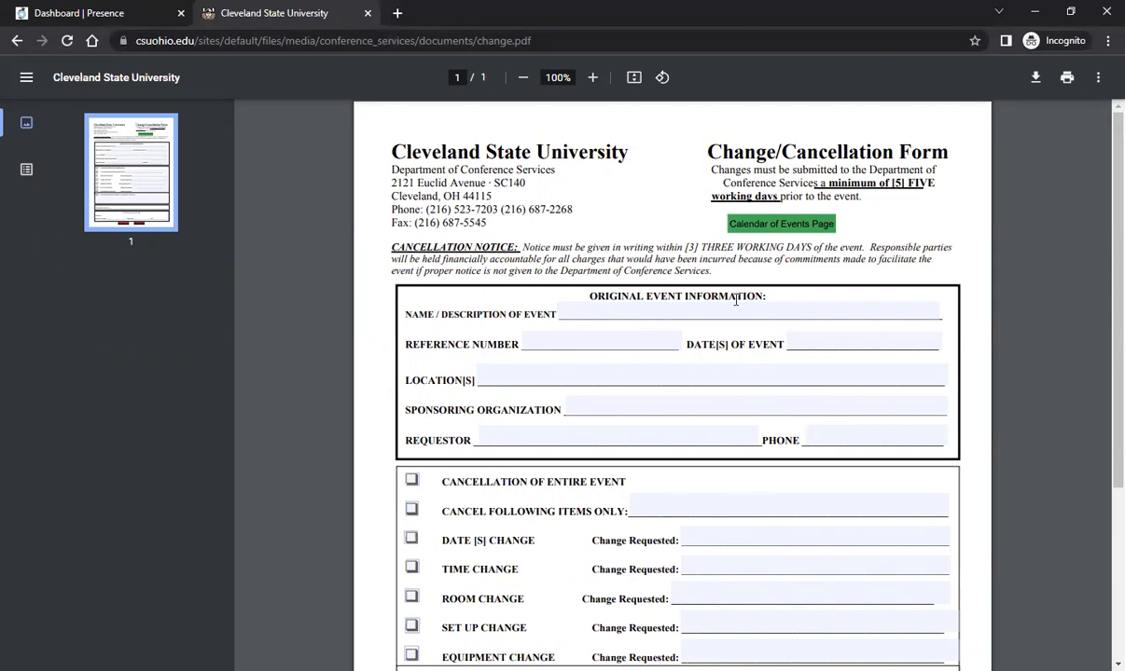
Switch back to the Dashboard | Presence browser tab
click(79, 13)
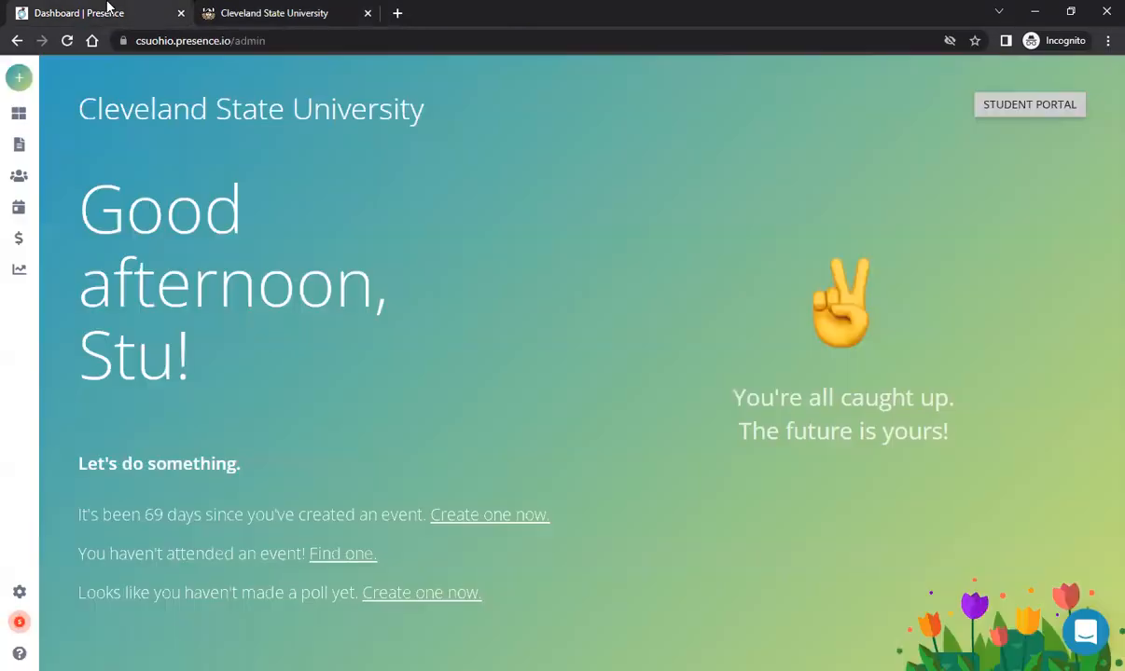
mouse_move(443, 362)
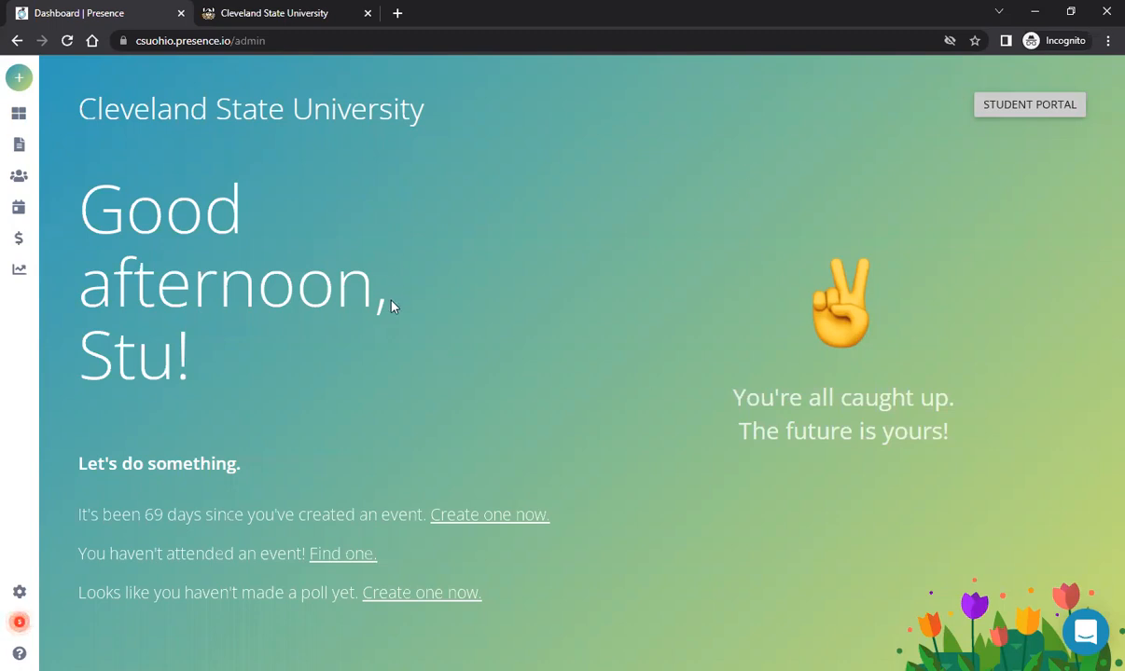
mouse_move(466, 372)
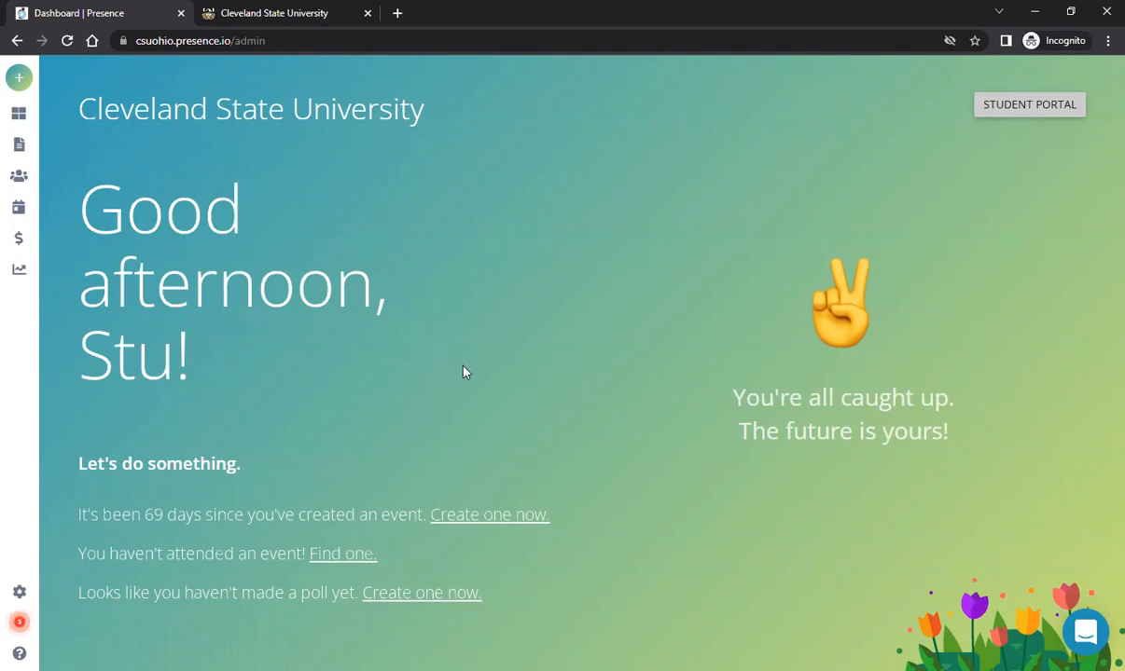
mouse_move(493, 262)
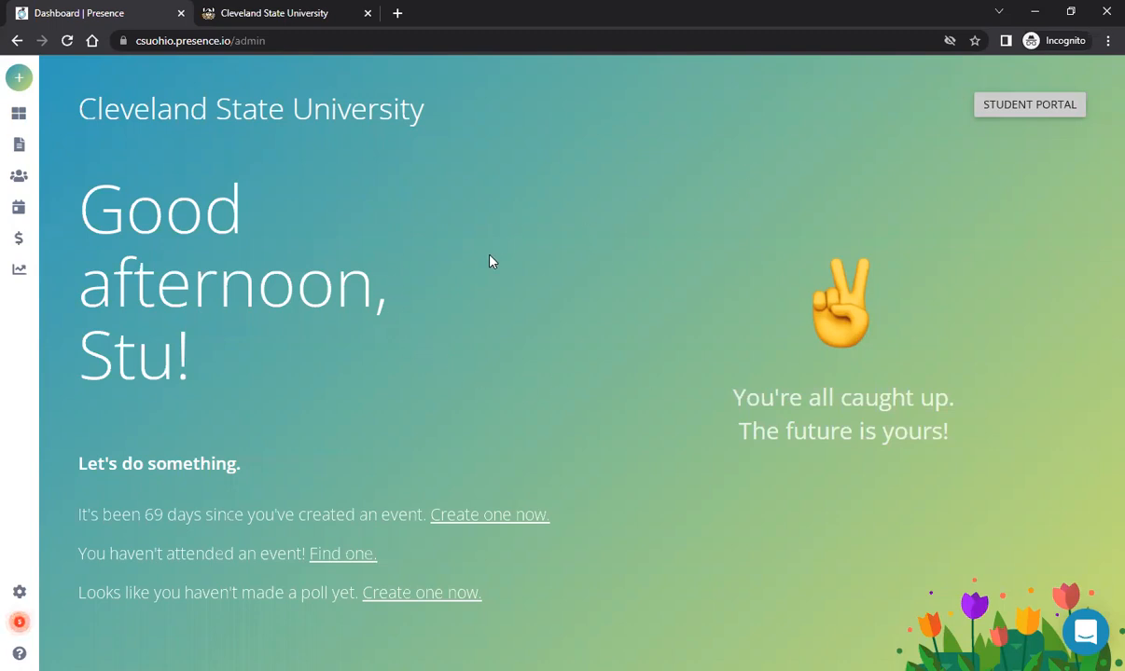
mouse_move(412, 294)
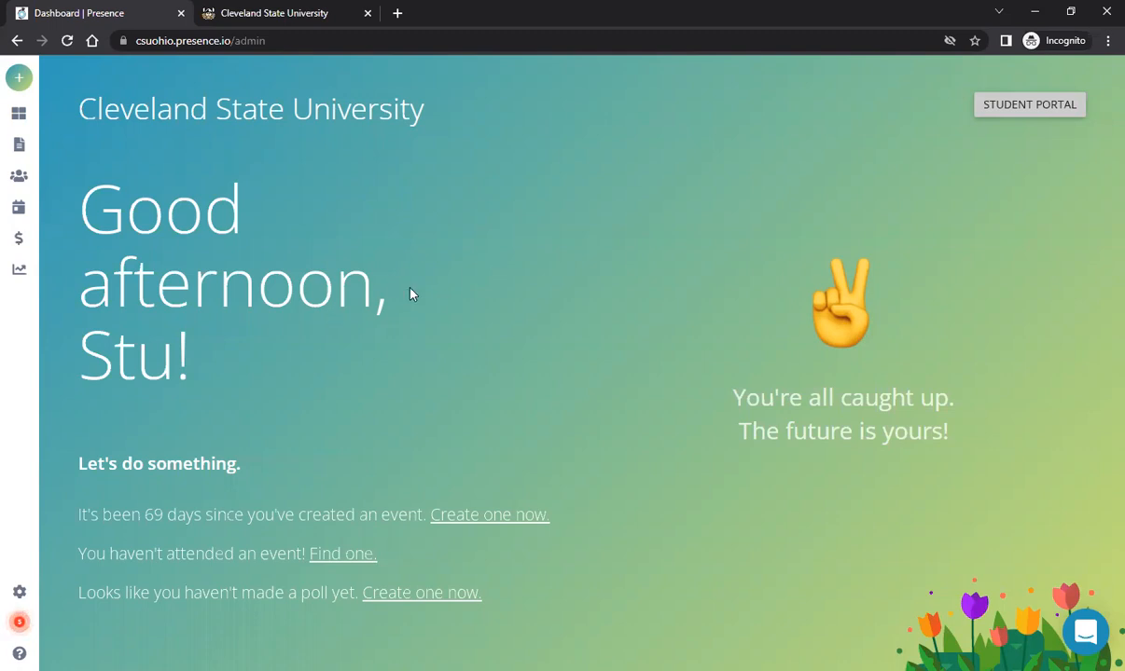
mouse_move(350, 288)
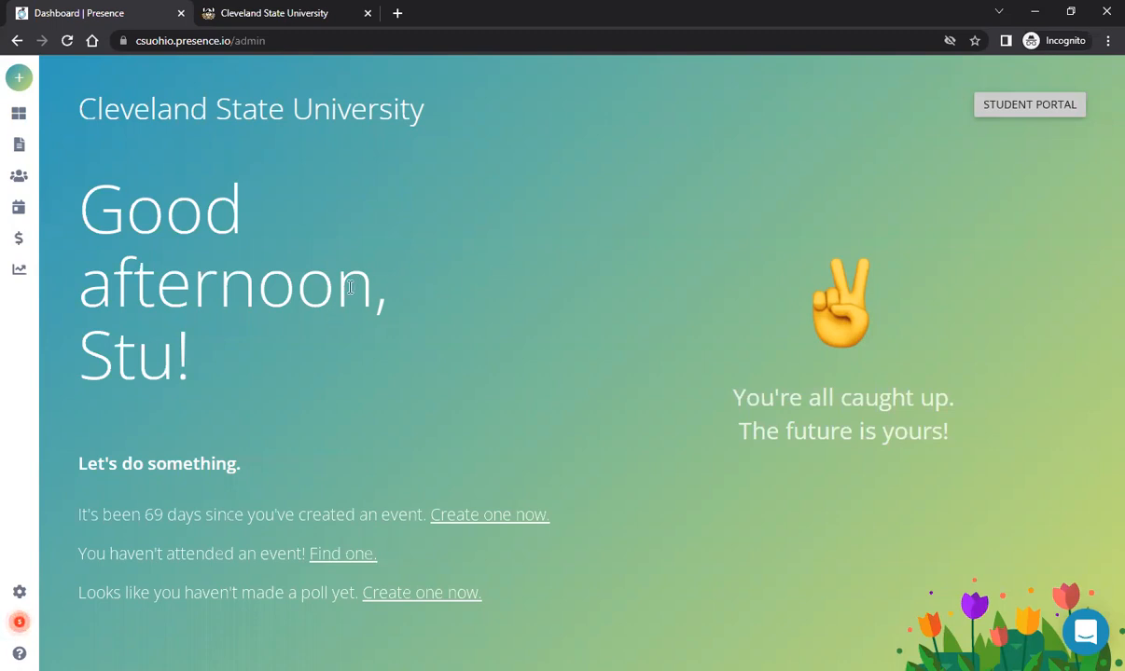
mouse_move(469, 251)
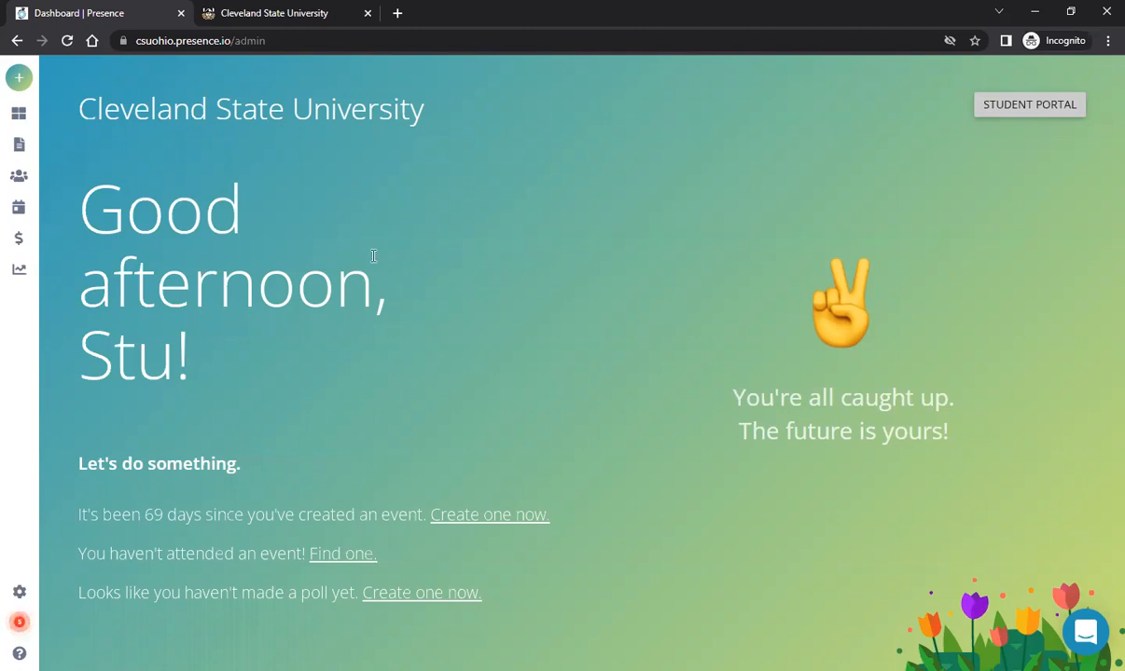
mouse_move(552, 322)
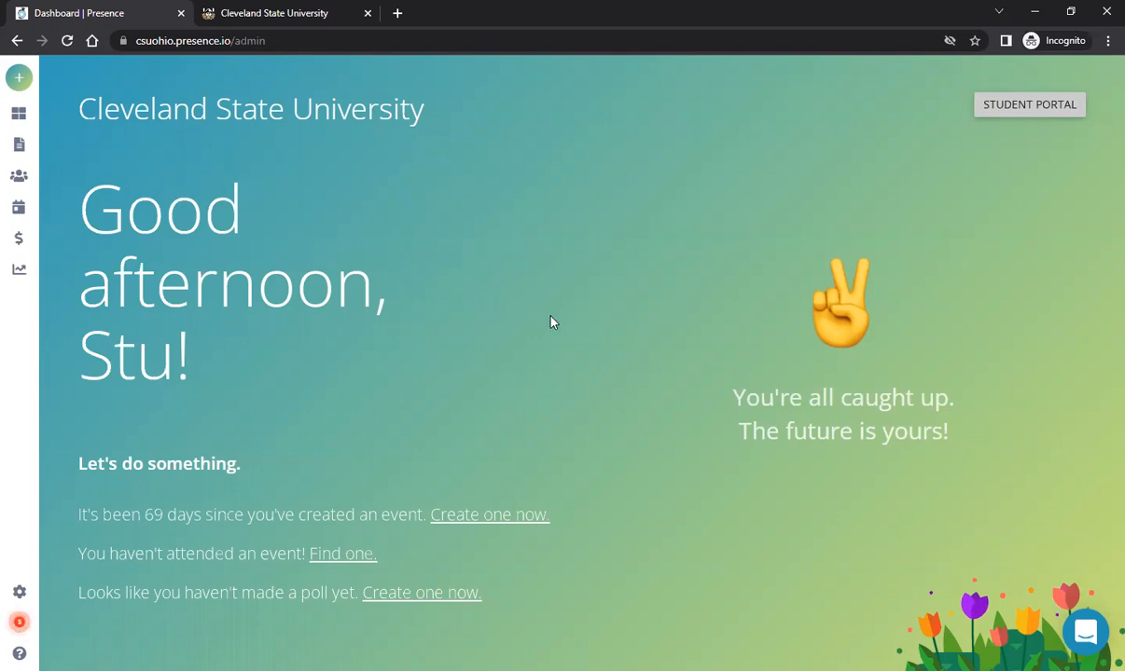
mouse_move(559, 328)
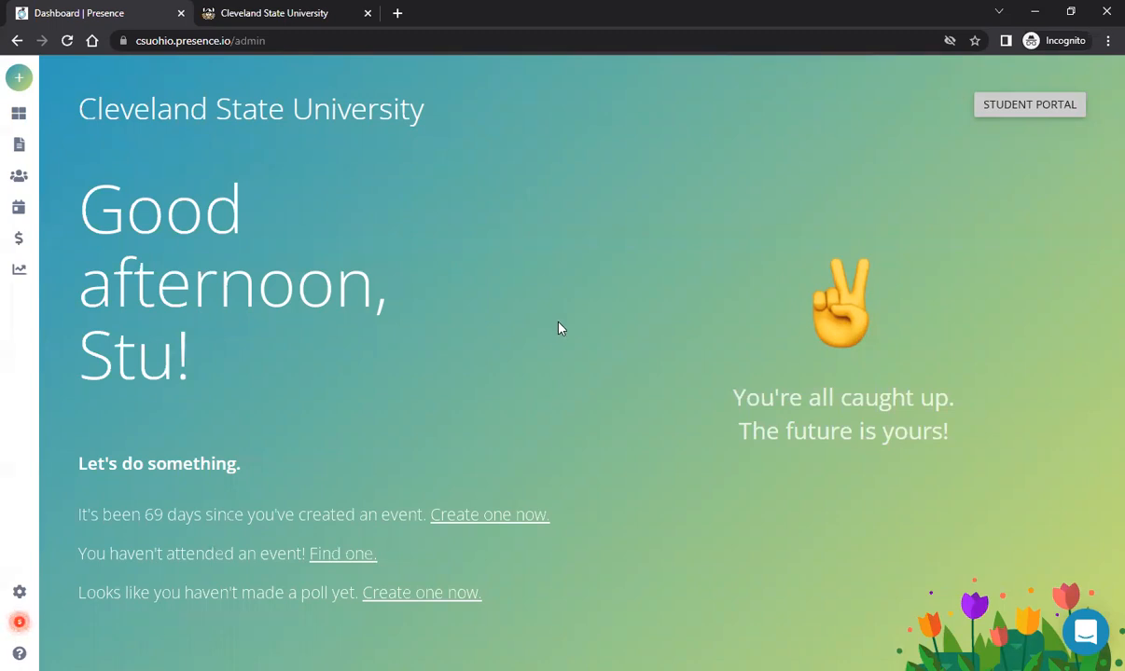
mouse_move(597, 286)
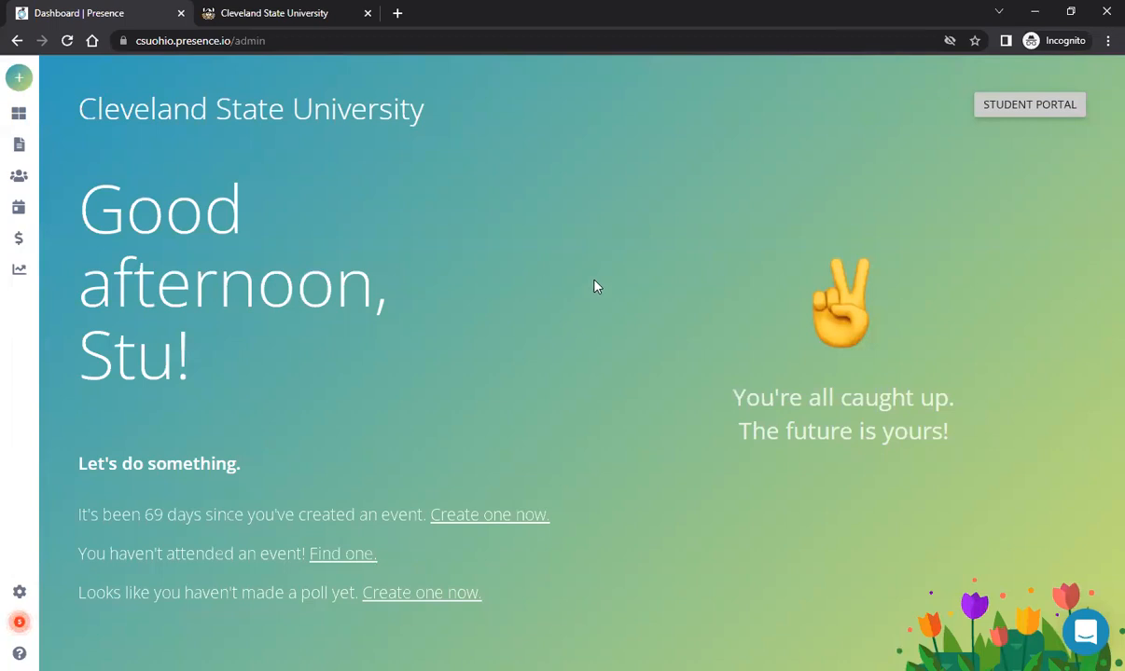
mouse_move(579, 294)
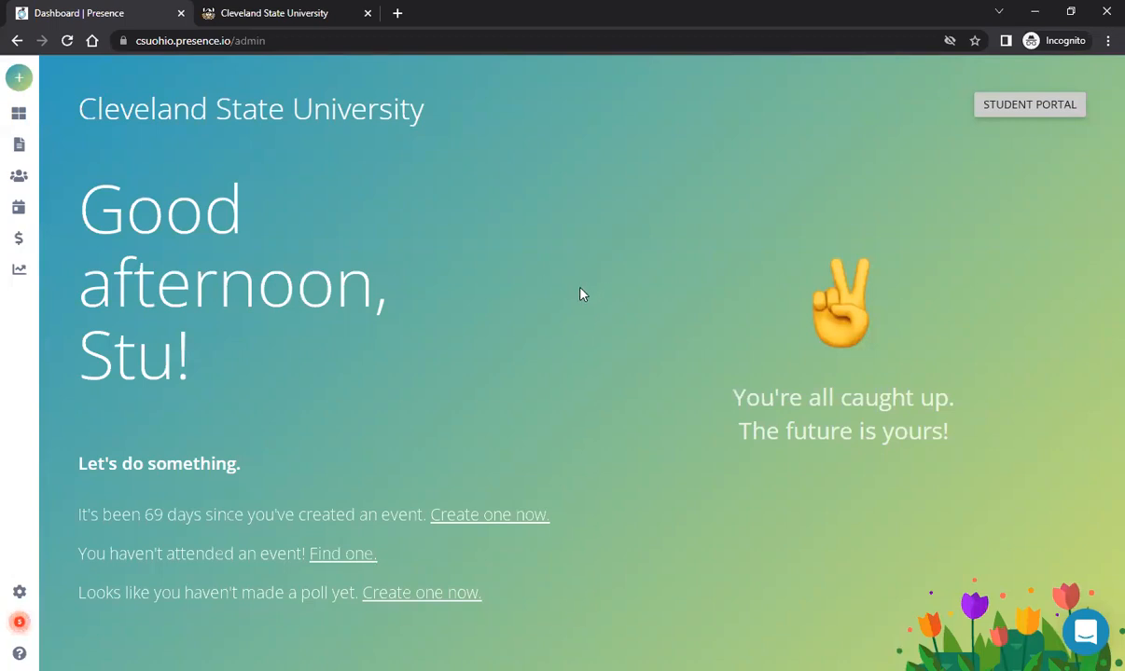
mouse_move(594, 308)
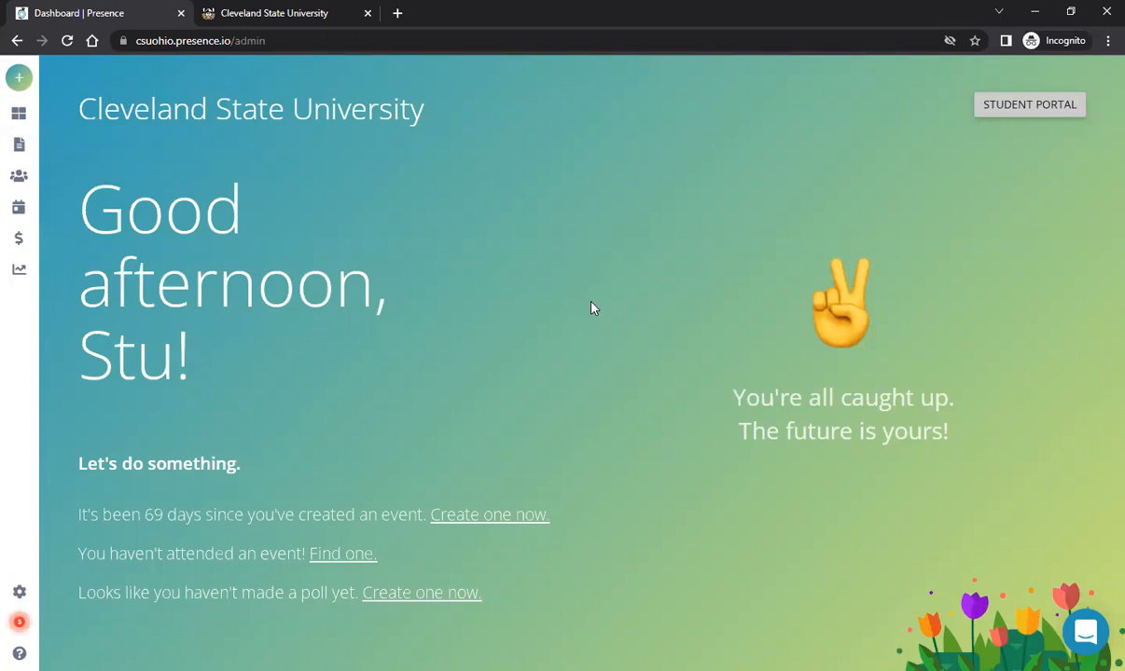
mouse_move(601, 312)
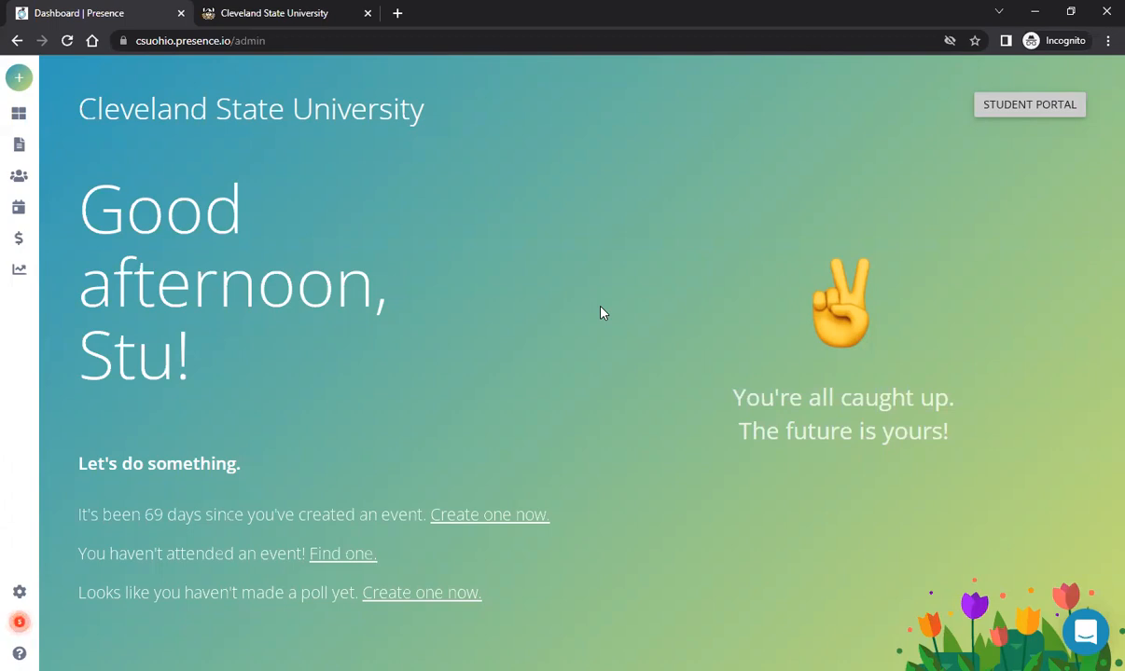